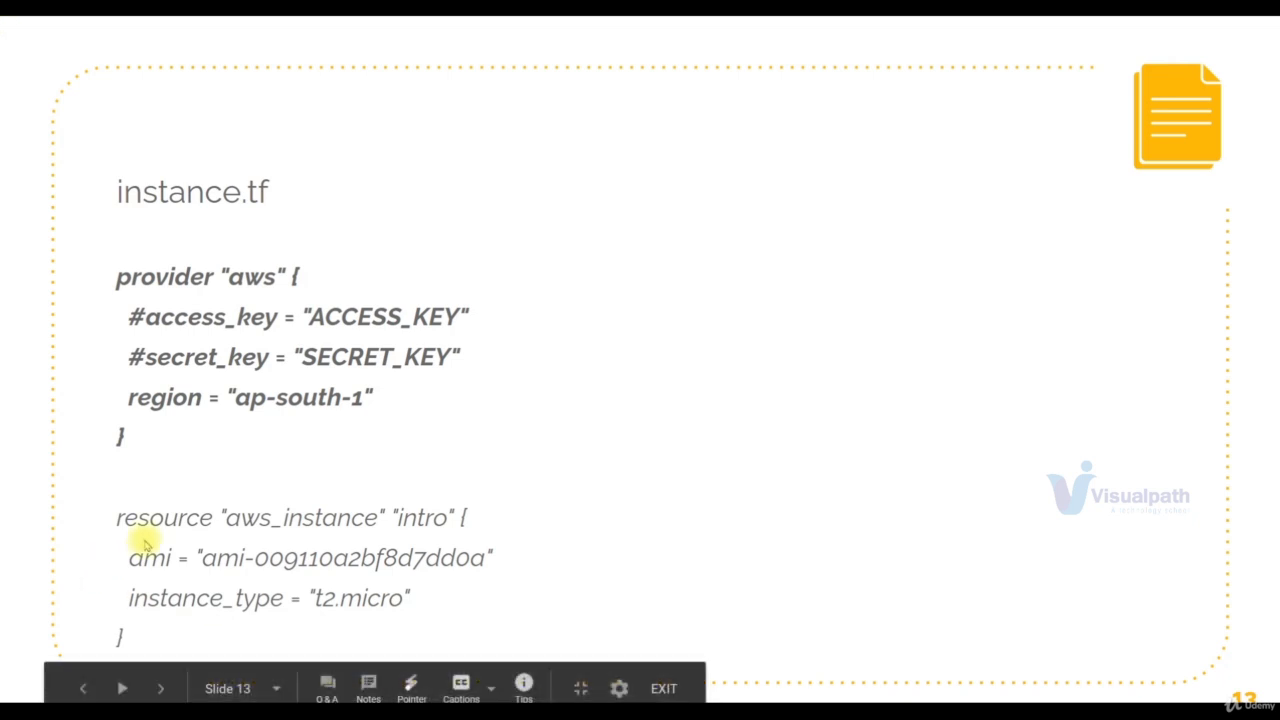
Advance through the slides showing providers.tf, vars.tf with REGION, terraform.tfvars and instance.tf.
{"action": "left_click", "coordinate": [160, 688]}
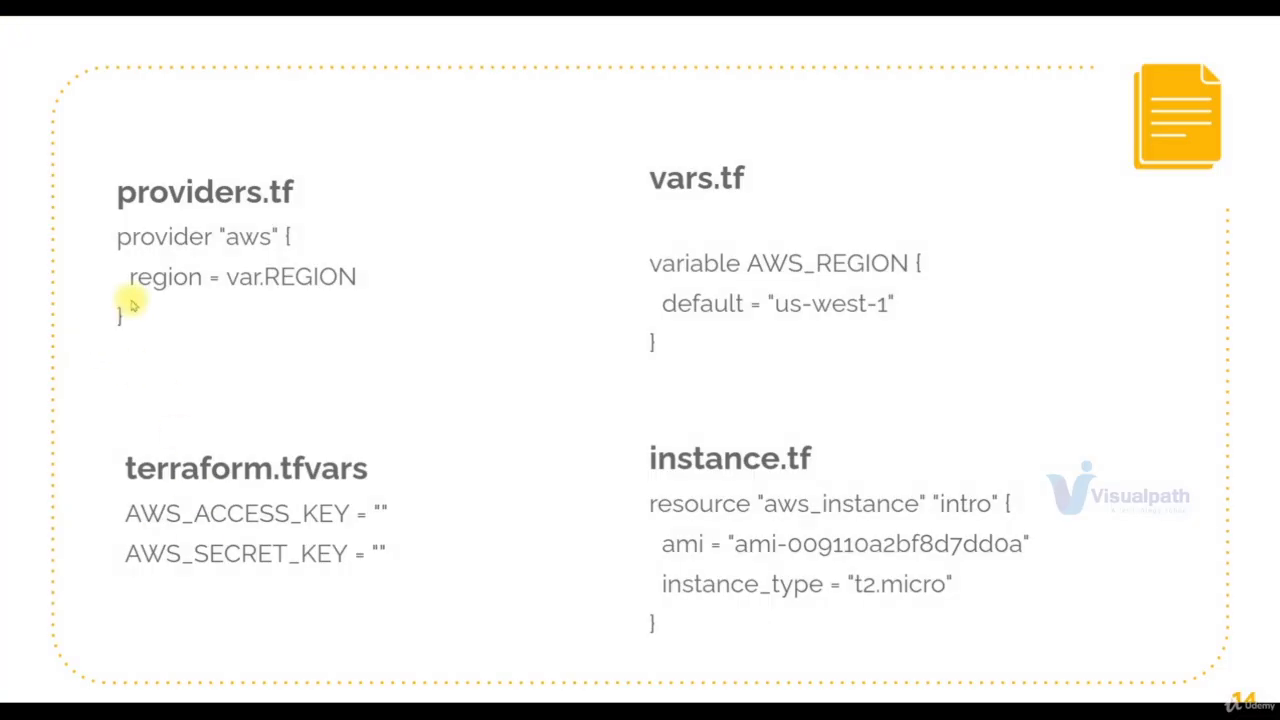
{"action": "mouse_move", "coordinate": [230, 290]}
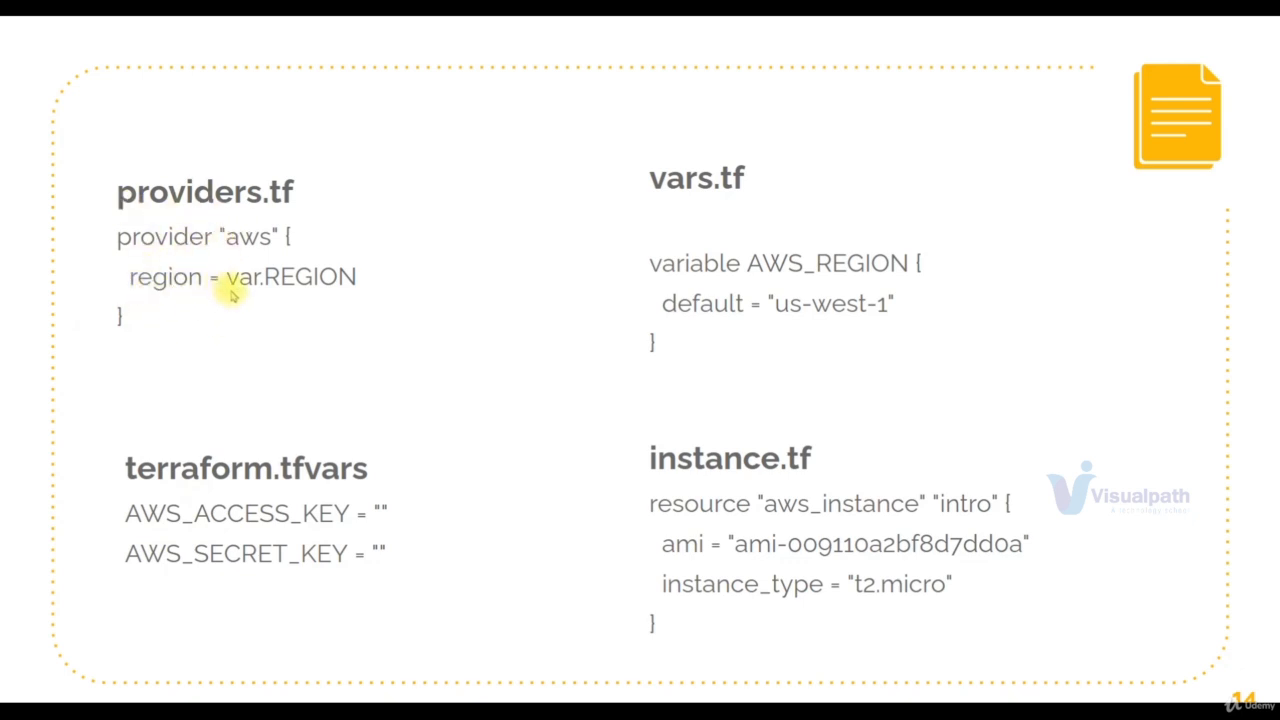
{"action": "mouse_move", "coordinate": [256, 292]}
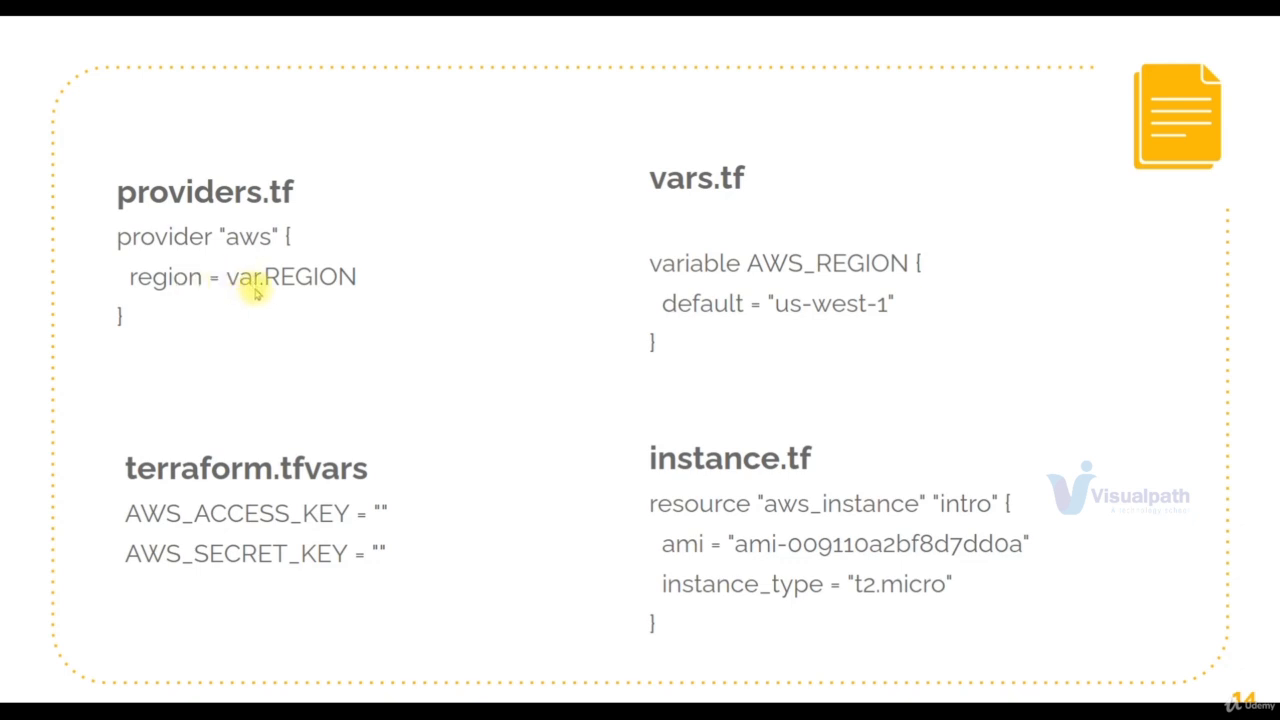
{"action": "mouse_move", "coordinate": [300, 286]}
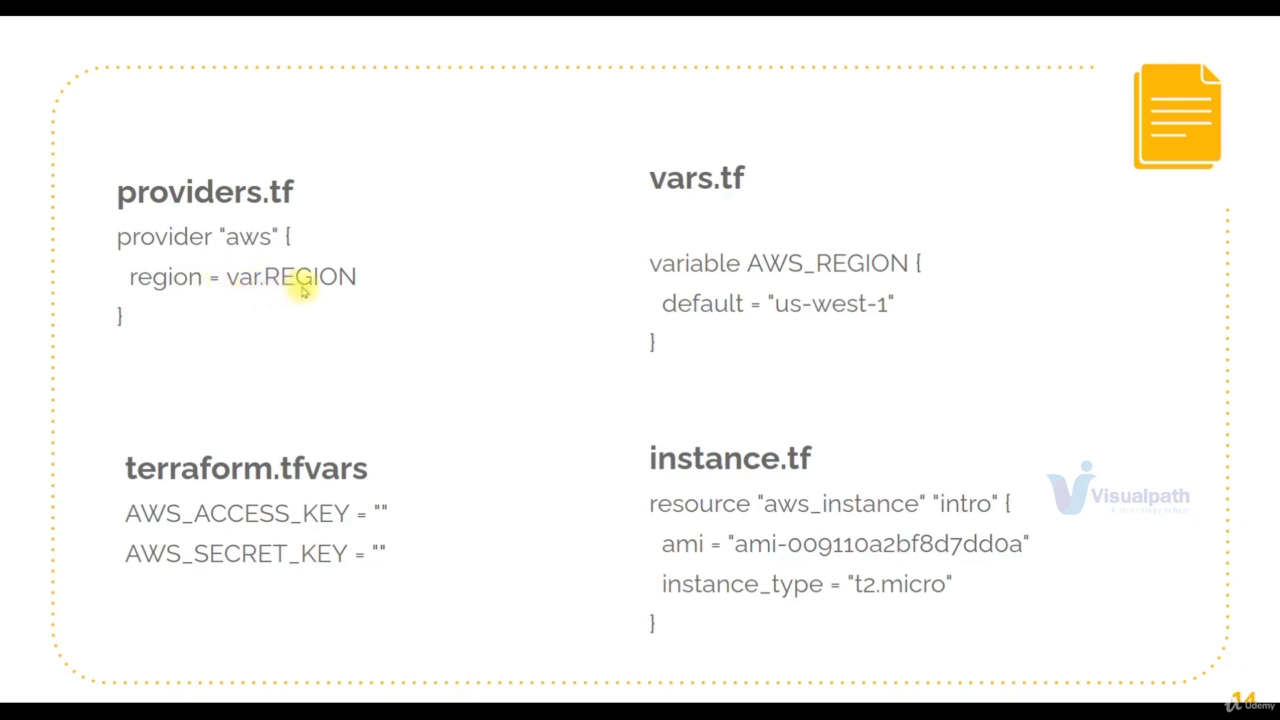
{"action": "mouse_move", "coordinate": [656, 204]}
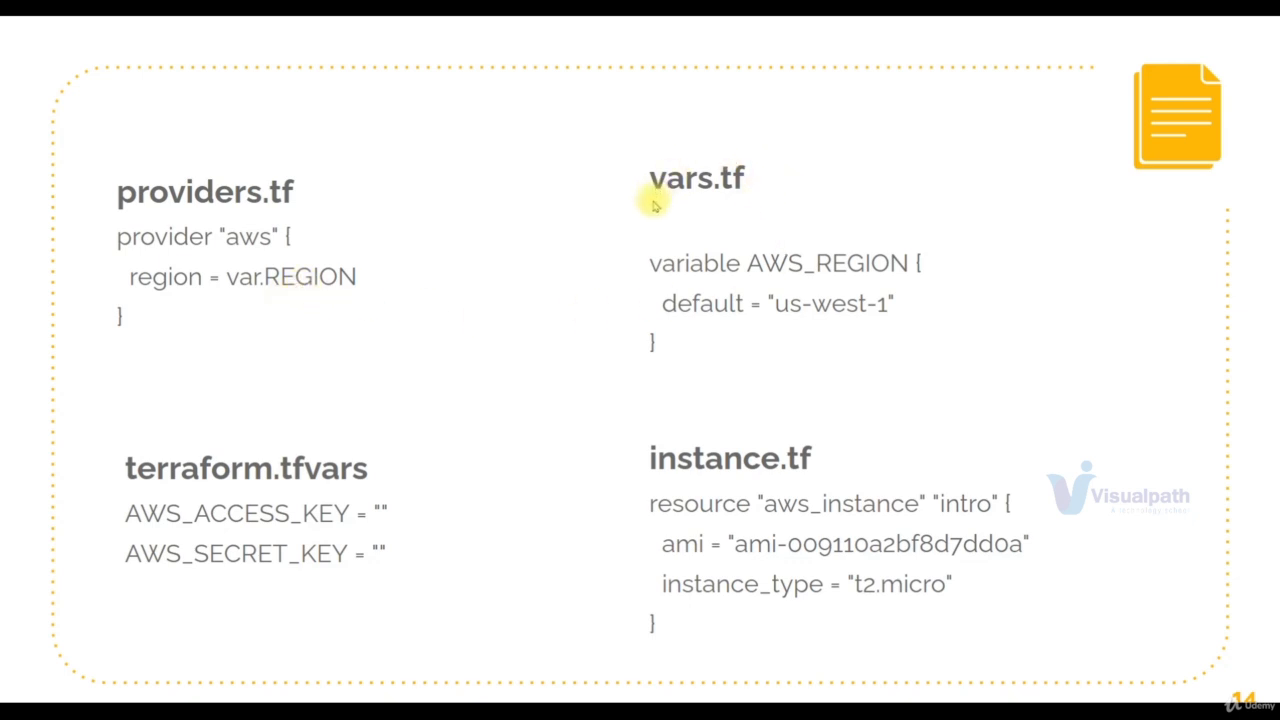
{"action": "mouse_move", "coordinate": [710, 270]}
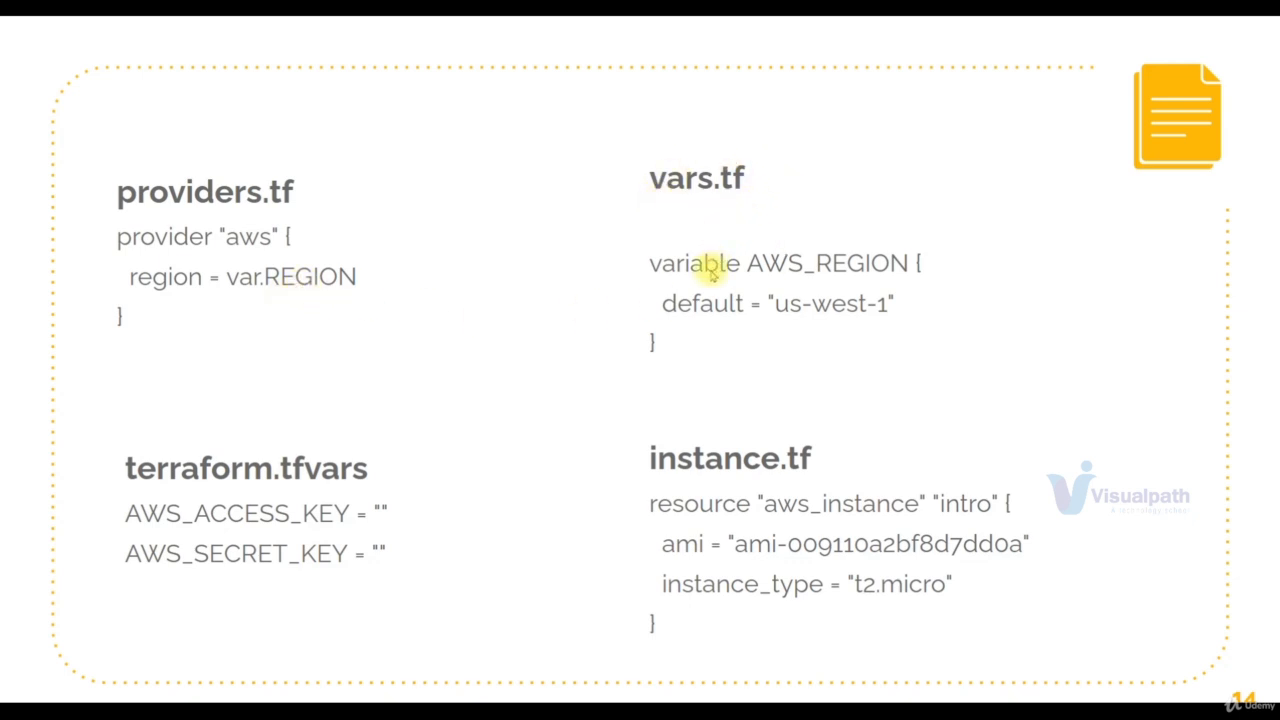
{"action": "mouse_move", "coordinate": [740, 284]}
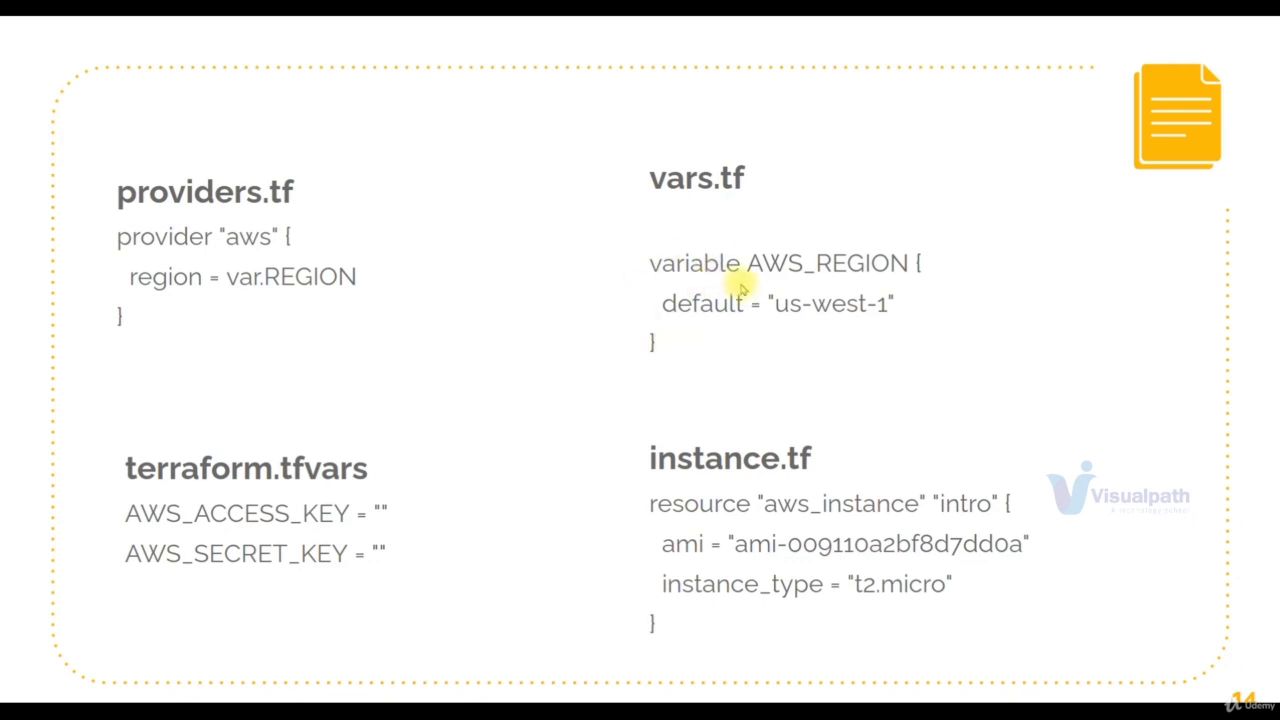
{"action": "mouse_move", "coordinate": [816, 310]}
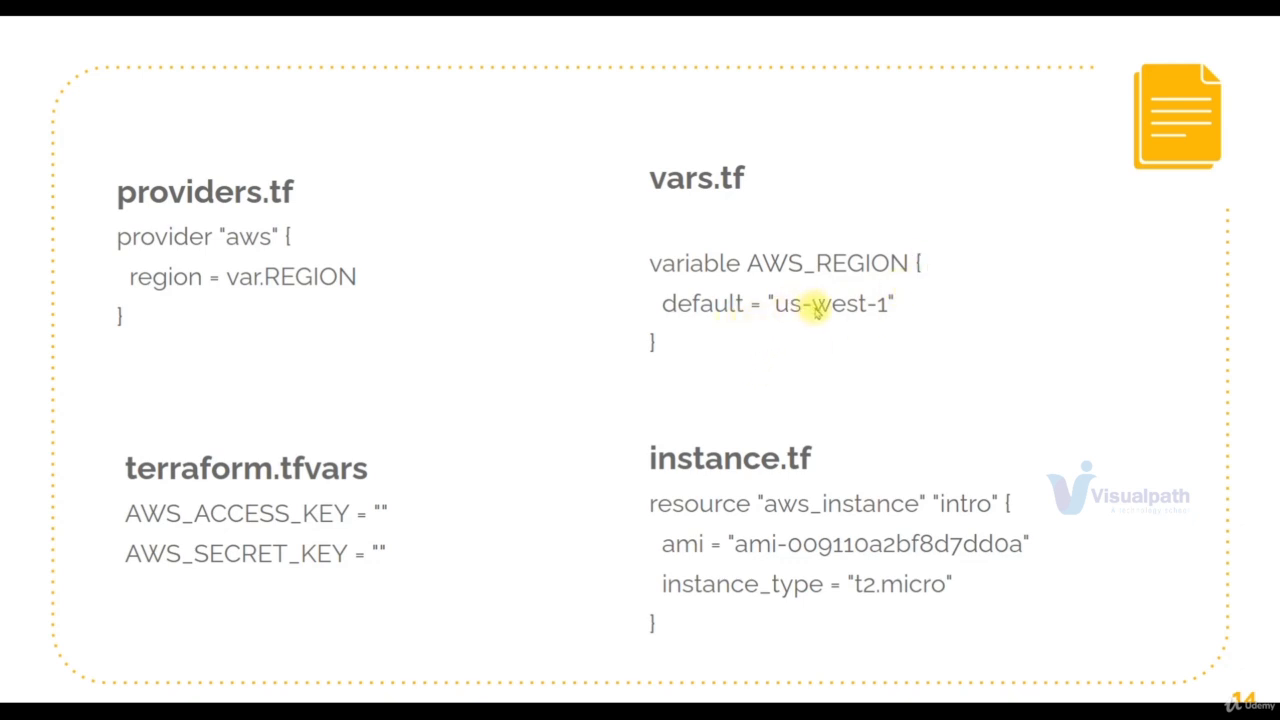
{"action": "mouse_move", "coordinate": [878, 312]}
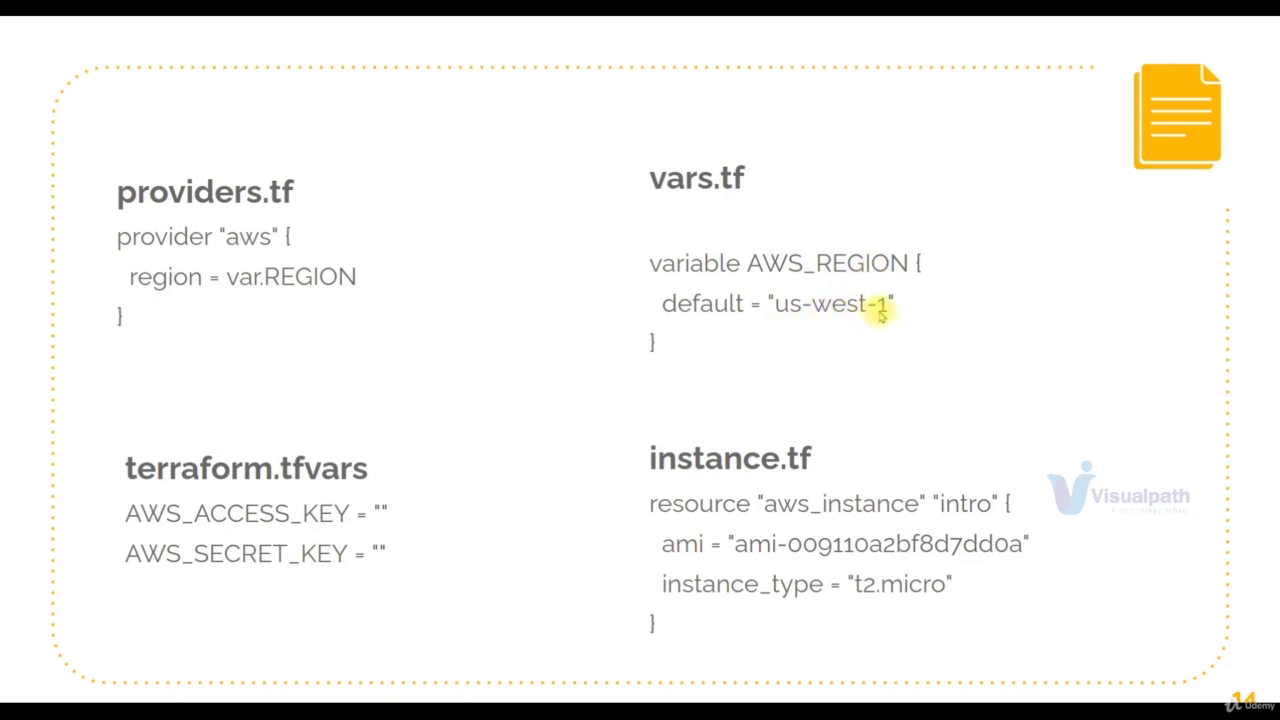
{"action": "mouse_move", "coordinate": [256, 290]}
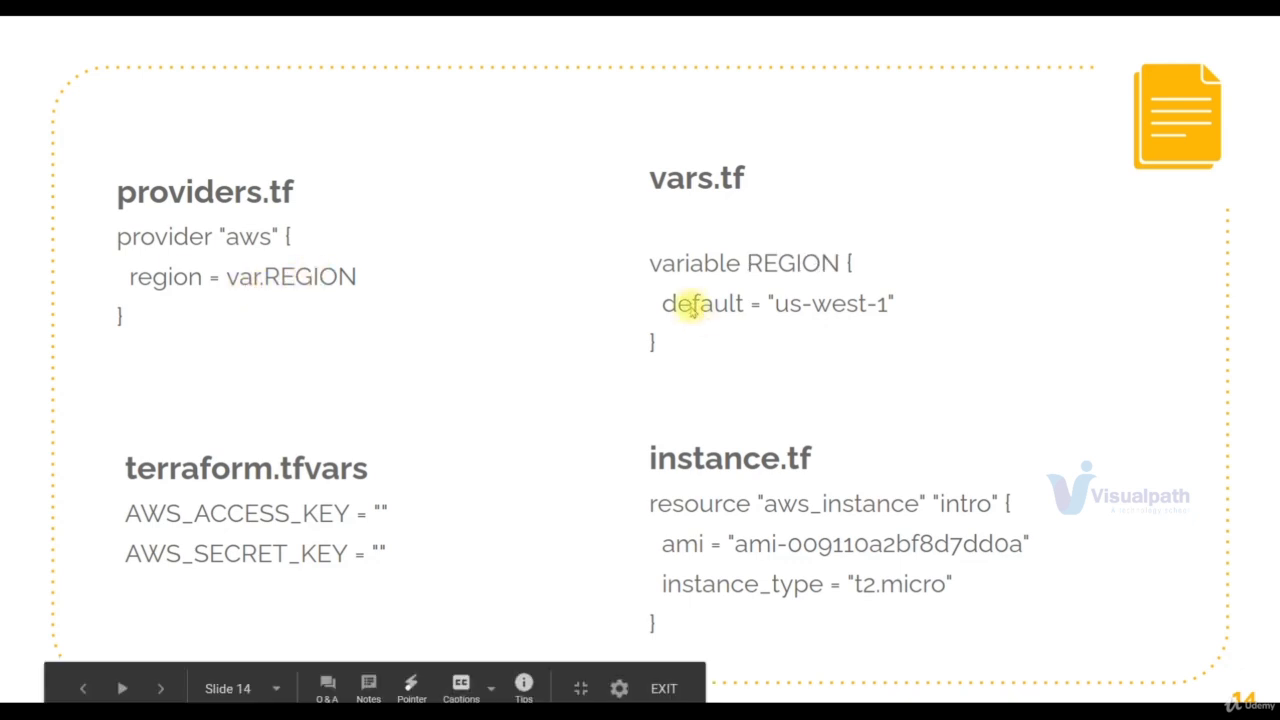
{"action": "mouse_move", "coordinate": [764, 280]}
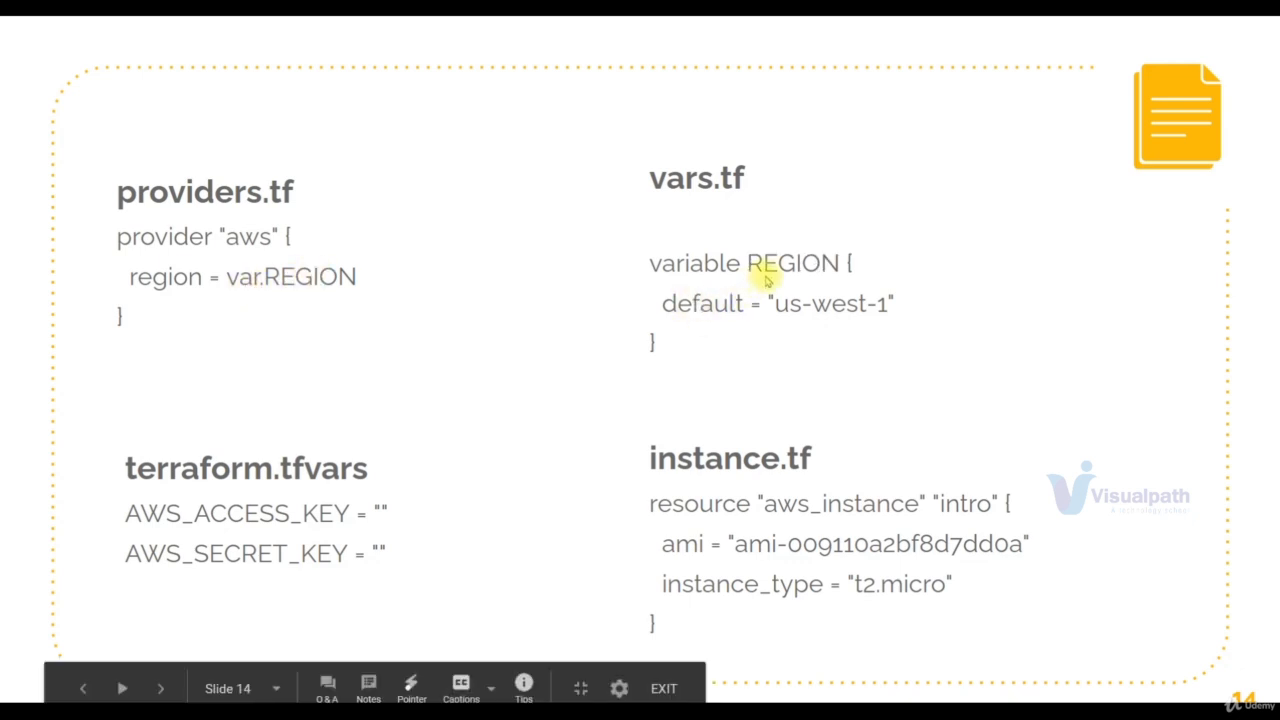
{"action": "mouse_move", "coordinate": [800, 284]}
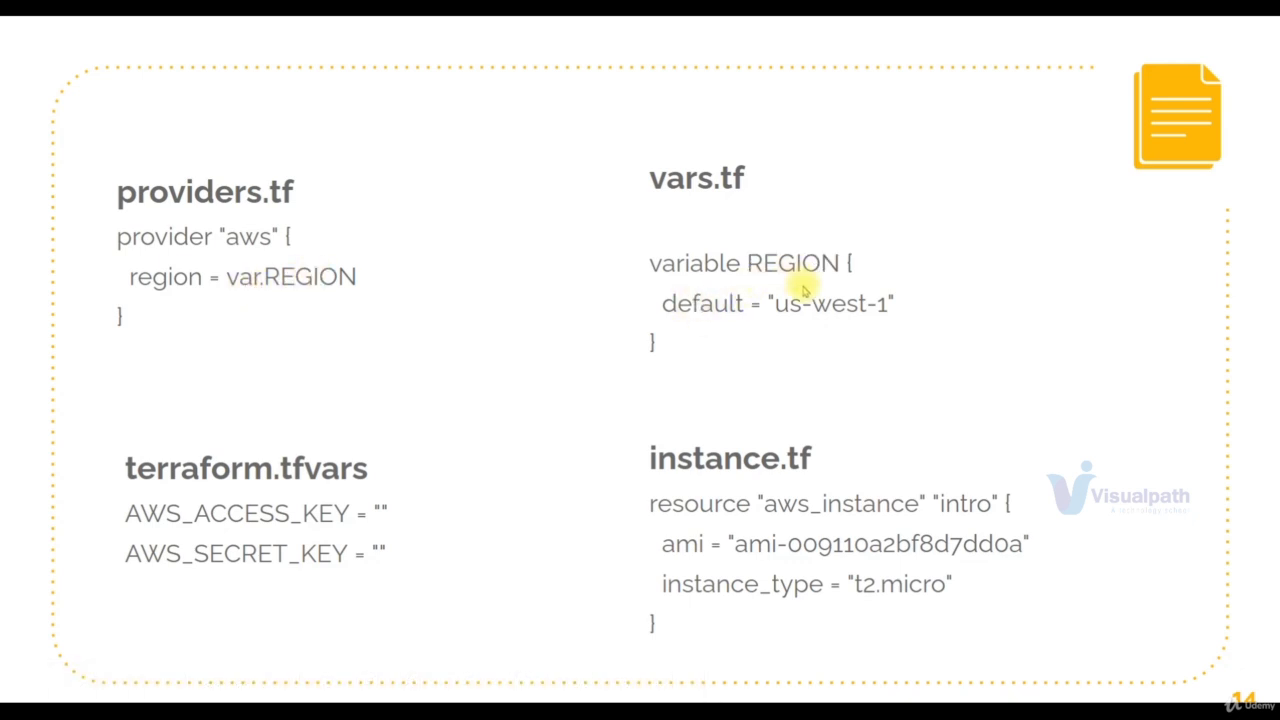
{"action": "mouse_move", "coordinate": [316, 436]}
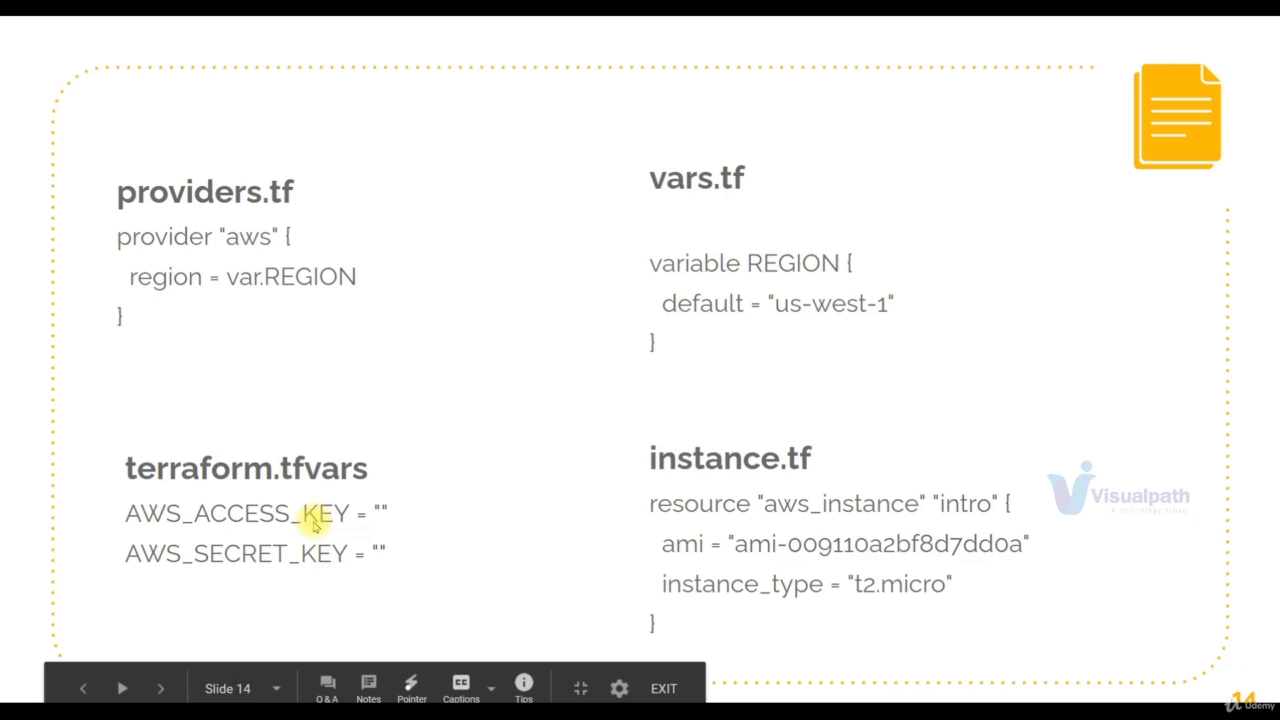
{"action": "mouse_move", "coordinate": [780, 492]}
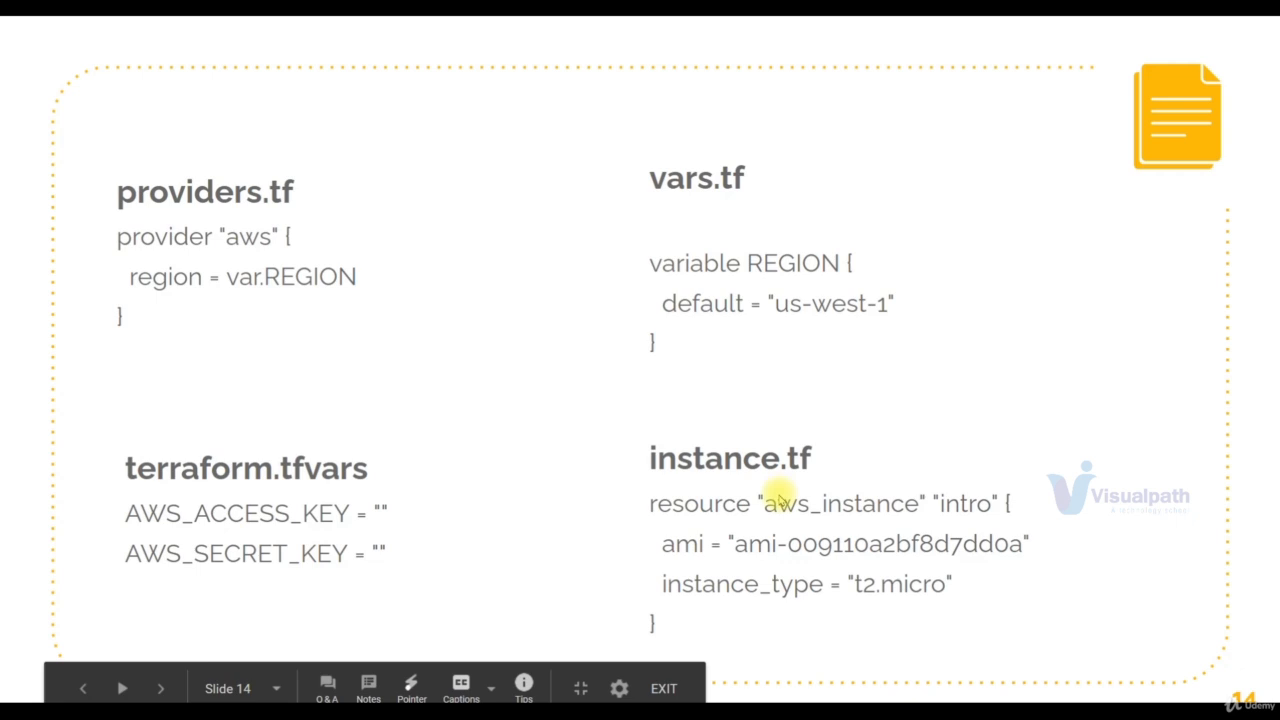
{"action": "left_click", "coordinate": [160, 688]}
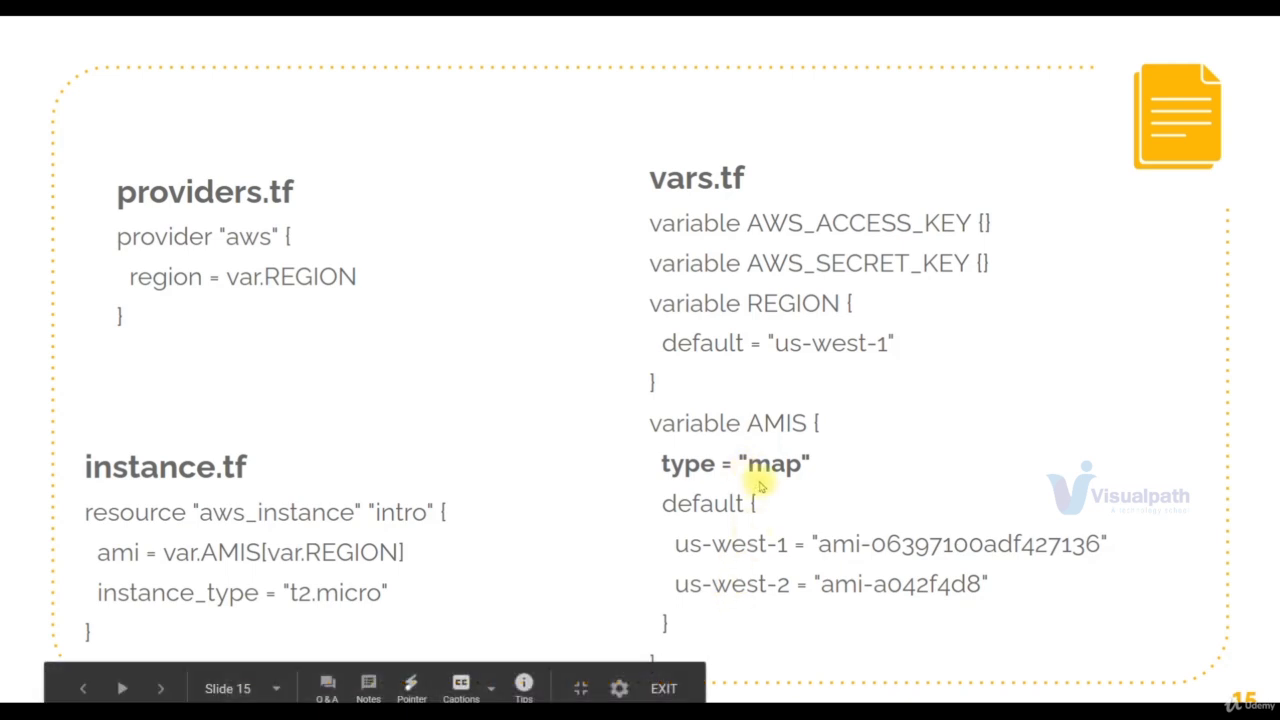
{"action": "mouse_move", "coordinate": [782, 564]}
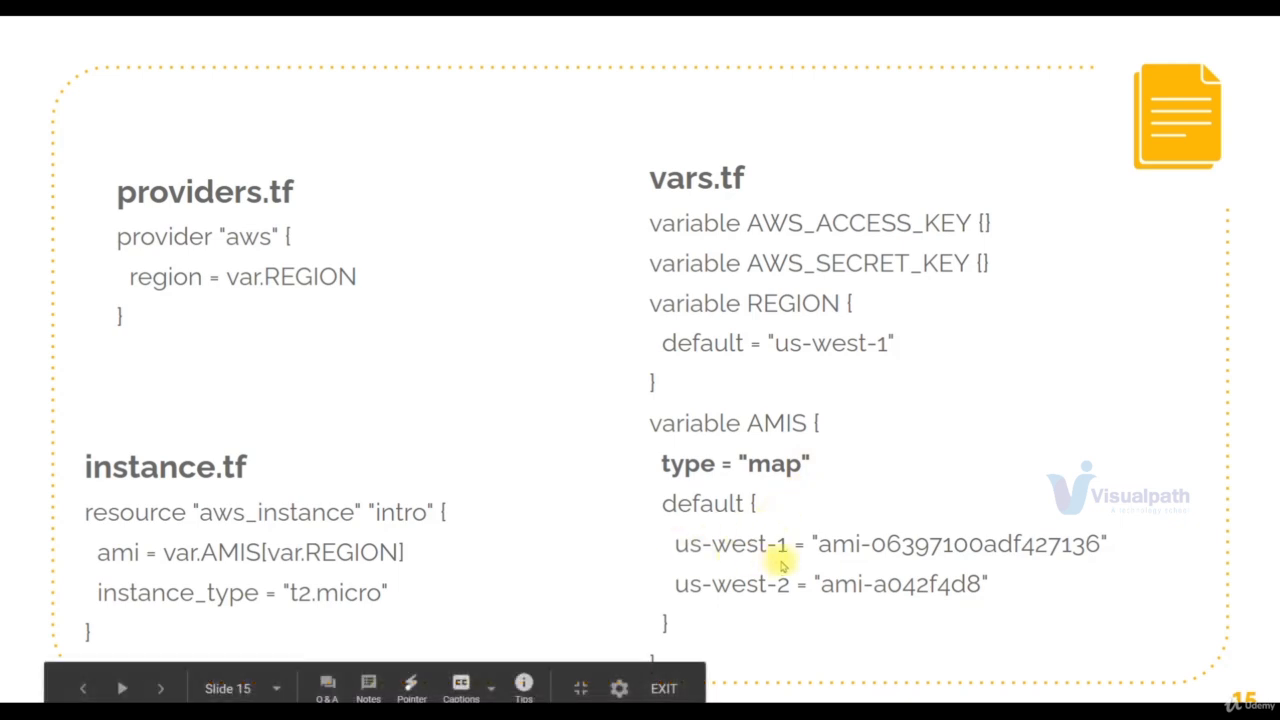
{"action": "mouse_move", "coordinate": [996, 556]}
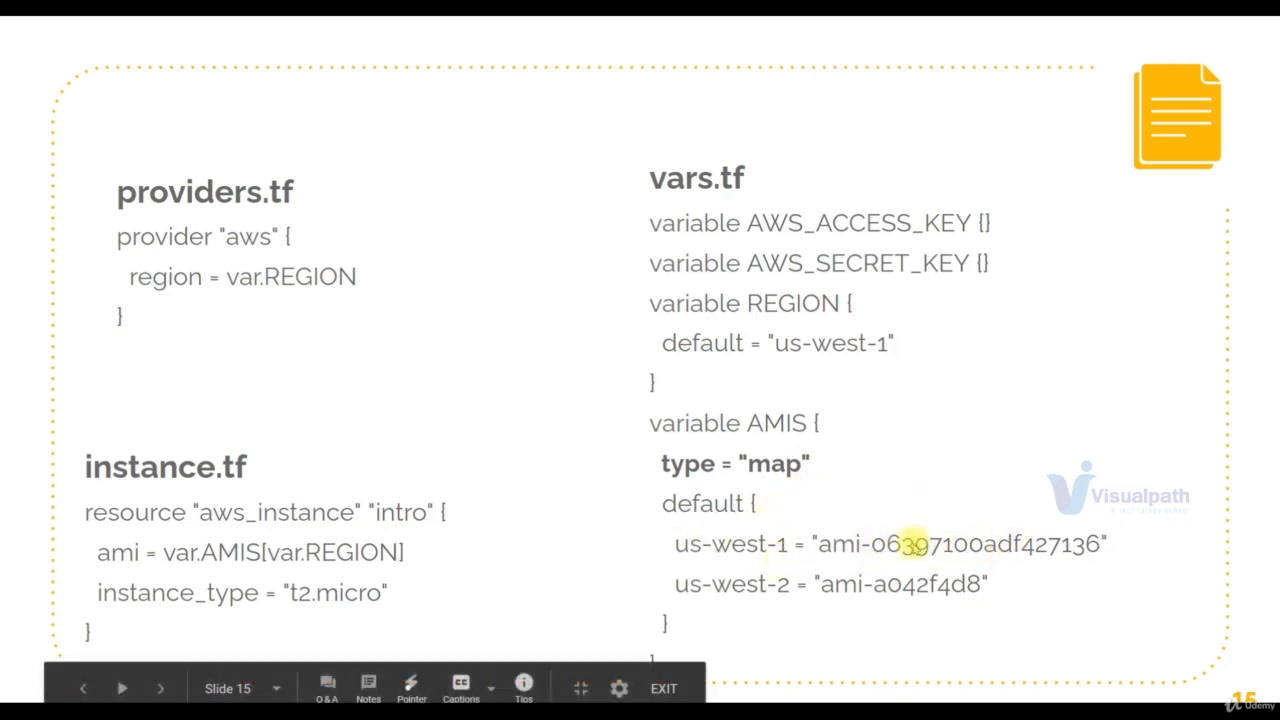
{"action": "mouse_move", "coordinate": [178, 578]}
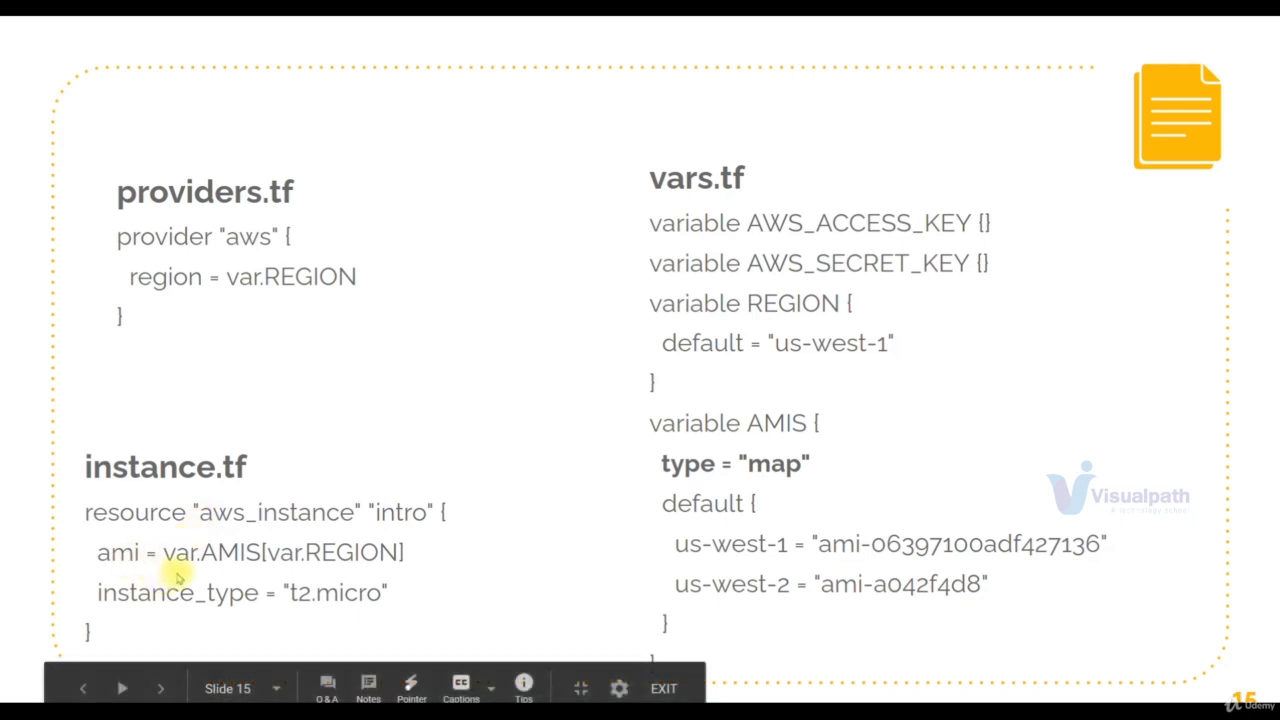
{"action": "mouse_move", "coordinate": [770, 448]}
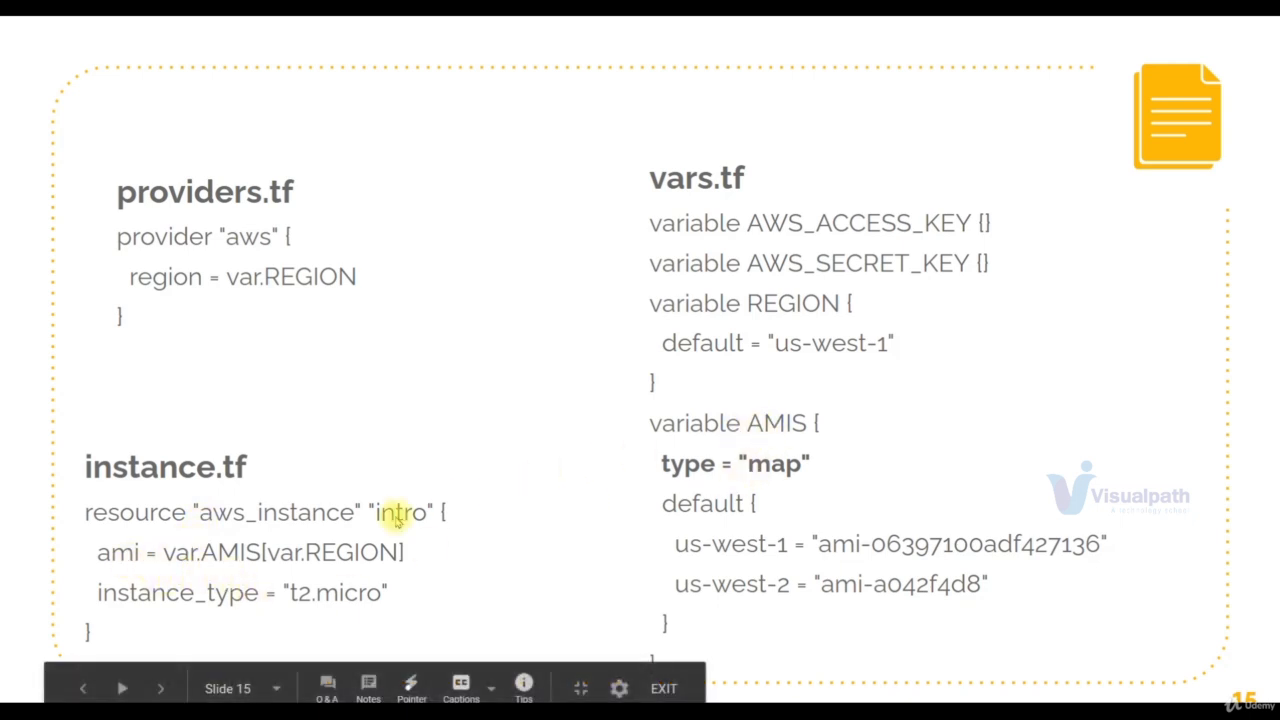
{"action": "mouse_move", "coordinate": [292, 568]}
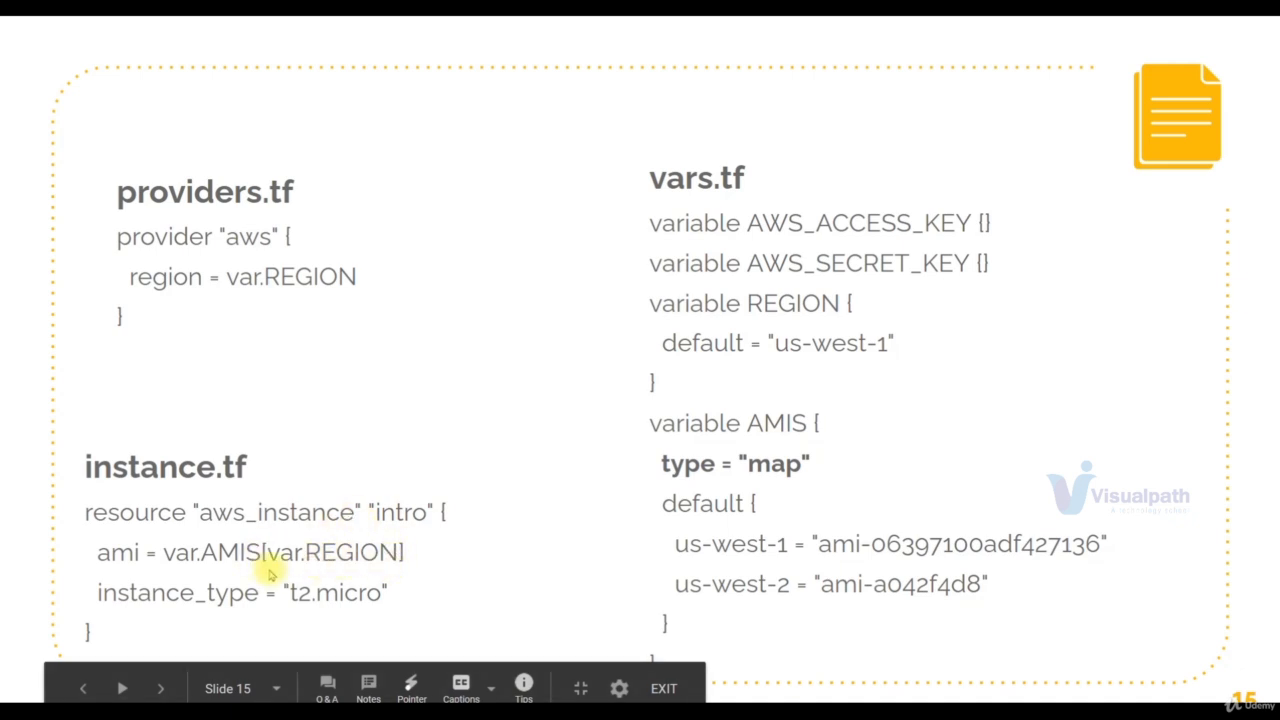
{"action": "mouse_move", "coordinate": [716, 492]}
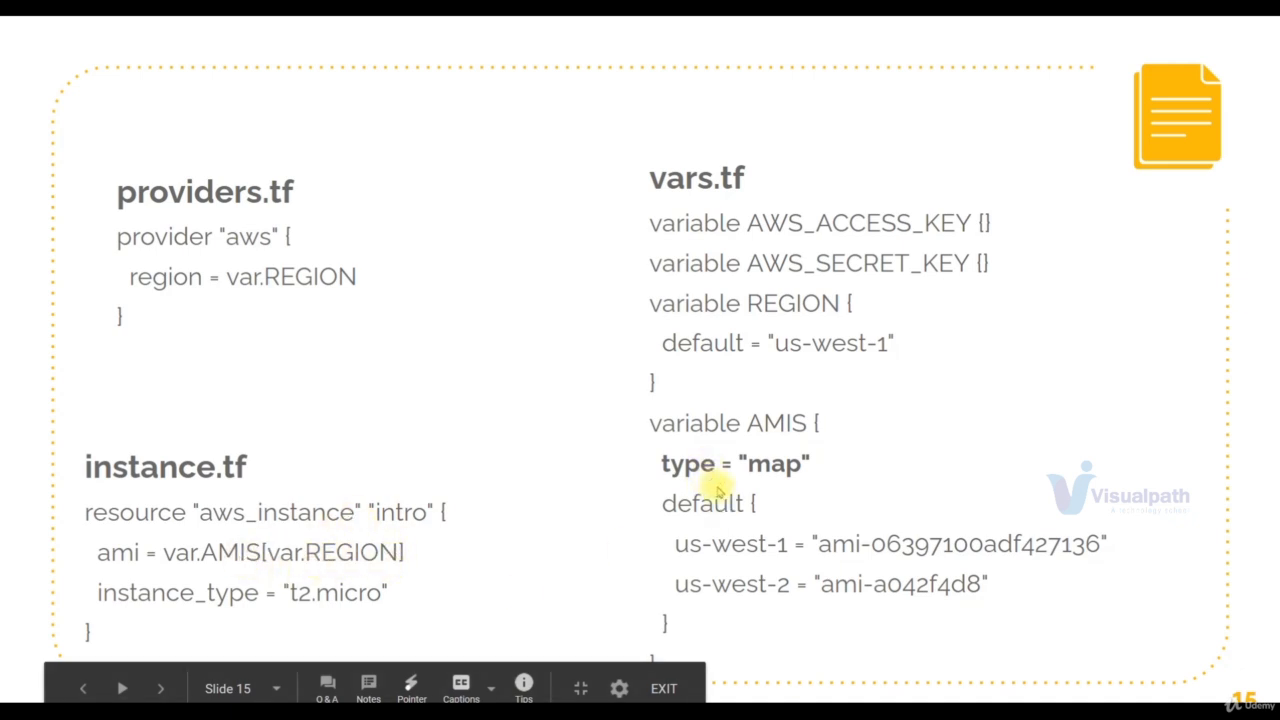
{"action": "mouse_move", "coordinate": [868, 368]}
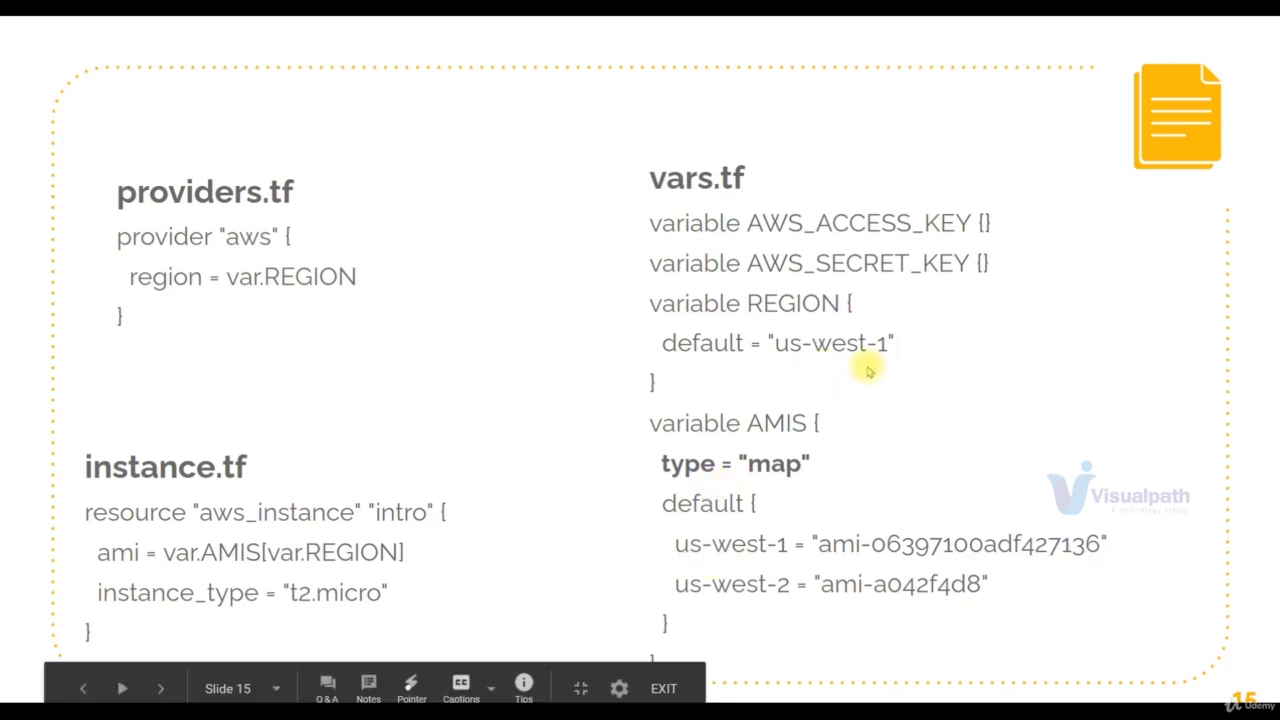
{"action": "mouse_move", "coordinate": [850, 556]}
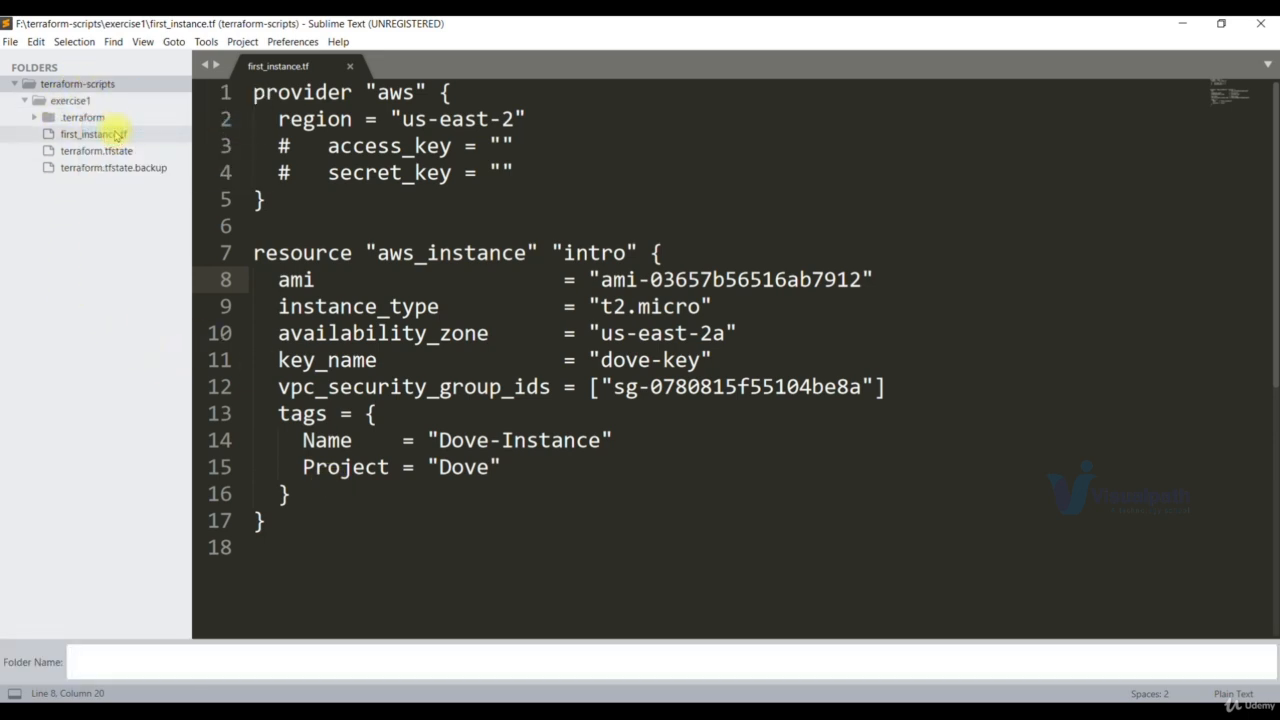
Name the new folder exercise2 under terraform-scripts and start a blank file for vars.tf.
{"action": "type", "text": "exerci"}
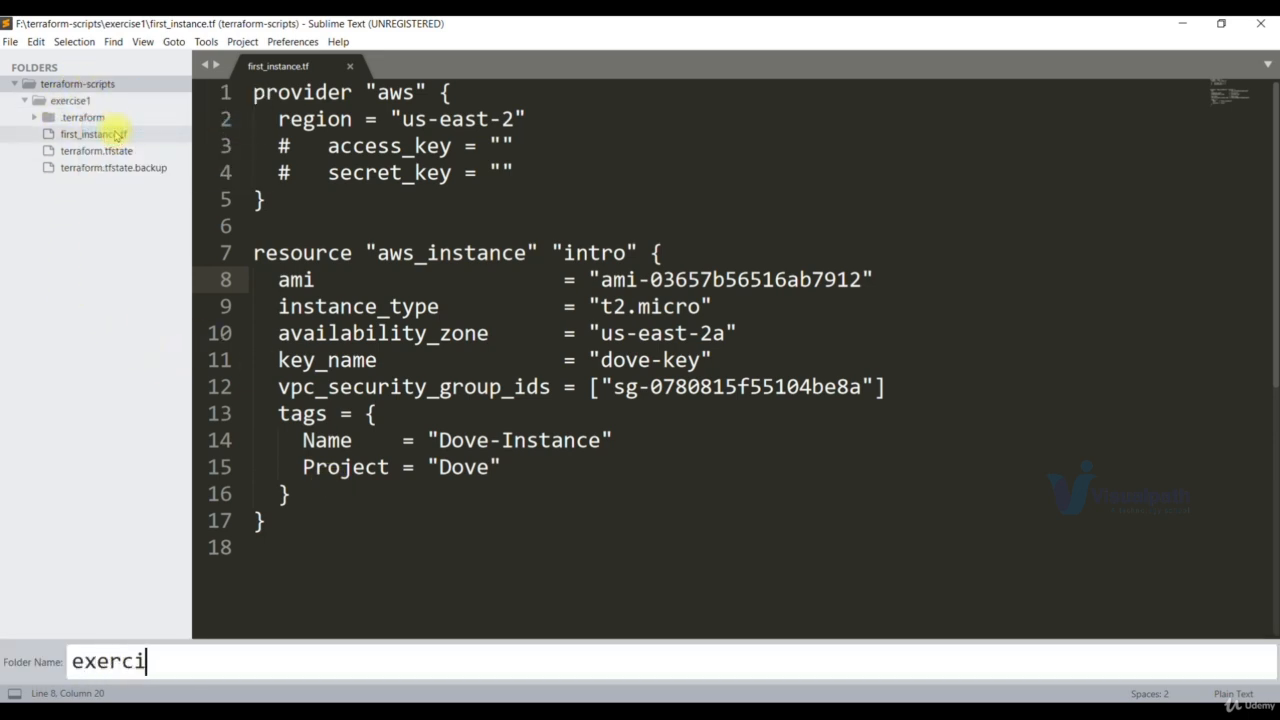
{"action": "type", "text": "e"}
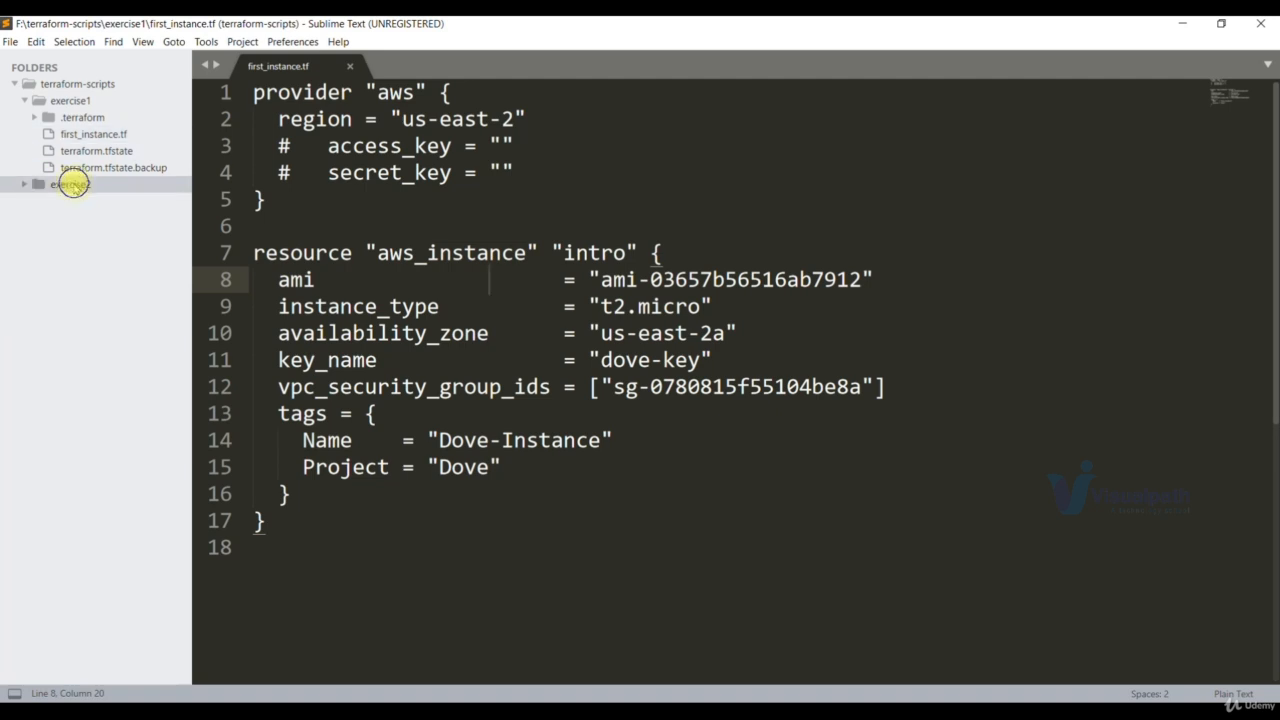
{"action": "key", "text": "ctrl+n"}
{"action": "type", "text": "vars.tf"}
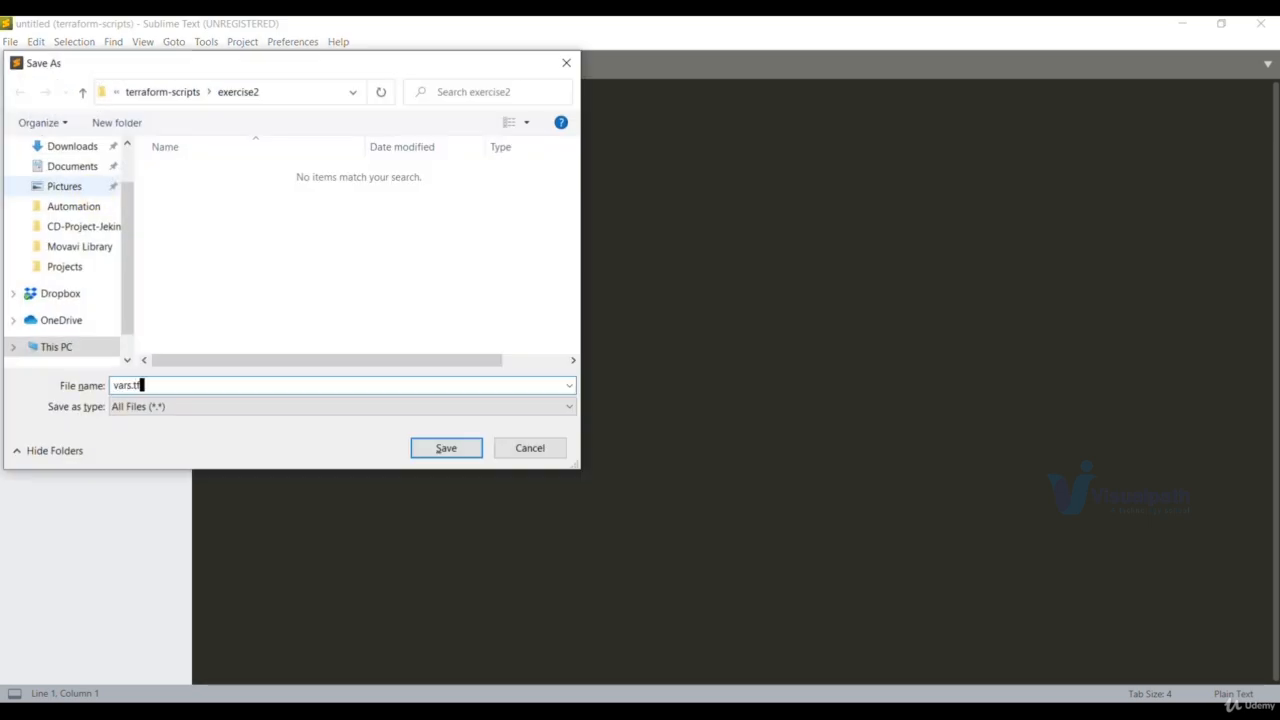
Save the file as vars.tf and declare variable REGION with default "us-east-2".
{"action": "left_click", "coordinate": [446, 448]}
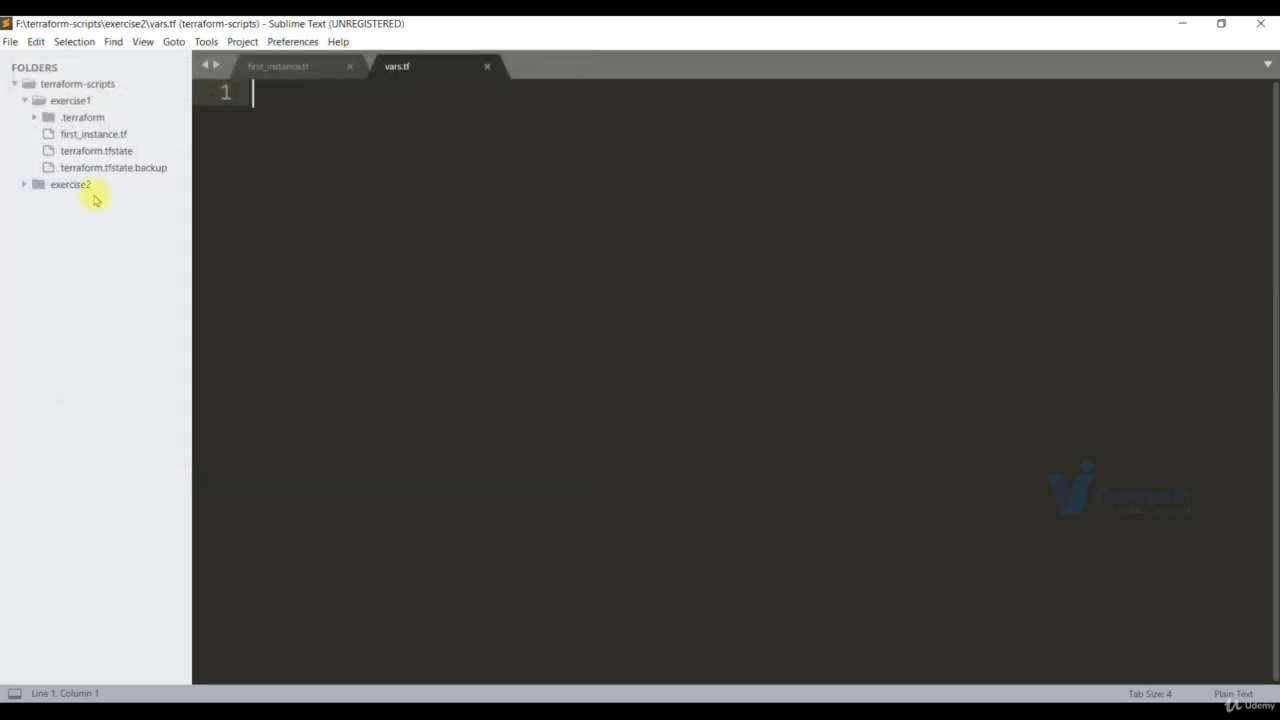
{"action": "type", "text": "variable"}
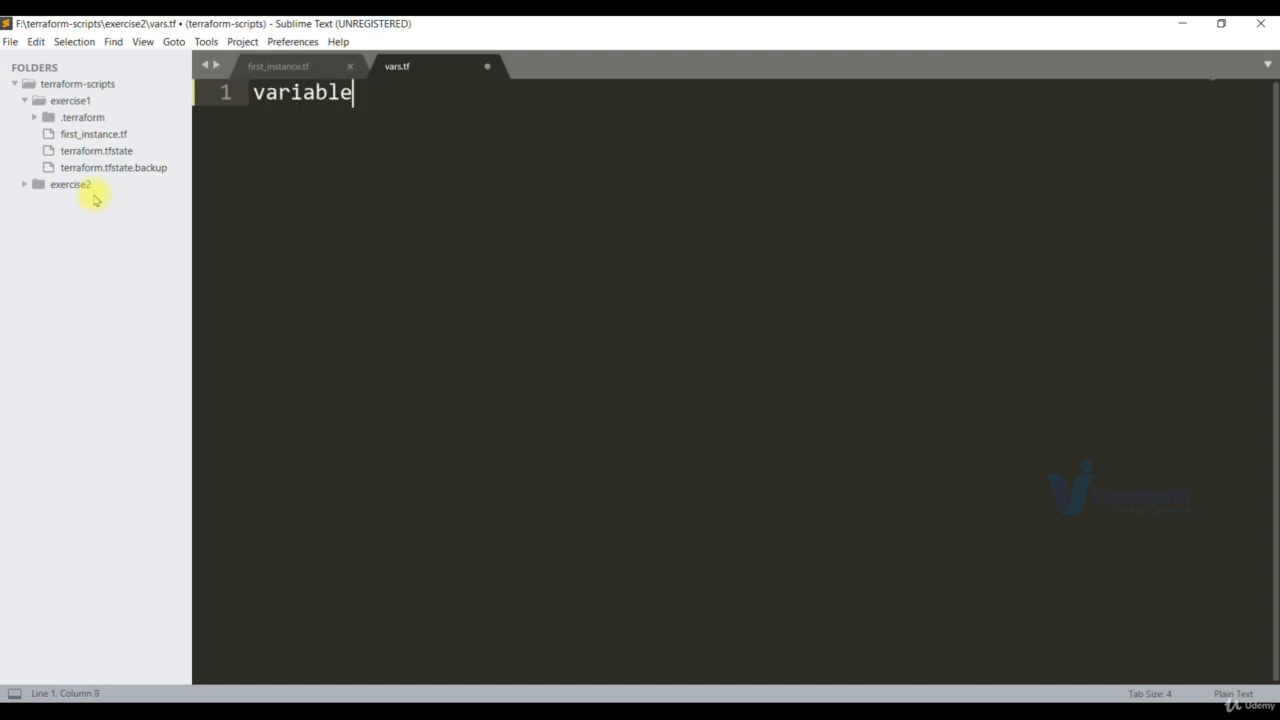
{"action": "type", "text": "RE"}
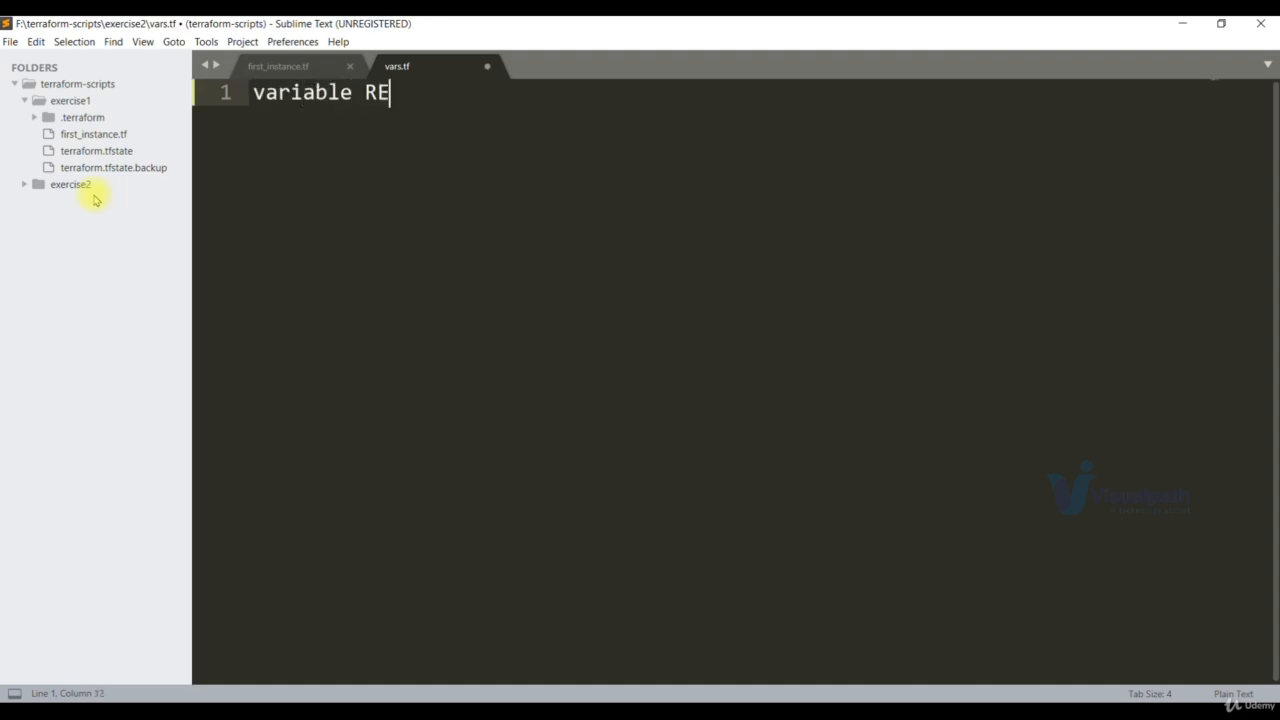
{"action": "type", "text": "GION {"}
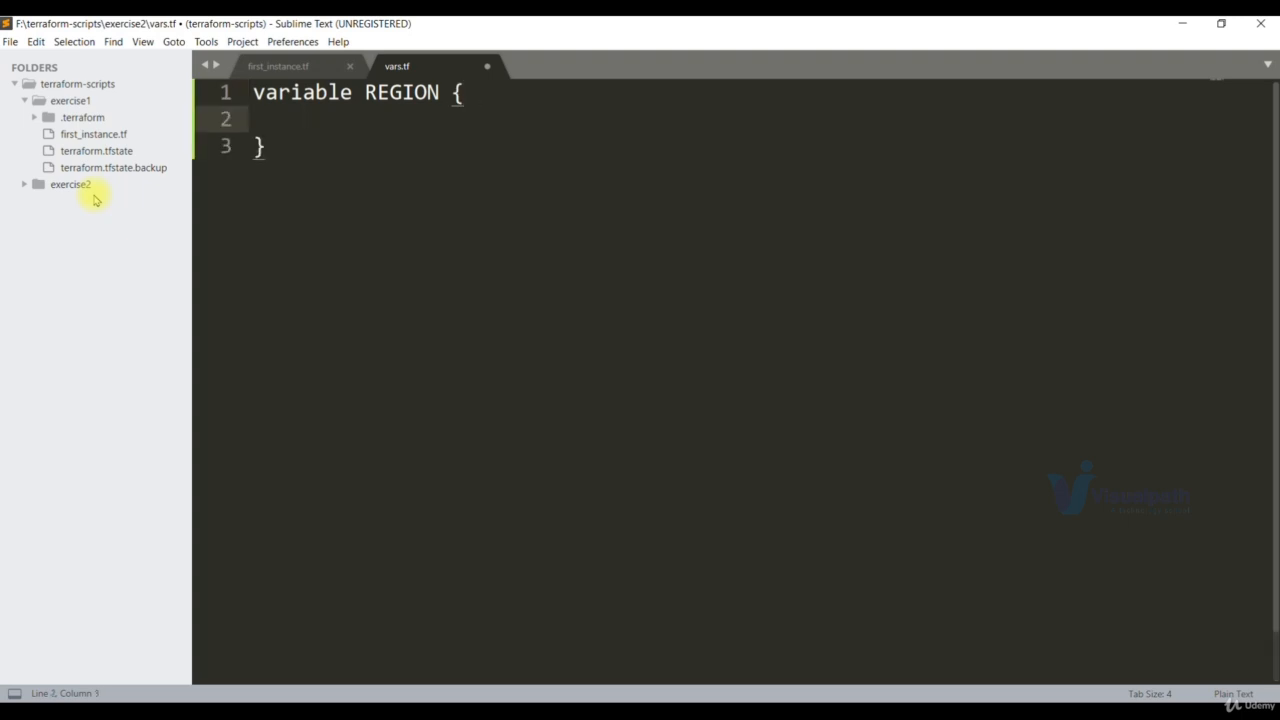
{"action": "type", "text": "default"}
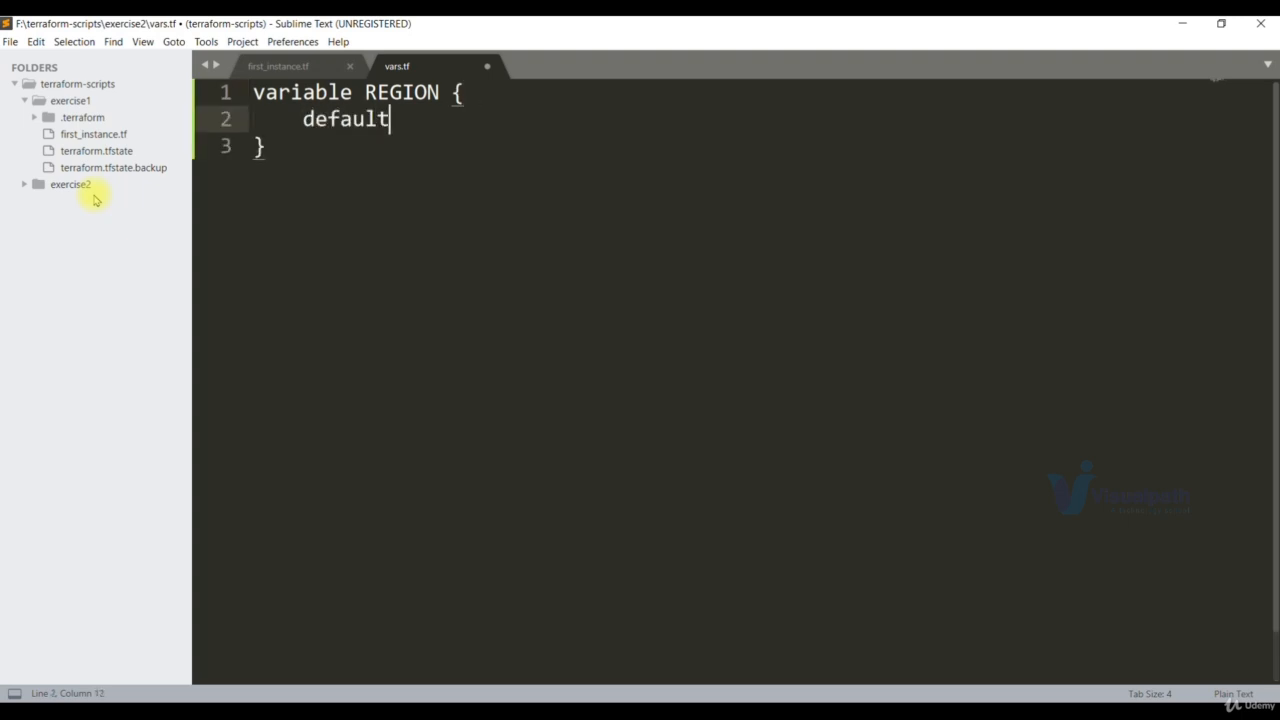
{"action": "type", "text": "= \"\""}
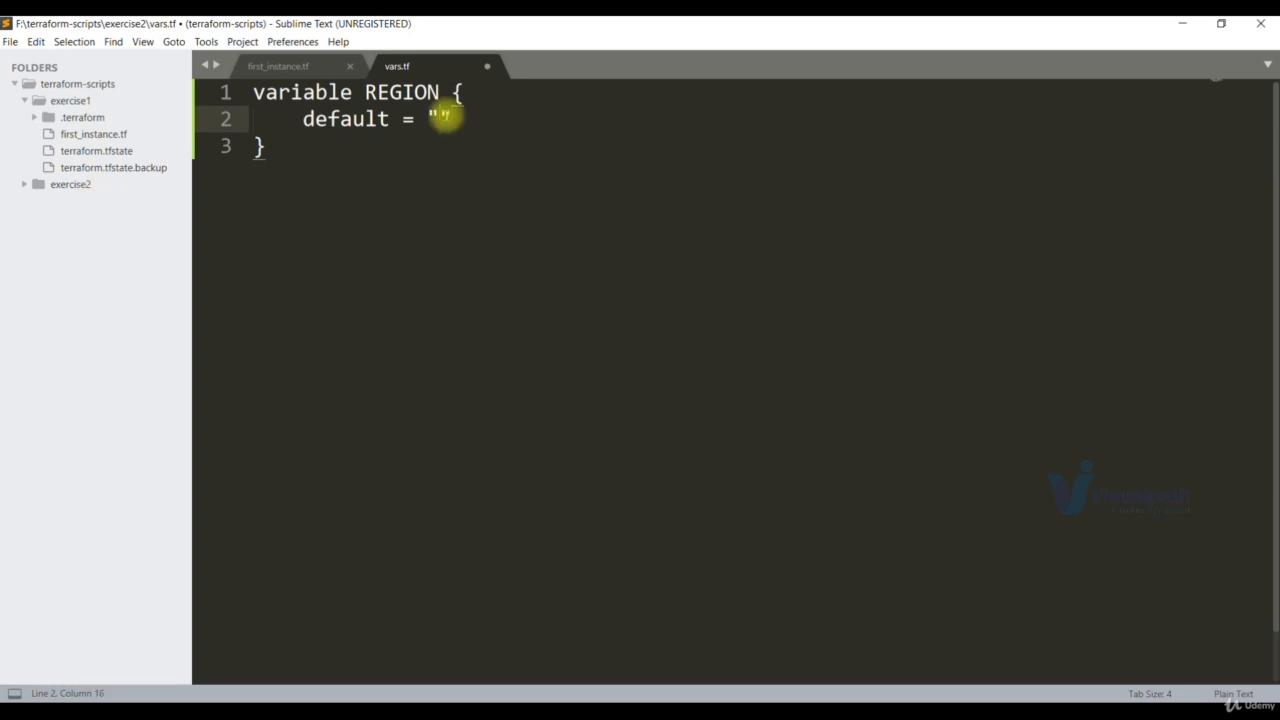
{"action": "type", "text": "us-east-2"}
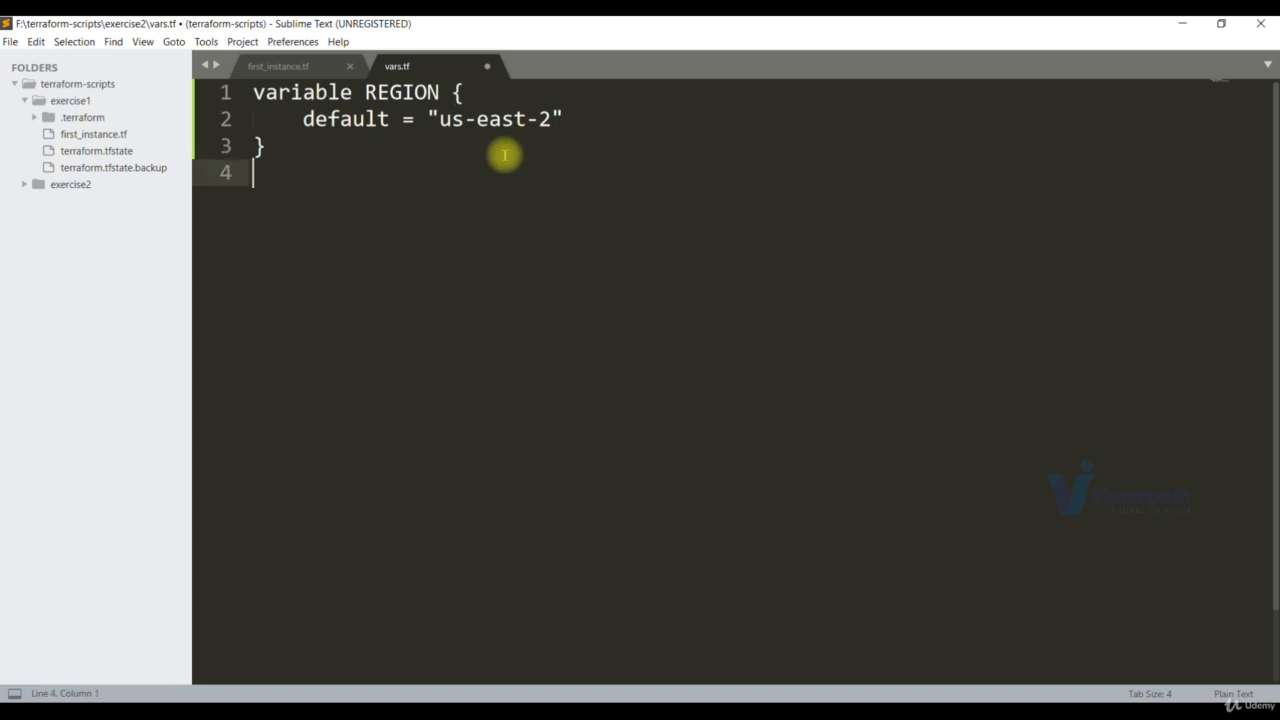
Declare variable ZONE1 with default "us-east-2a".
{"action": "type", "text": "variab"}
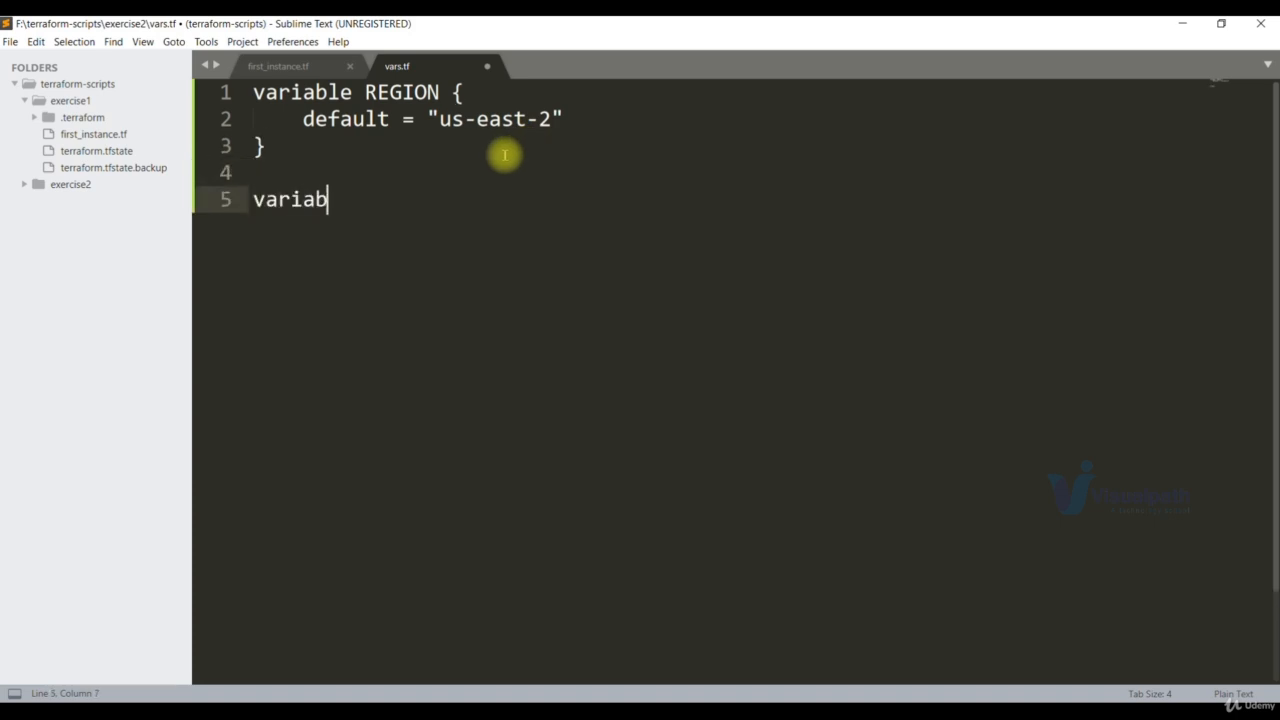
{"action": "type", "text": "le ZON"}
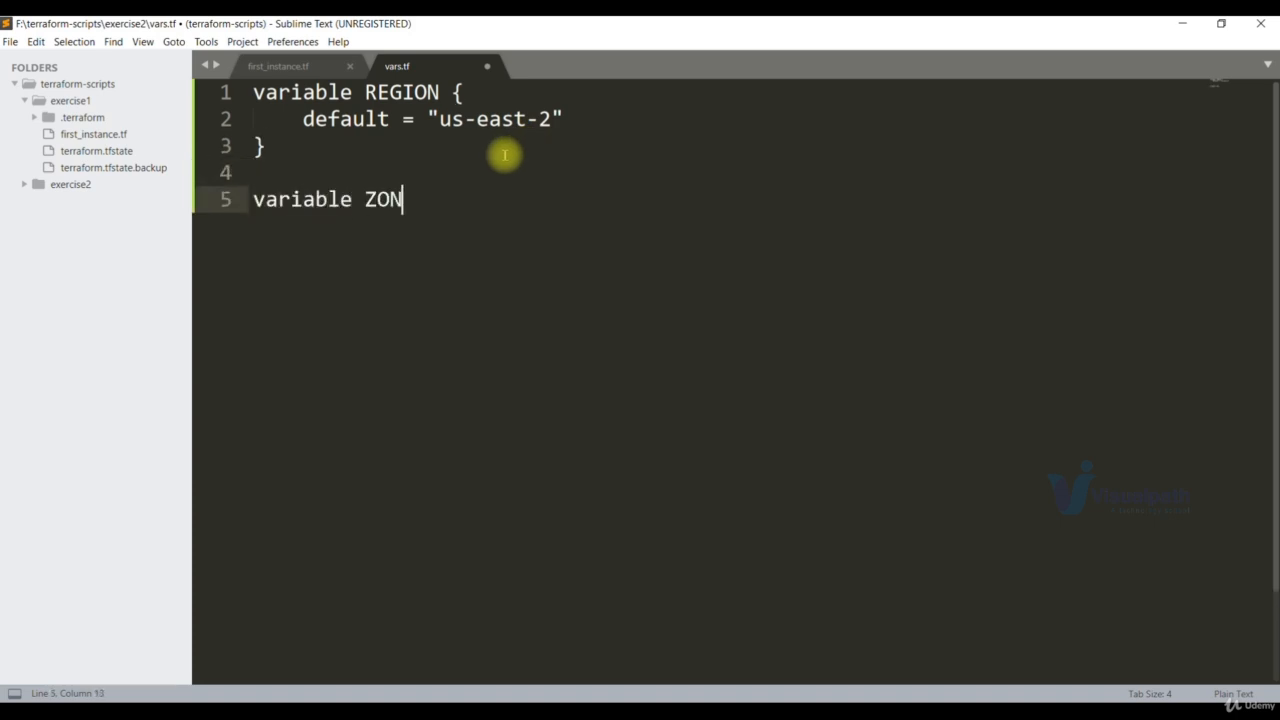
{"action": "type", "text": "E1"}
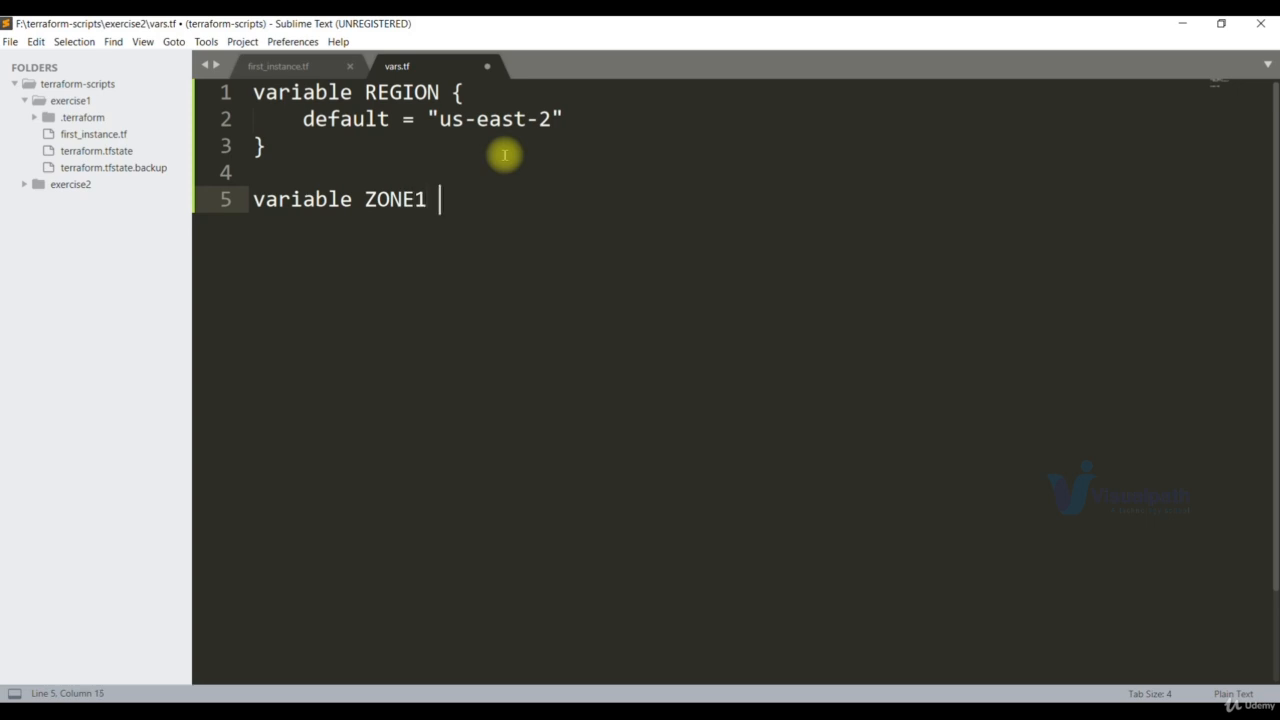
{"action": "type", "text": "{"}
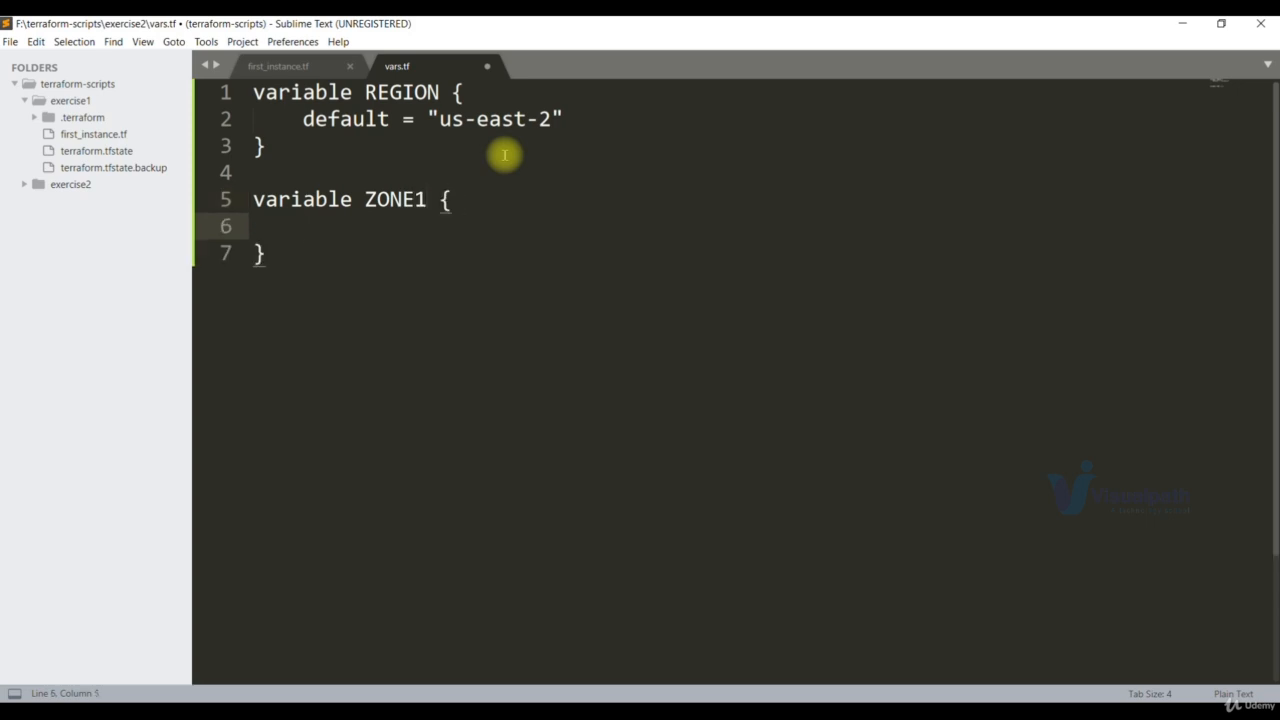
{"action": "type", "text": "default \""}
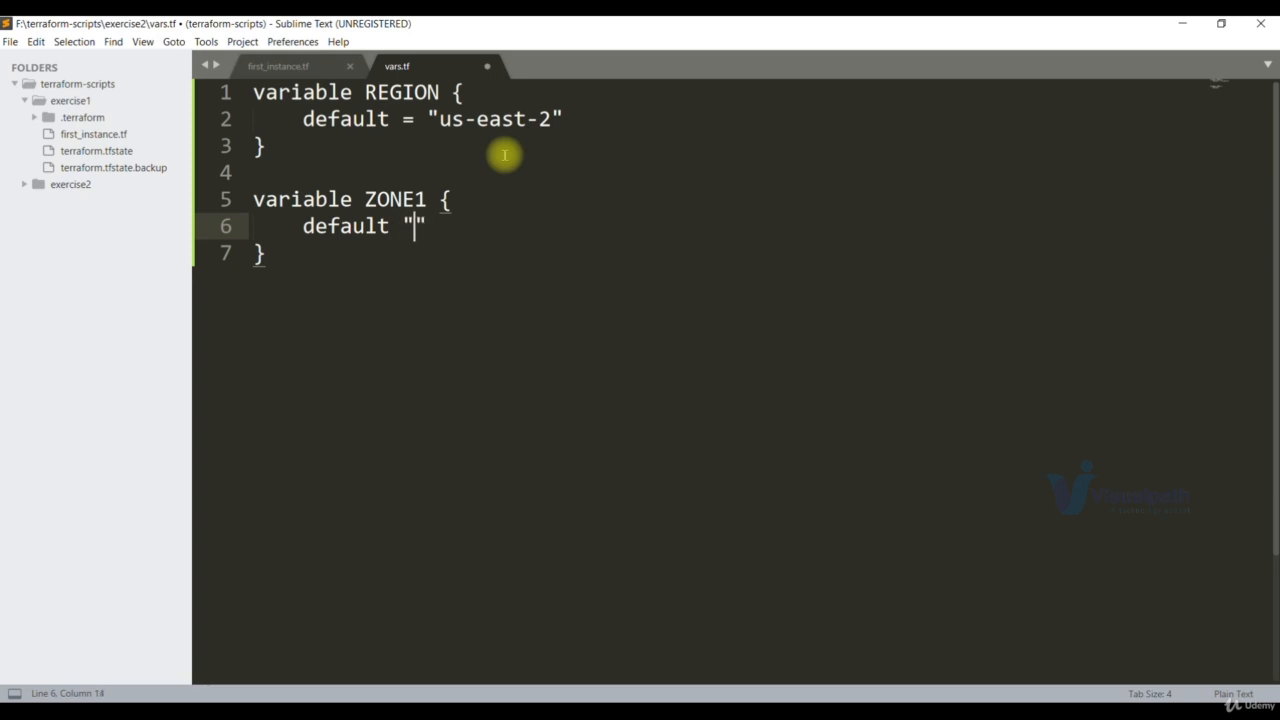
{"action": "type", "text": "us-east-2a"}
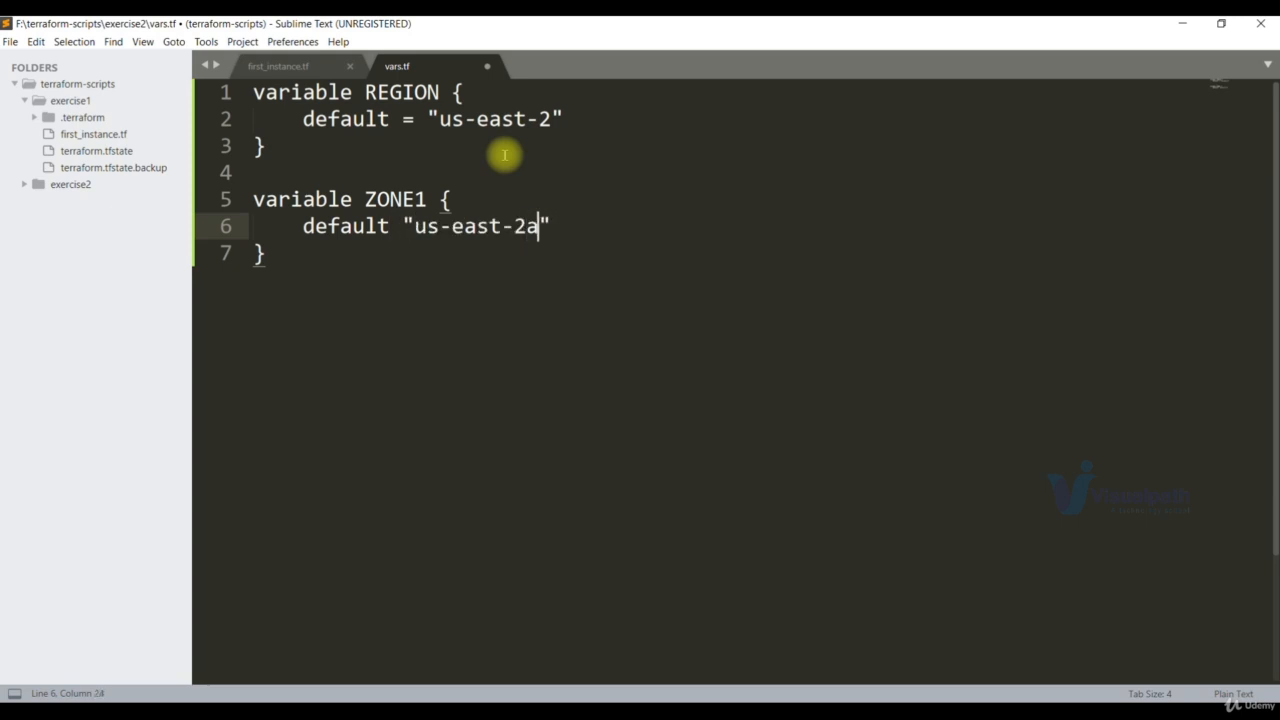
{"action": "key", "text": "Return"}
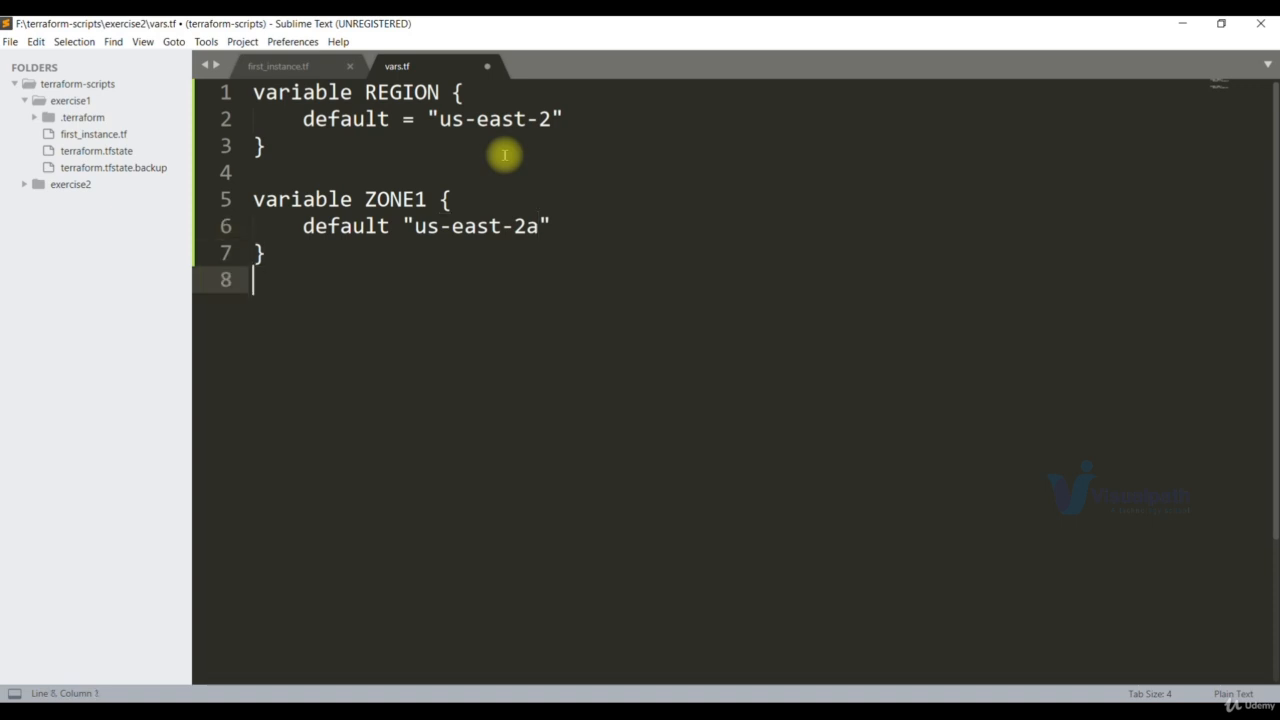
Declare variable AMIS with type = map.
{"action": "key", "text": "enter"}
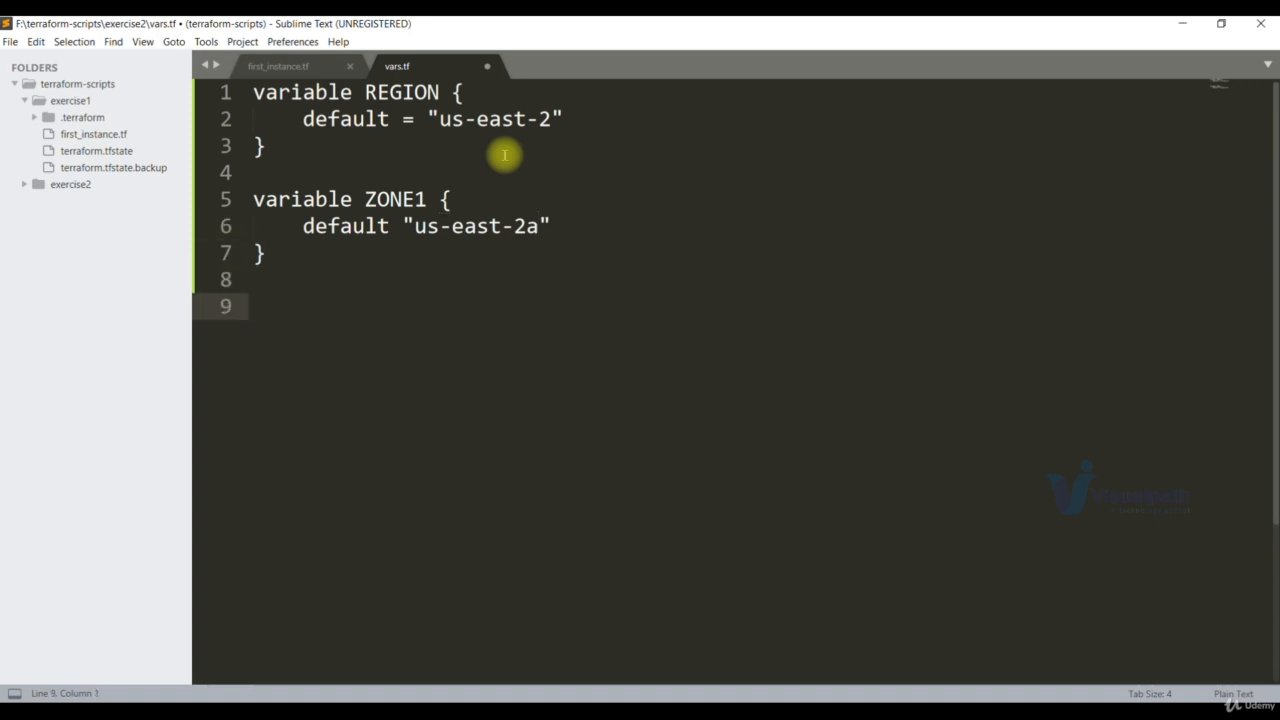
{"action": "type", "text": "variable"}
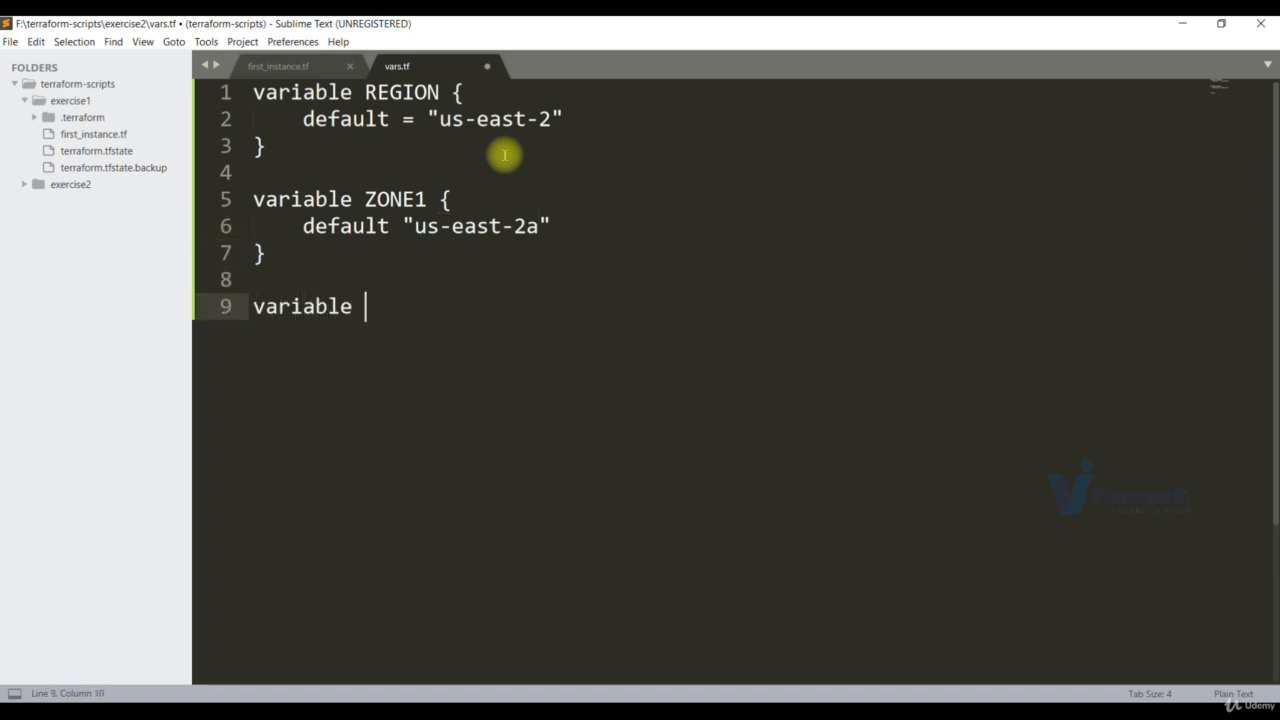
{"action": "type", "text": "AMIS"}
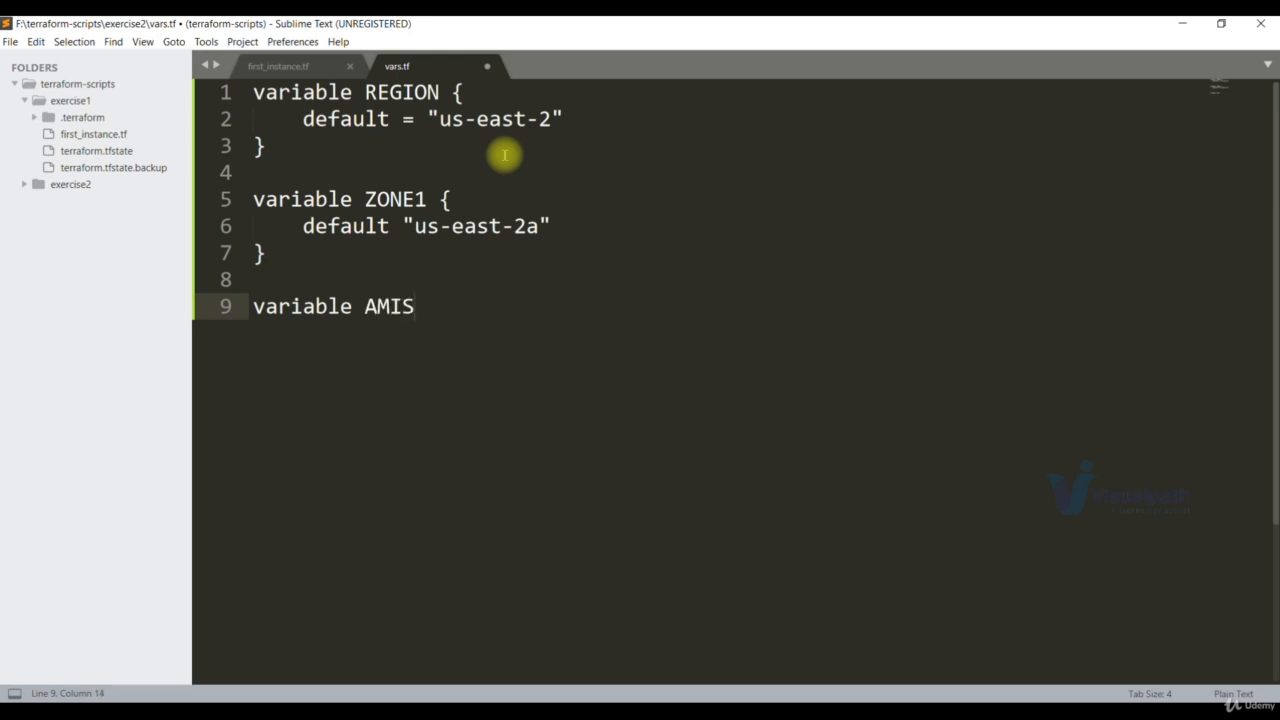
{"action": "type", "text": "{}"}
{"action": "type", "text": "ty"}
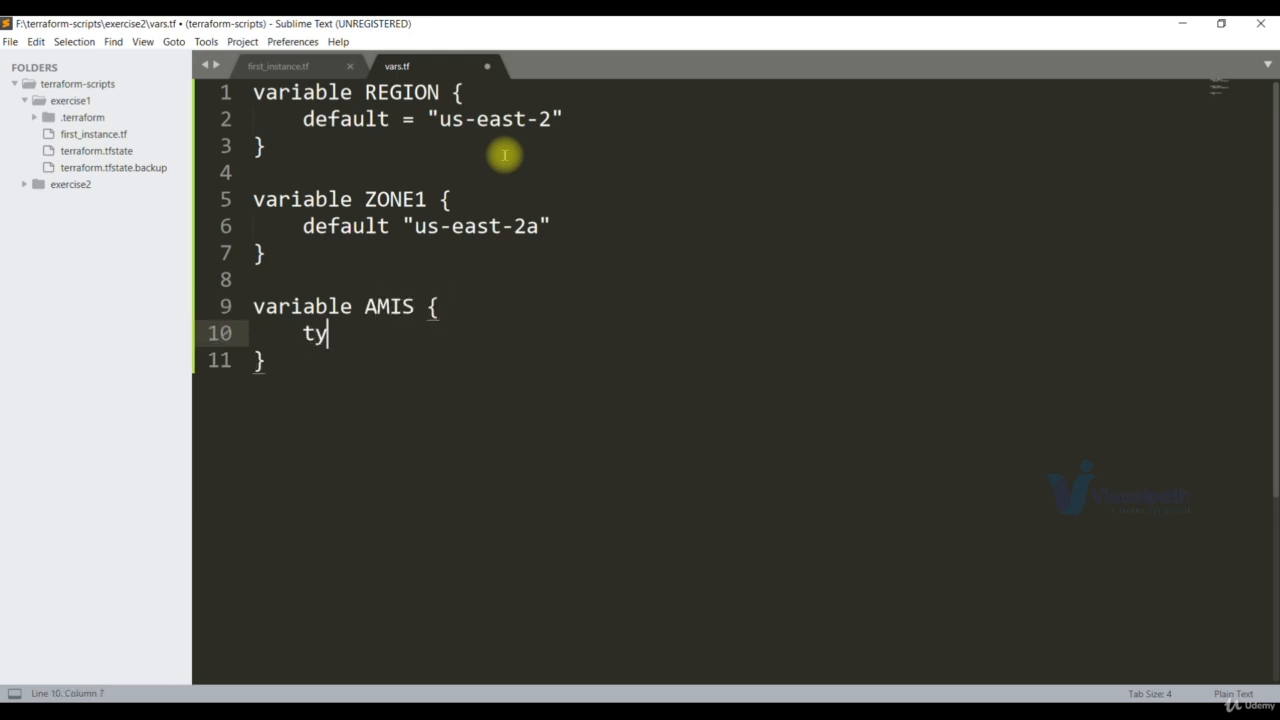
{"action": "type", "text": "pe"}
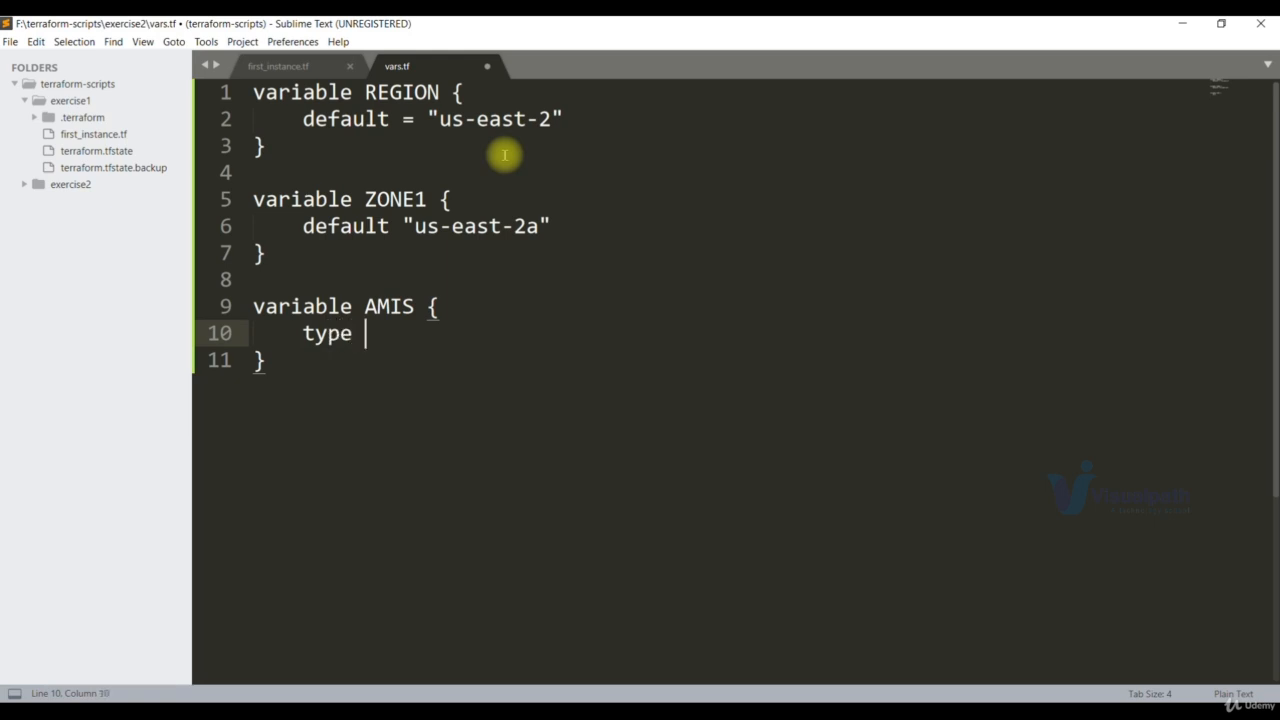
{"action": "type", "text": "="}
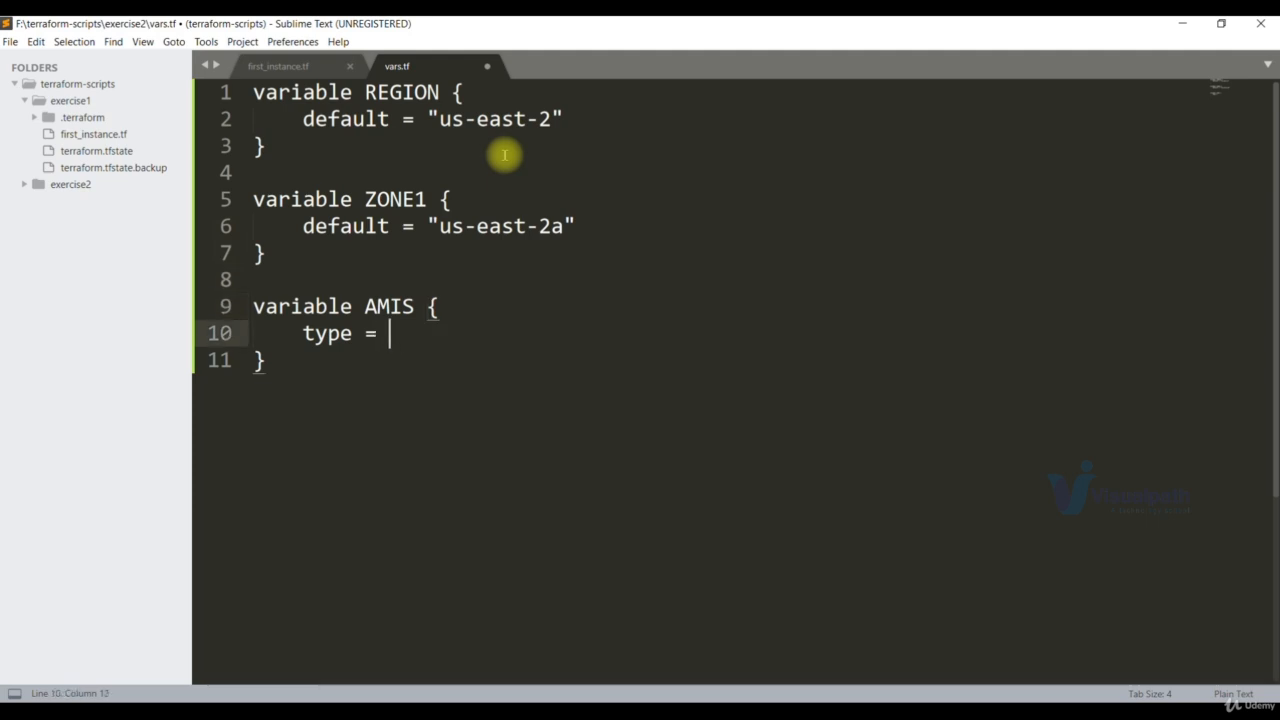
{"action": "type", "text": "map"}
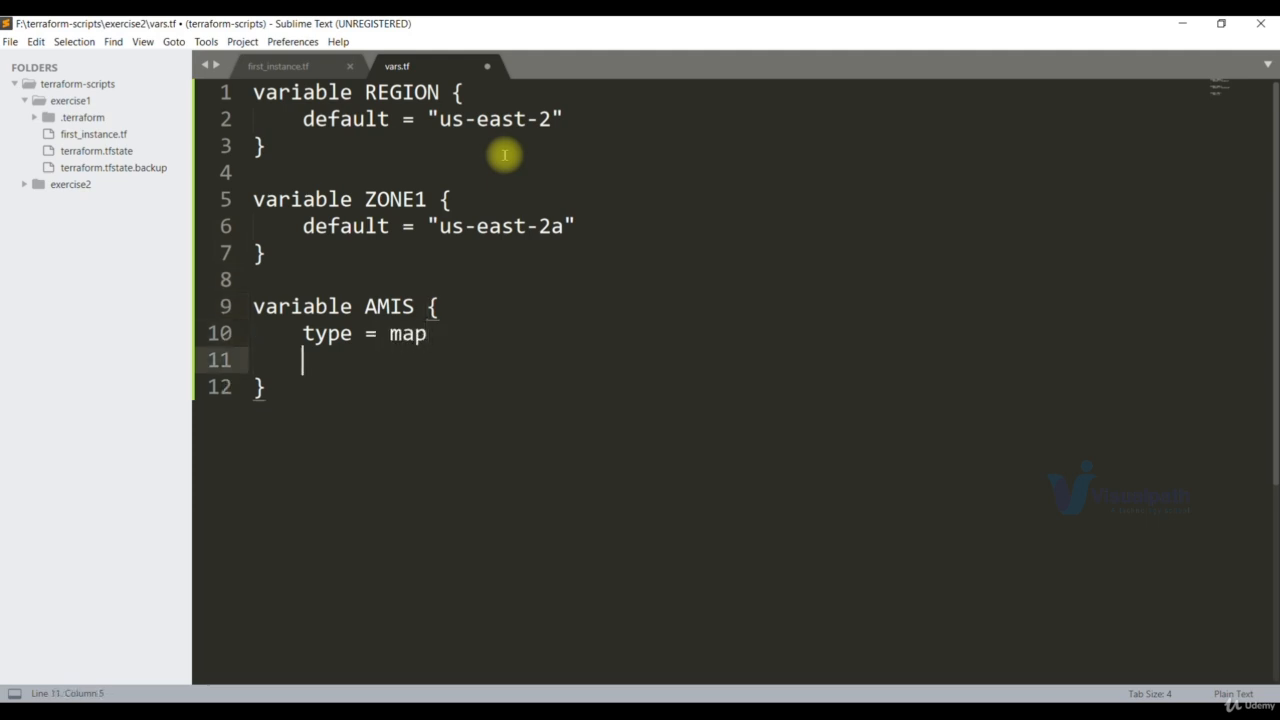
Give AMIS a default map entry us-east-2 = ami-03657b56516ab7912, pasting in the AMI id.
{"action": "type", "text": "default"}
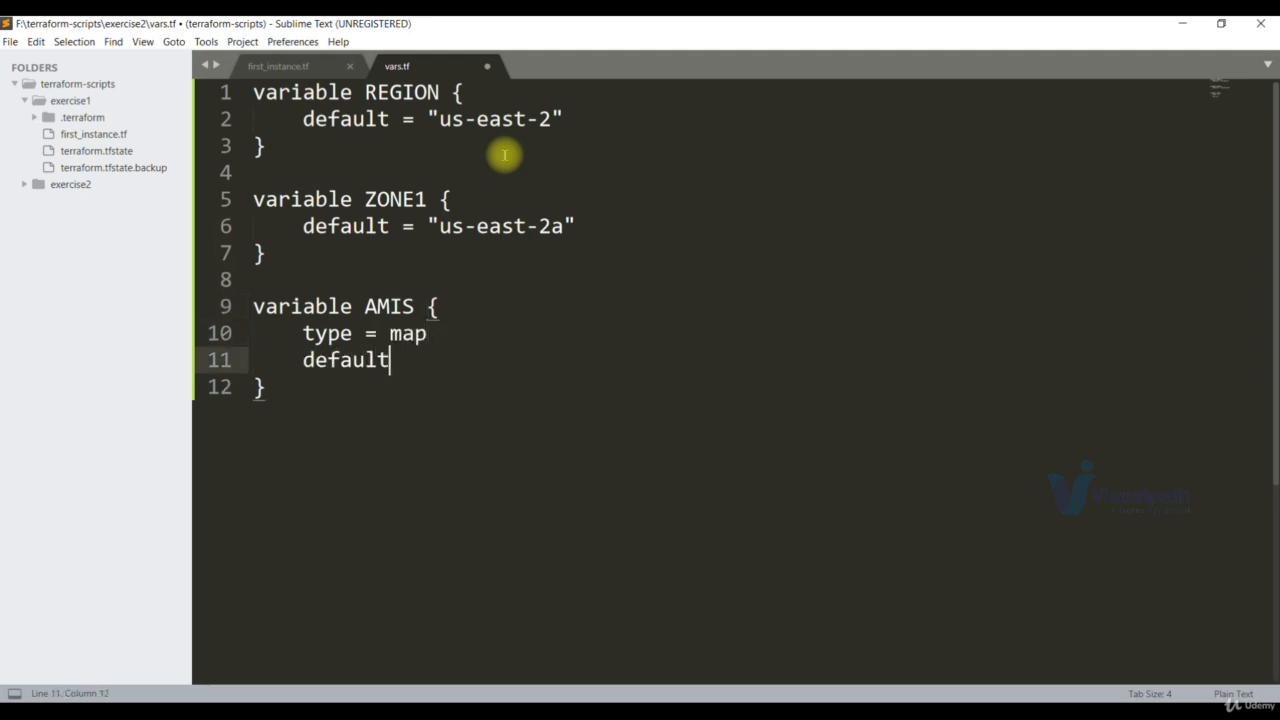
{"action": "type", "text": "{"}
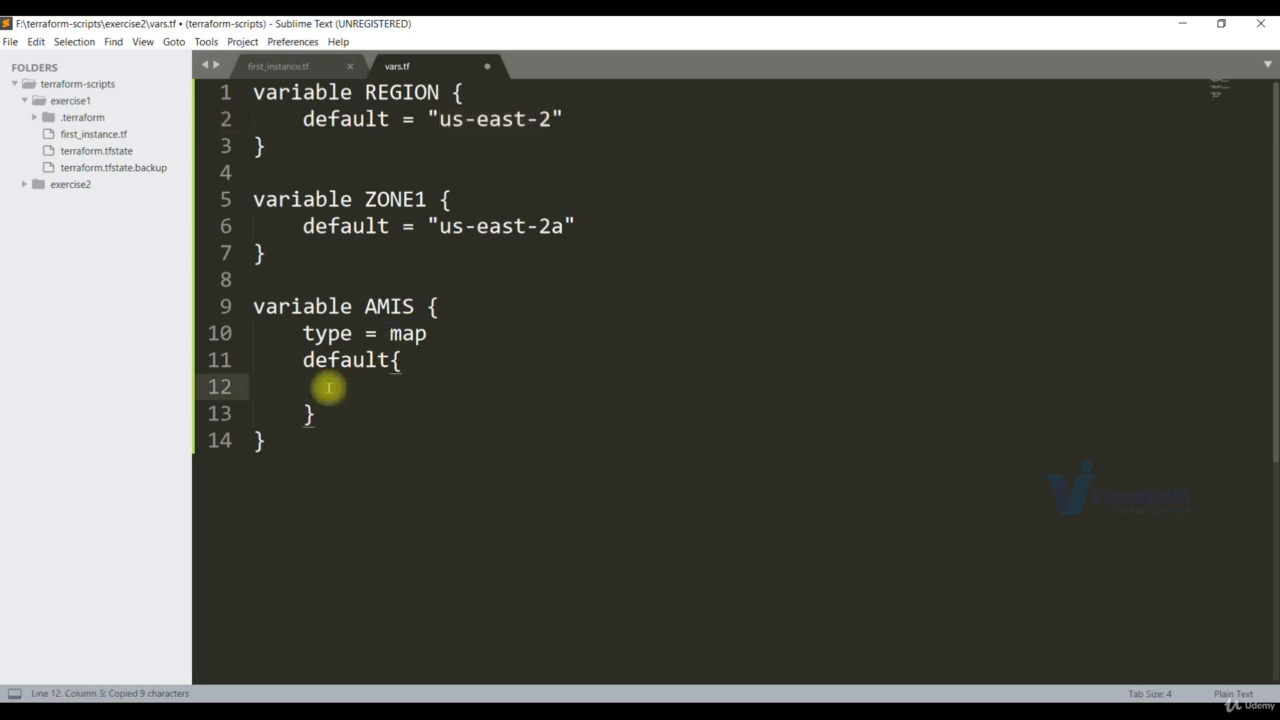
{"action": "type", "text": "us-east-2 ="}
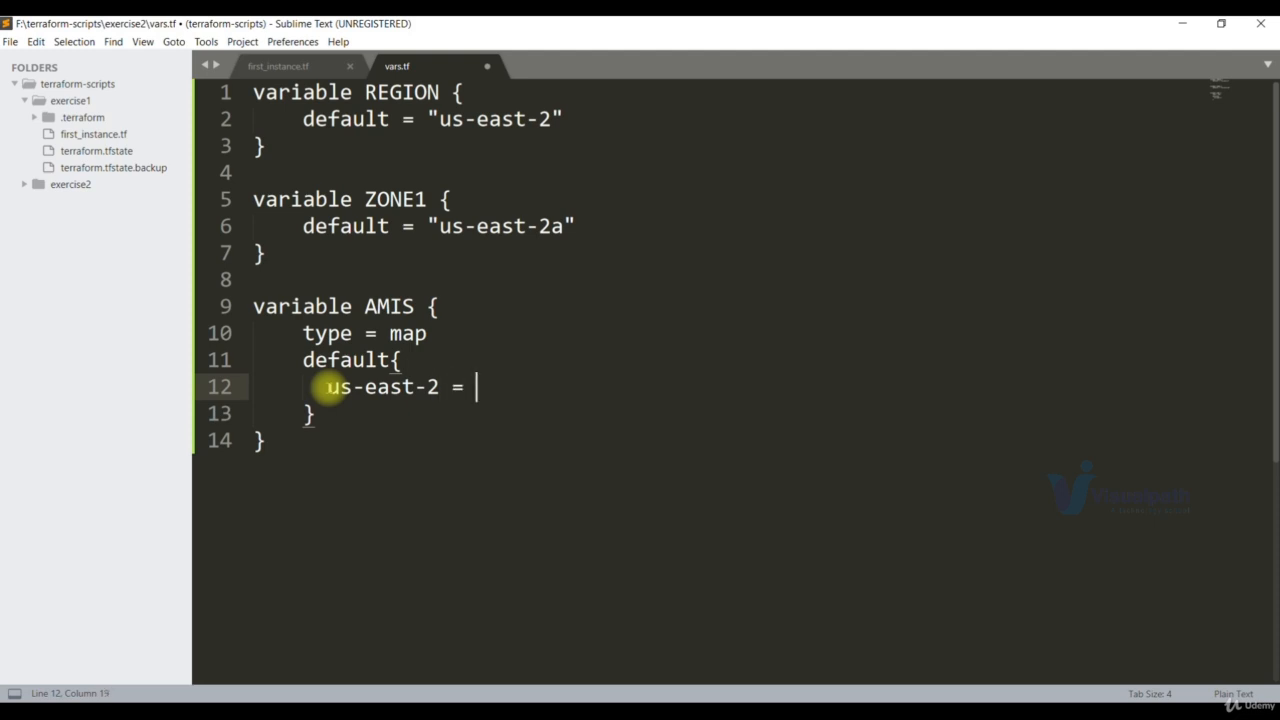
{"action": "type", "text": "\""}
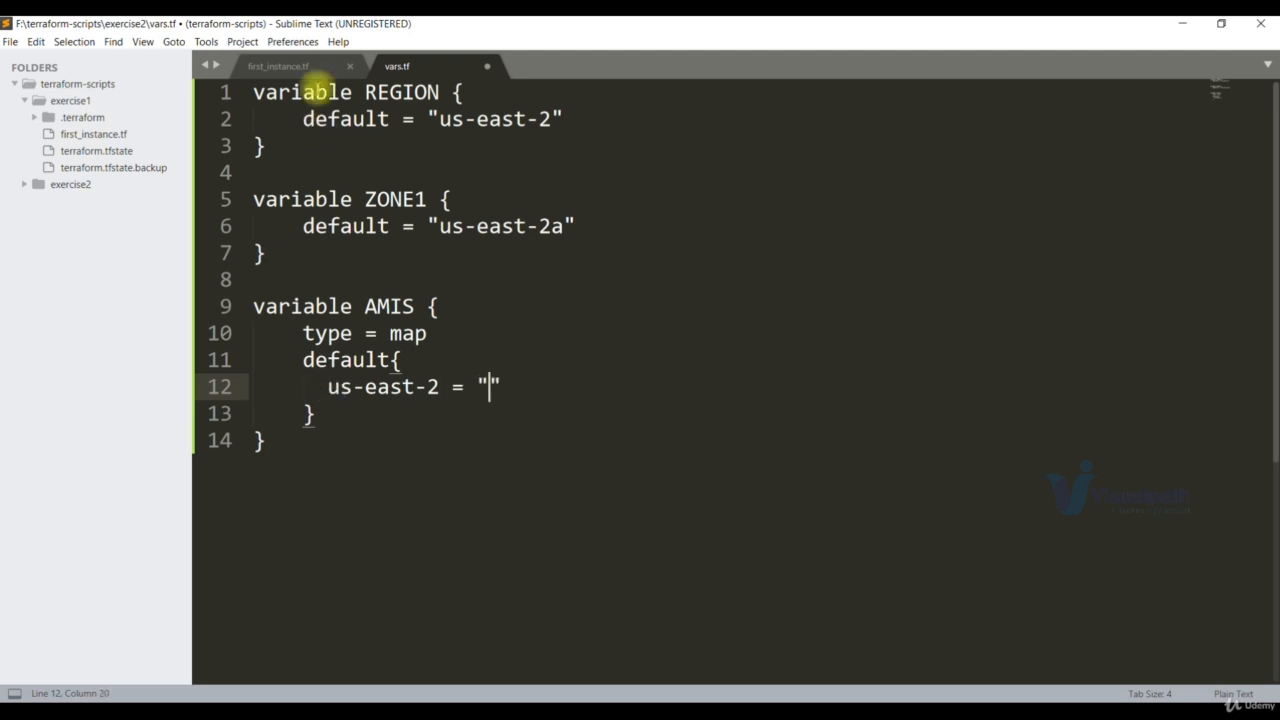
{"action": "left_click", "coordinate": [278, 66]}
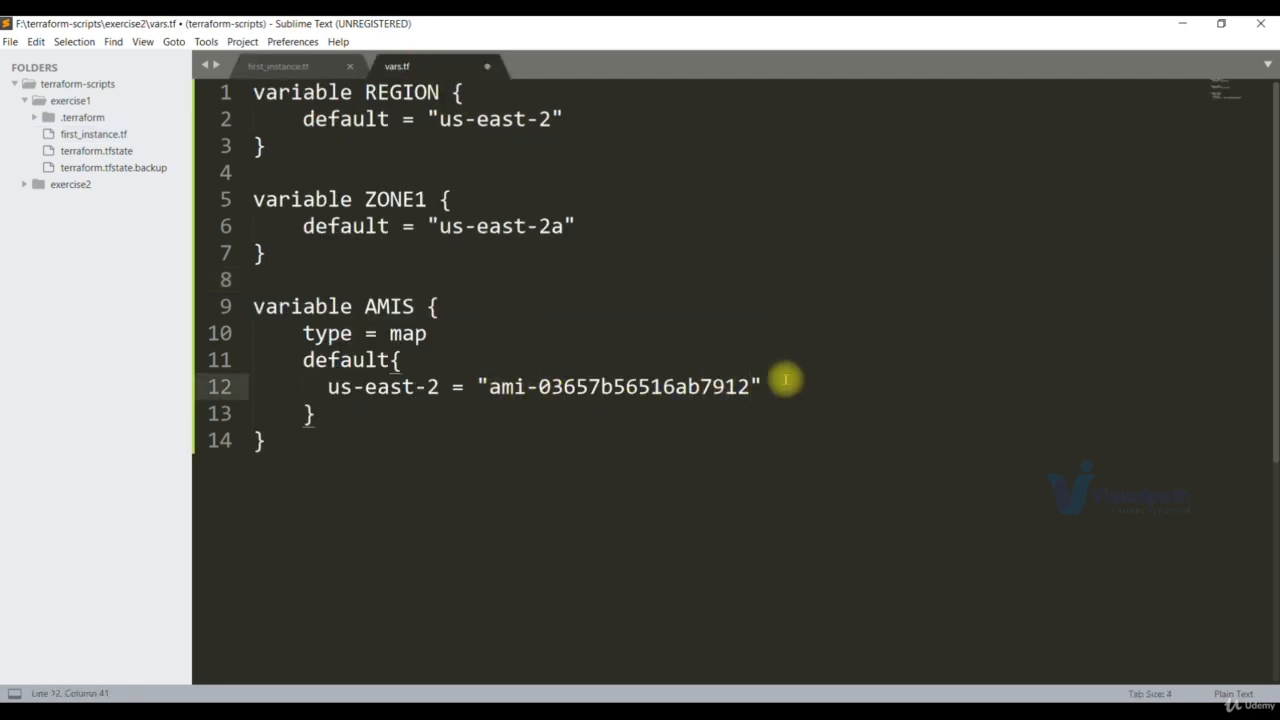
Switch the EC2 console to US East (N. Virginia) and begin a us-east-1 entry in the AMIS map.
{"action": "left_click", "coordinate": [1160, 90]}
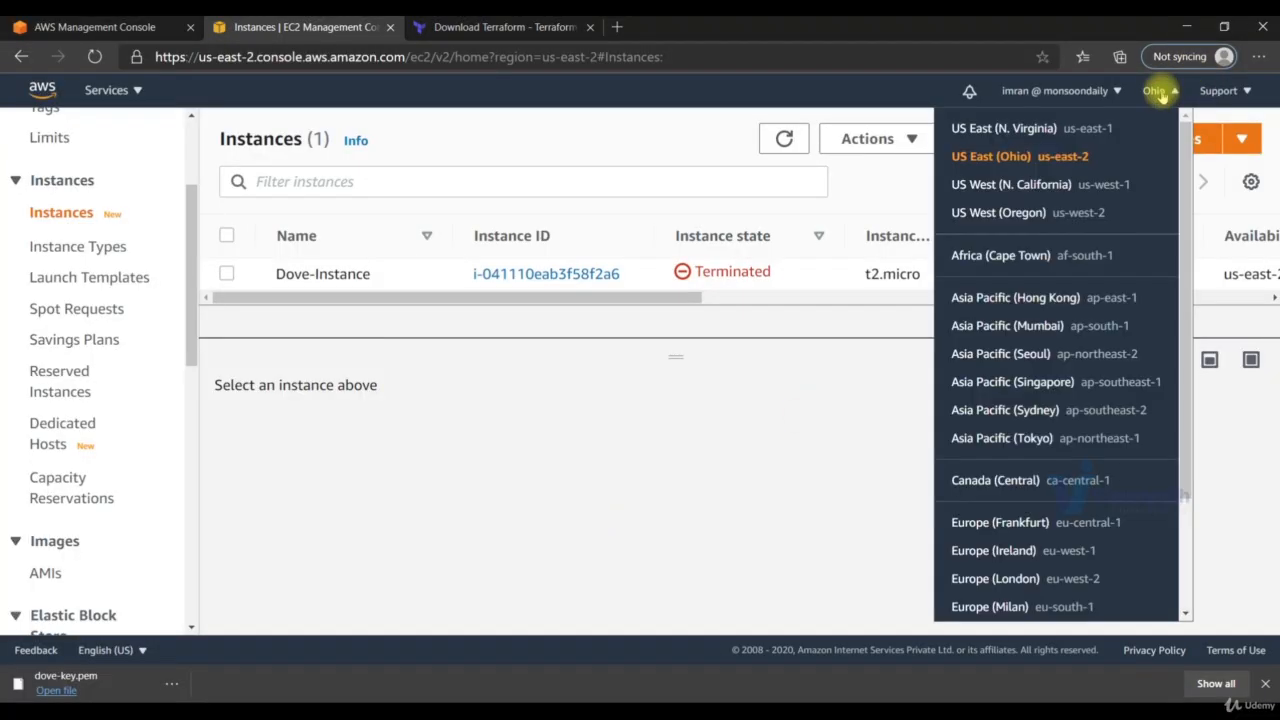
{"action": "left_click", "coordinate": [1004, 128]}
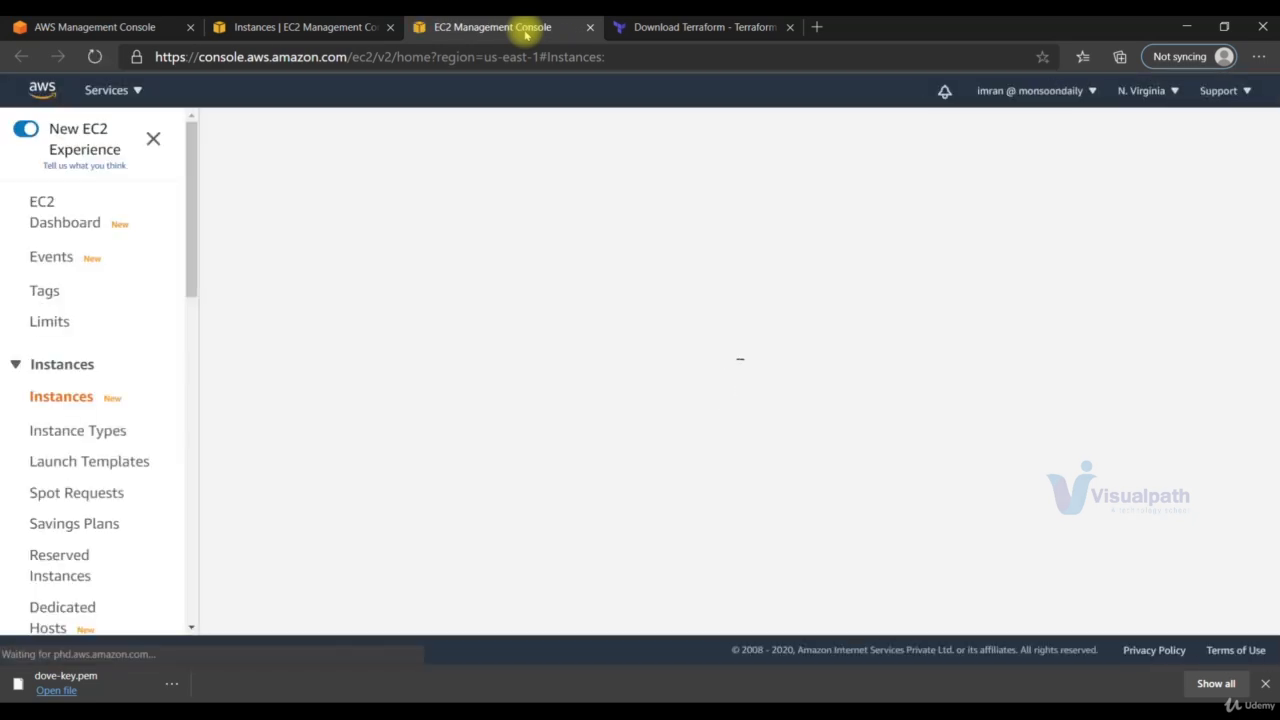
{"action": "left_click", "coordinate": [64, 212]}
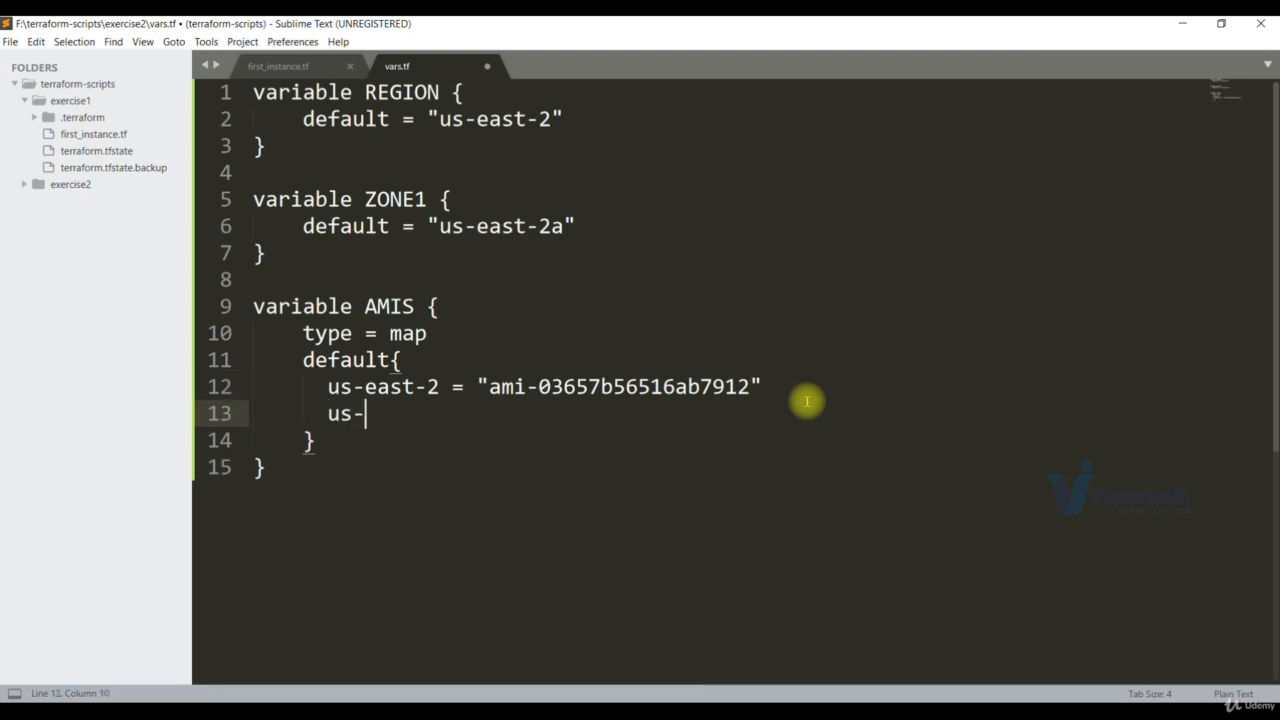
Map us-east-1 to ami-0947d2ba12ee1ff75 in AMIS and save vars.tf.
{"action": "type", "text": "east-1 = \""}
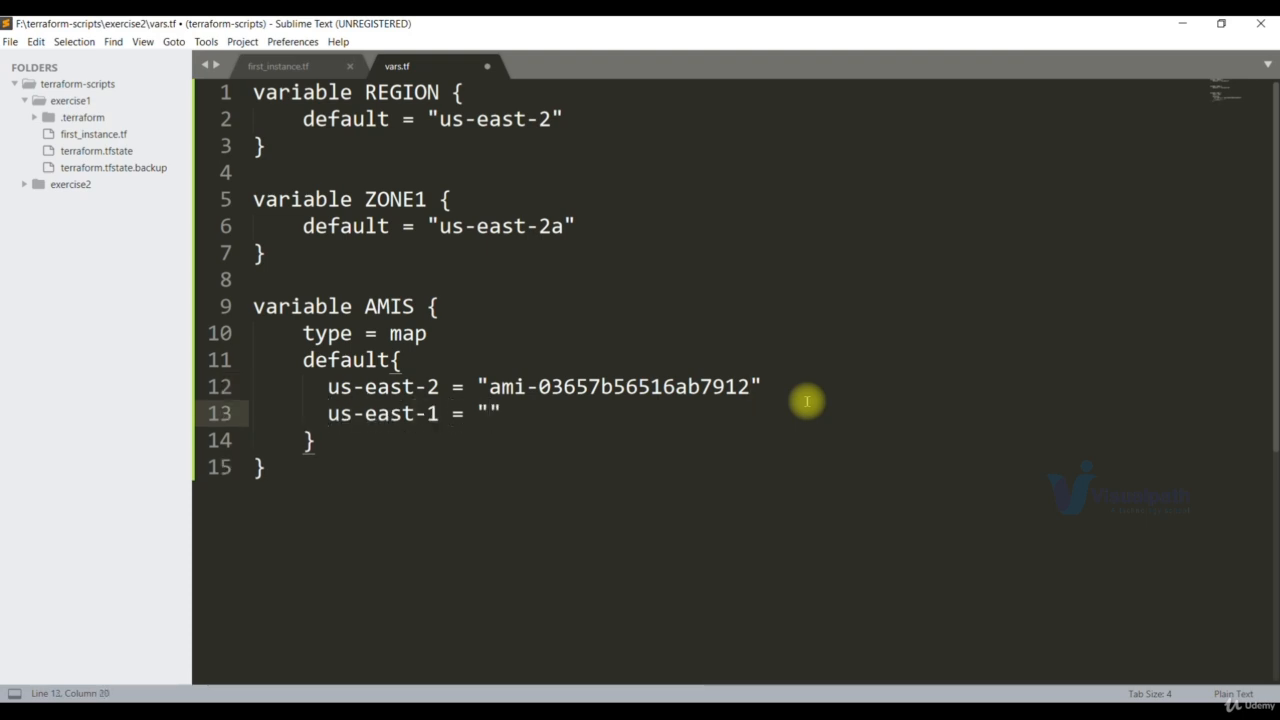
{"action": "type", "text": "ami-0947d2ba12ee1ff75"}
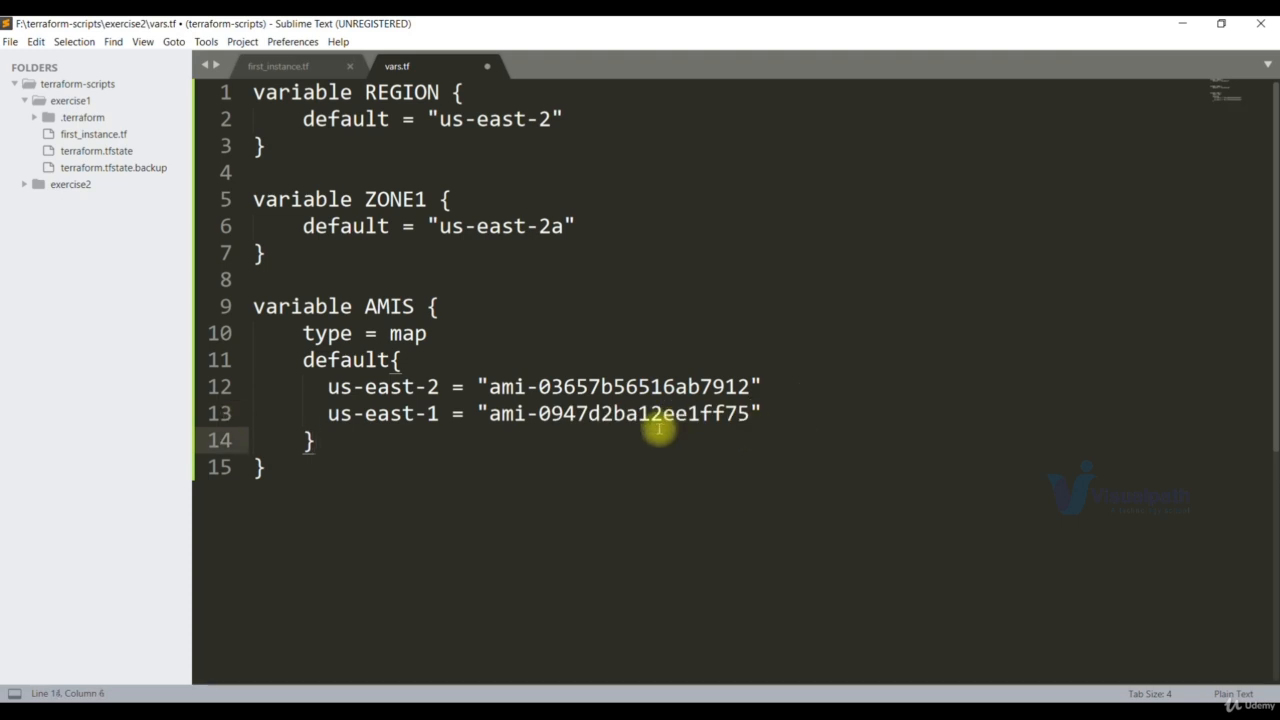
{"action": "mouse_move", "coordinate": [484, 388]}
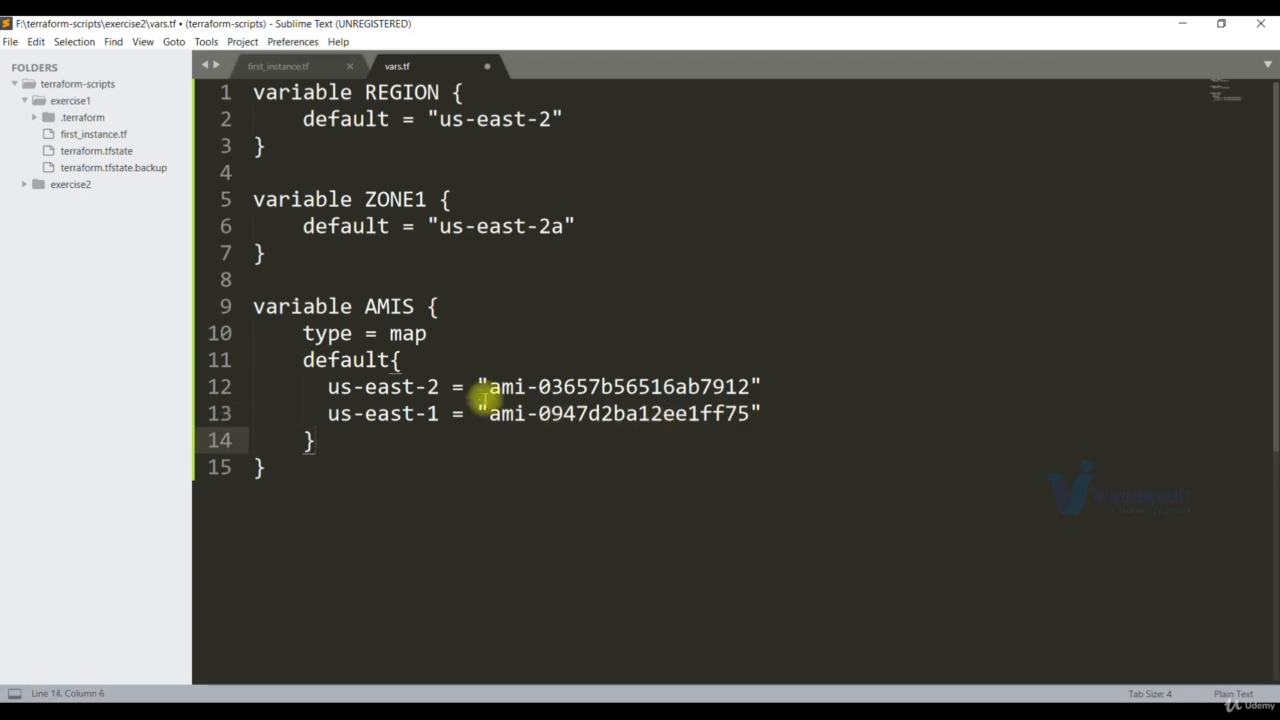
{"action": "mouse_move", "coordinate": [524, 400]}
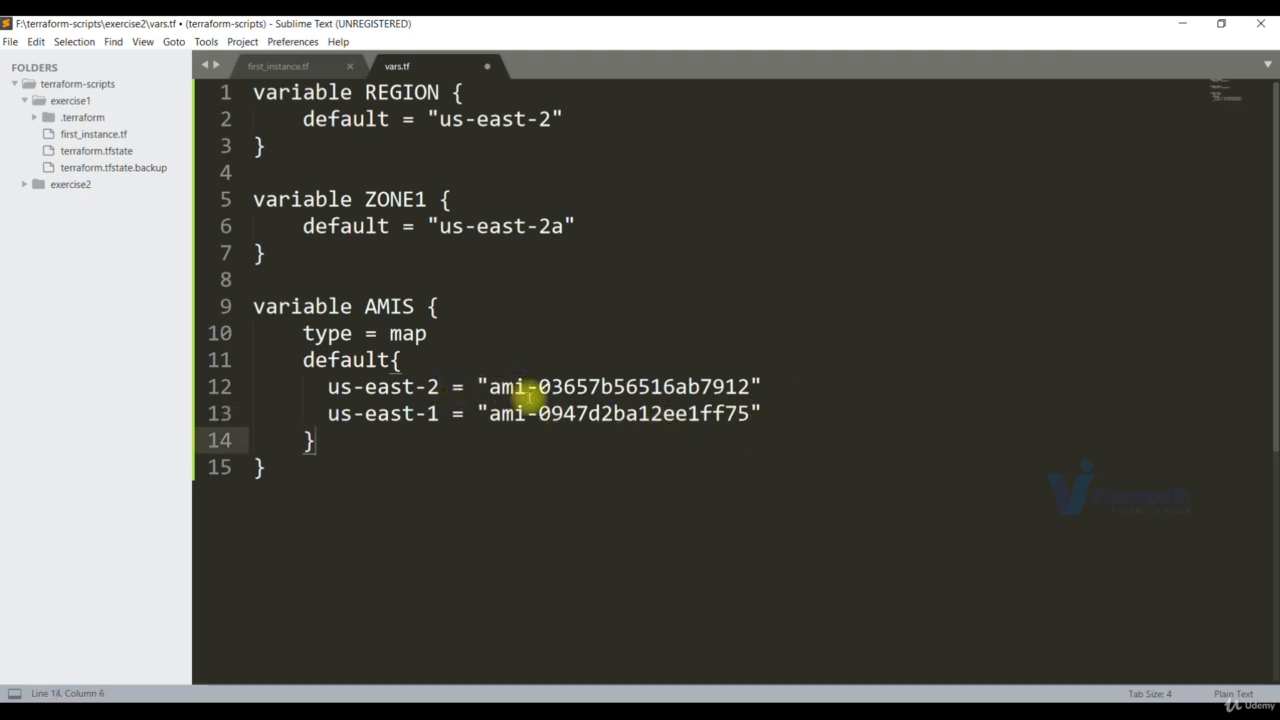
{"action": "key", "text": "ctrl+s"}
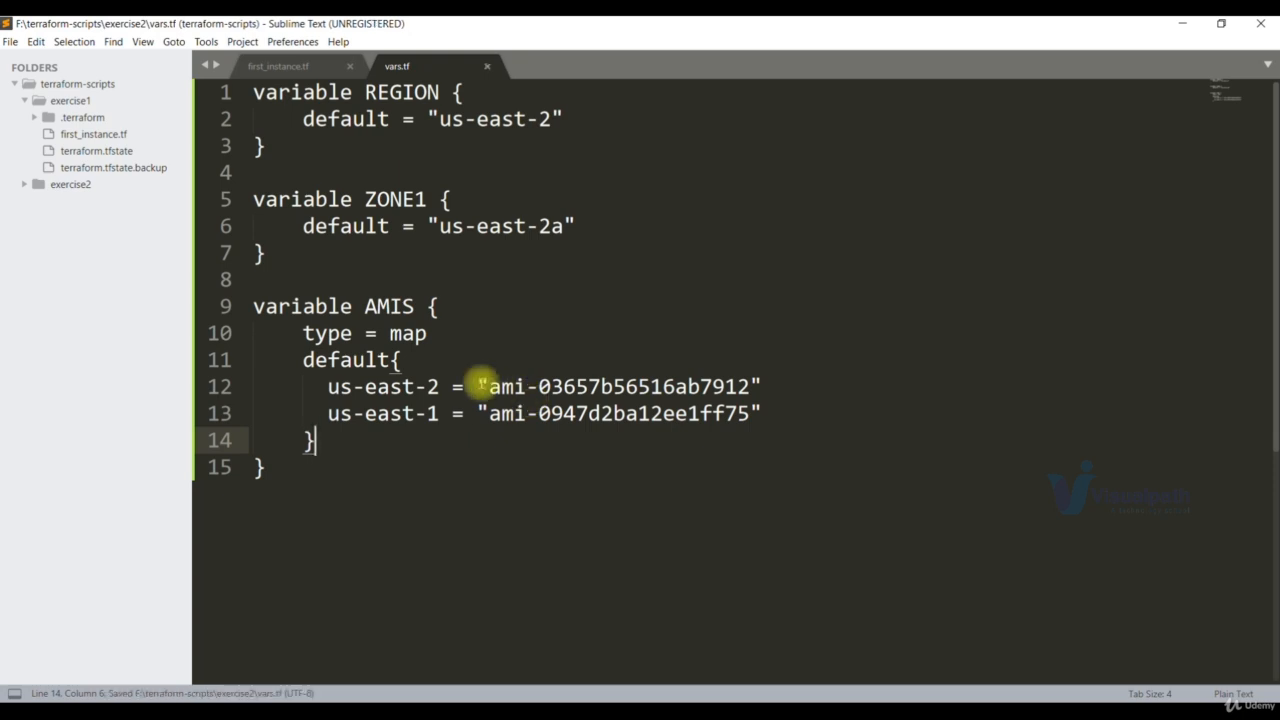
Create providers.tf in exercise2 declaring the aws provider with region = var.REGION.
{"action": "right_click", "coordinate": [70, 184]}
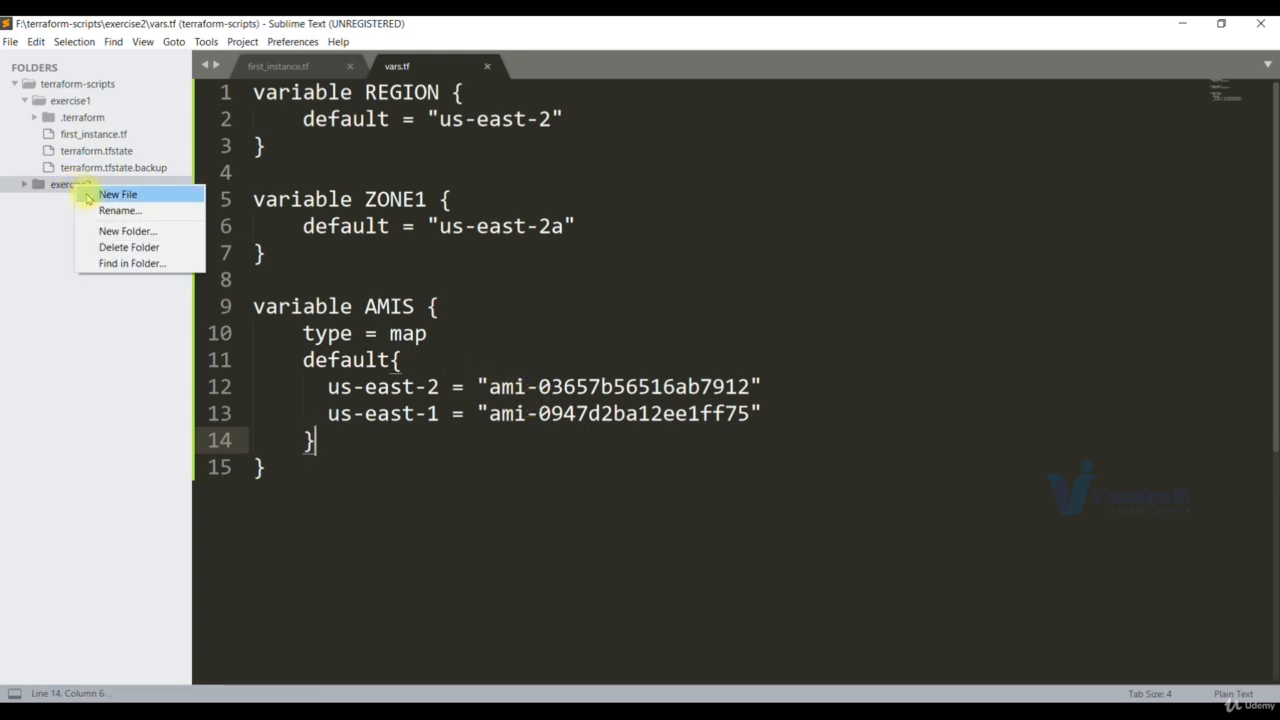
{"action": "left_click", "coordinate": [118, 194]}
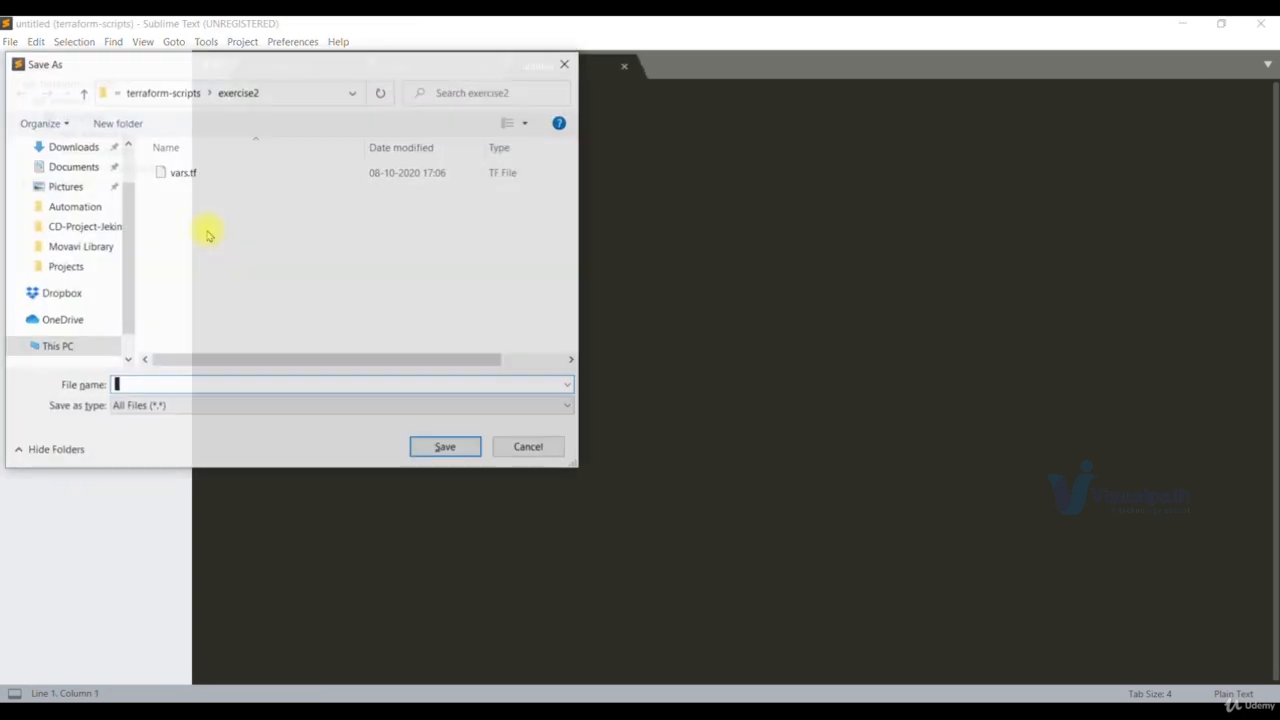
{"action": "type", "text": "provider"}
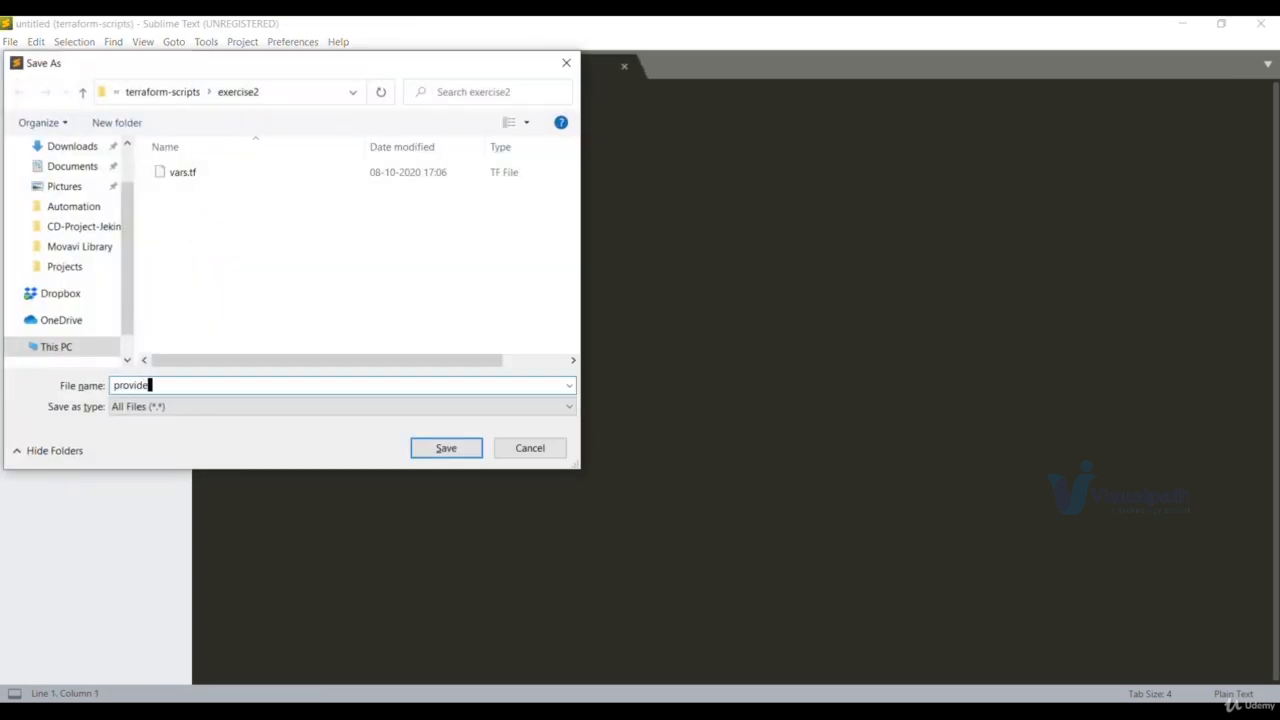
{"action": "left_click", "coordinate": [444, 448]}
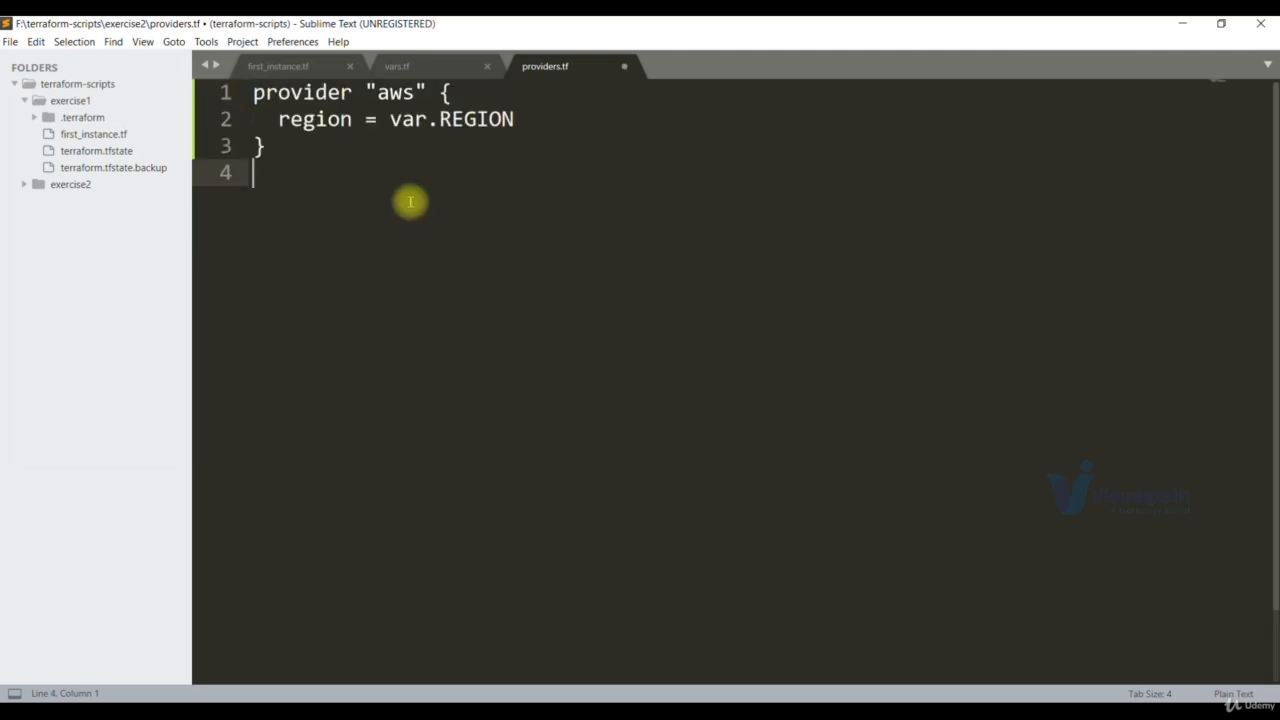
{"action": "mouse_move", "coordinate": [340, 100]}
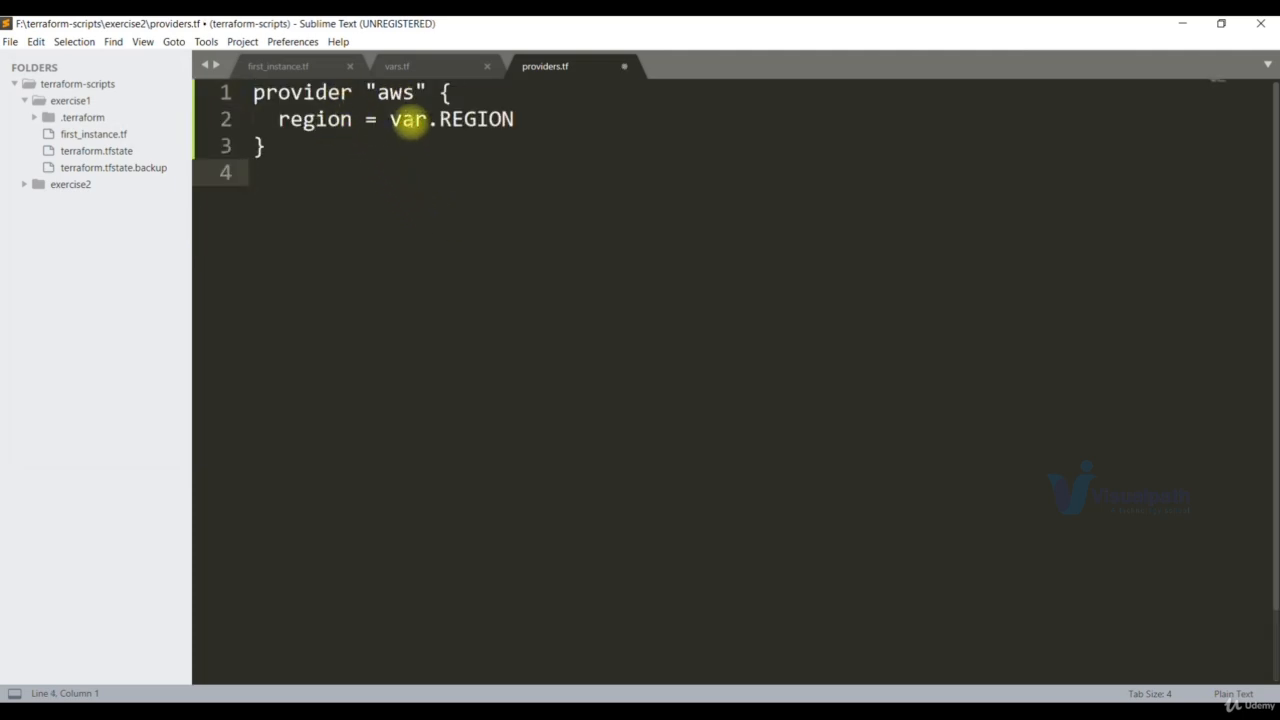
Cross-check the REGION reference against the REGION variable in vars.tf.
{"action": "double_click", "coordinate": [480, 120]}
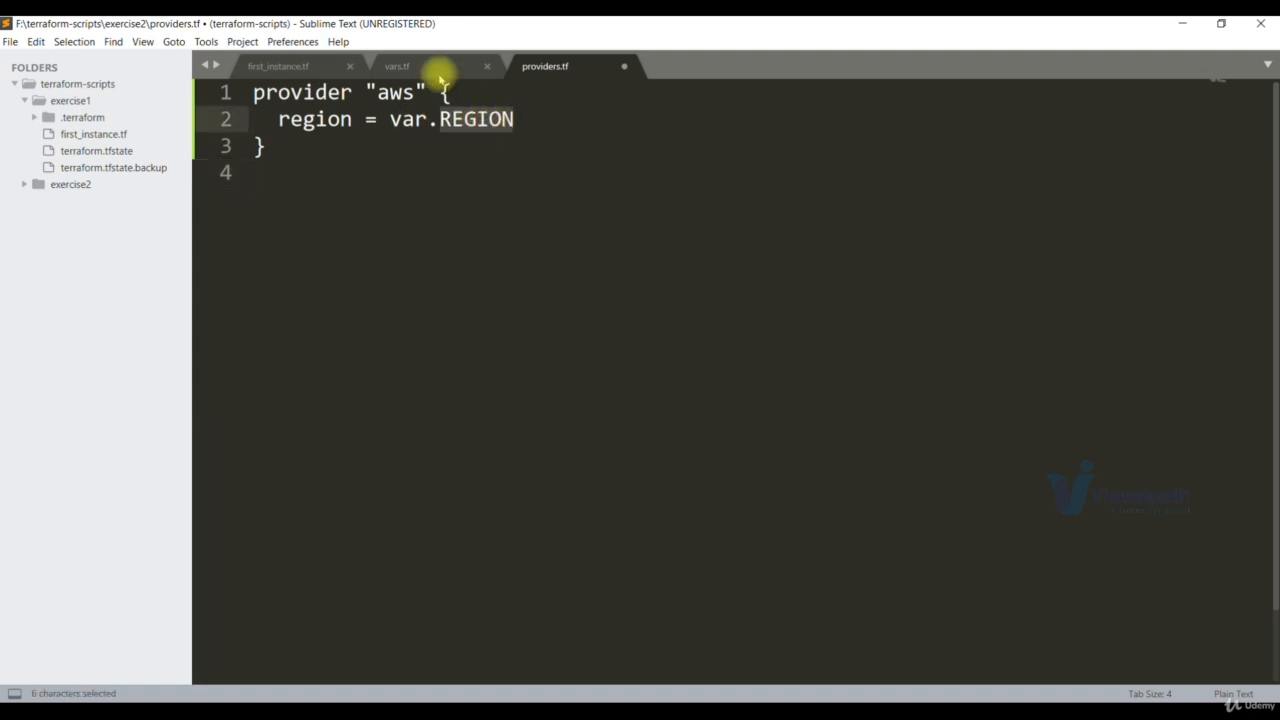
{"action": "left_click", "coordinate": [396, 66]}
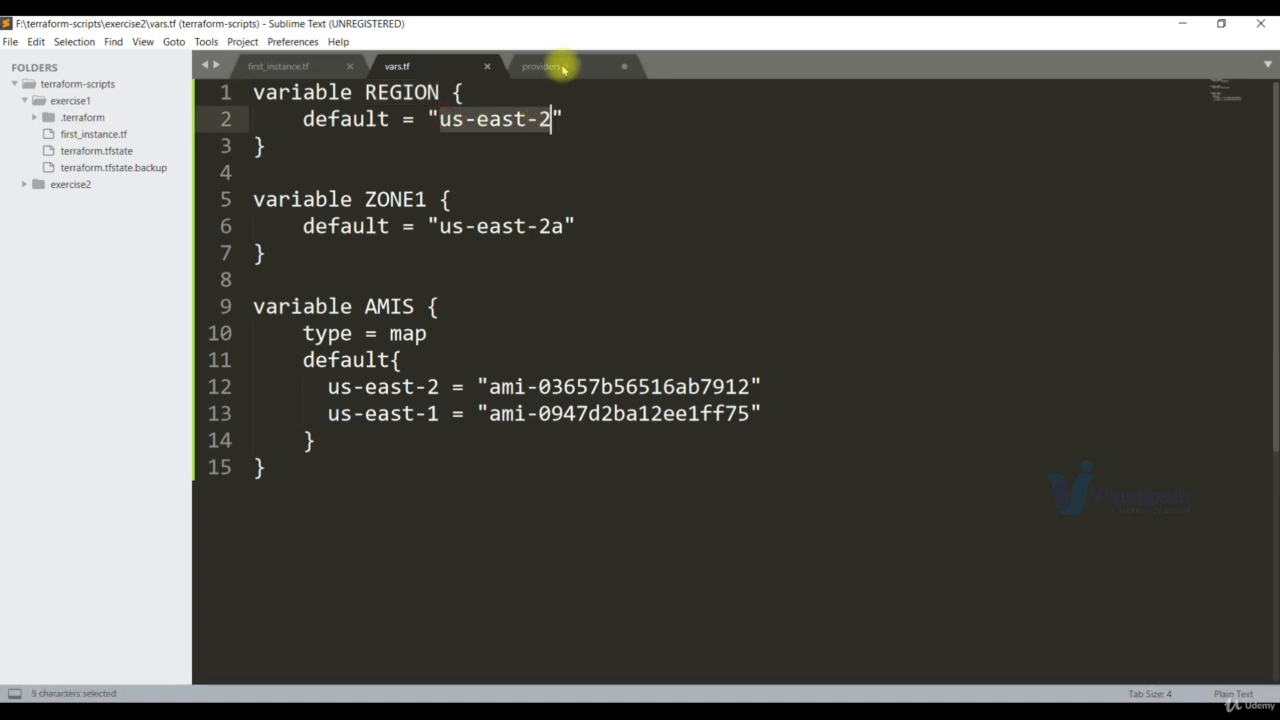
{"action": "left_click", "coordinate": [544, 66]}
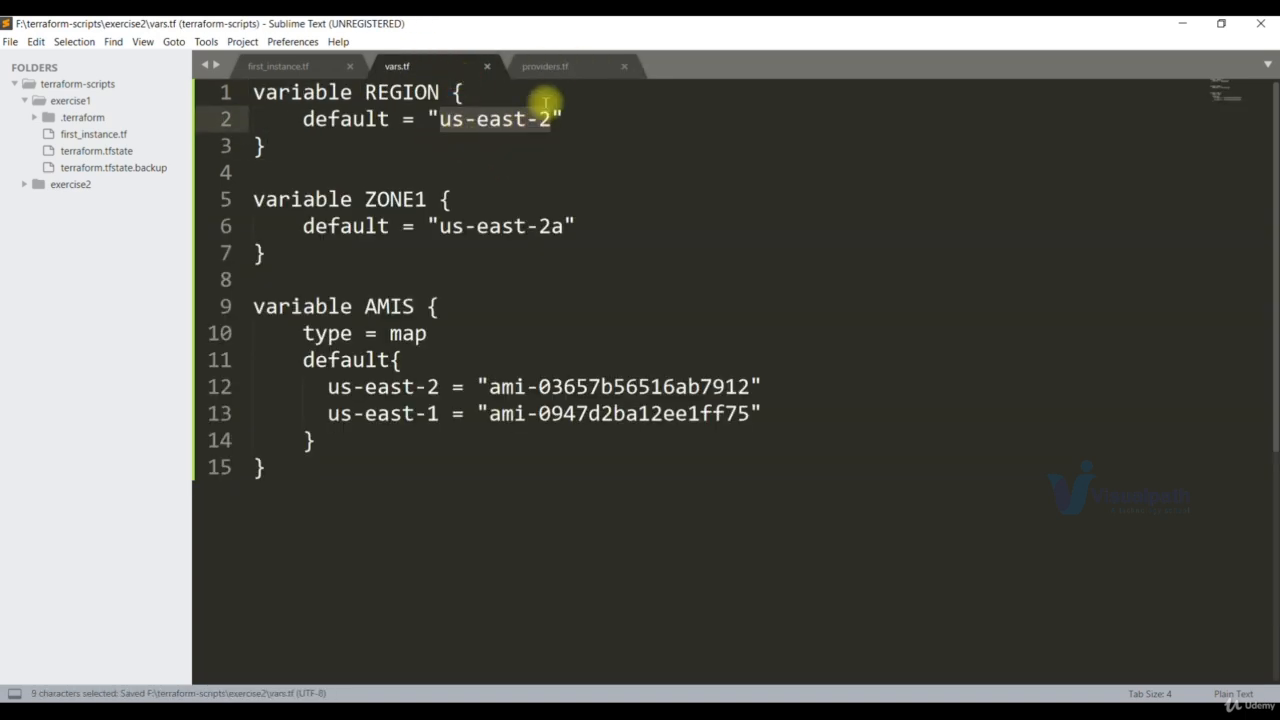
{"action": "left_click", "coordinate": [544, 66]}
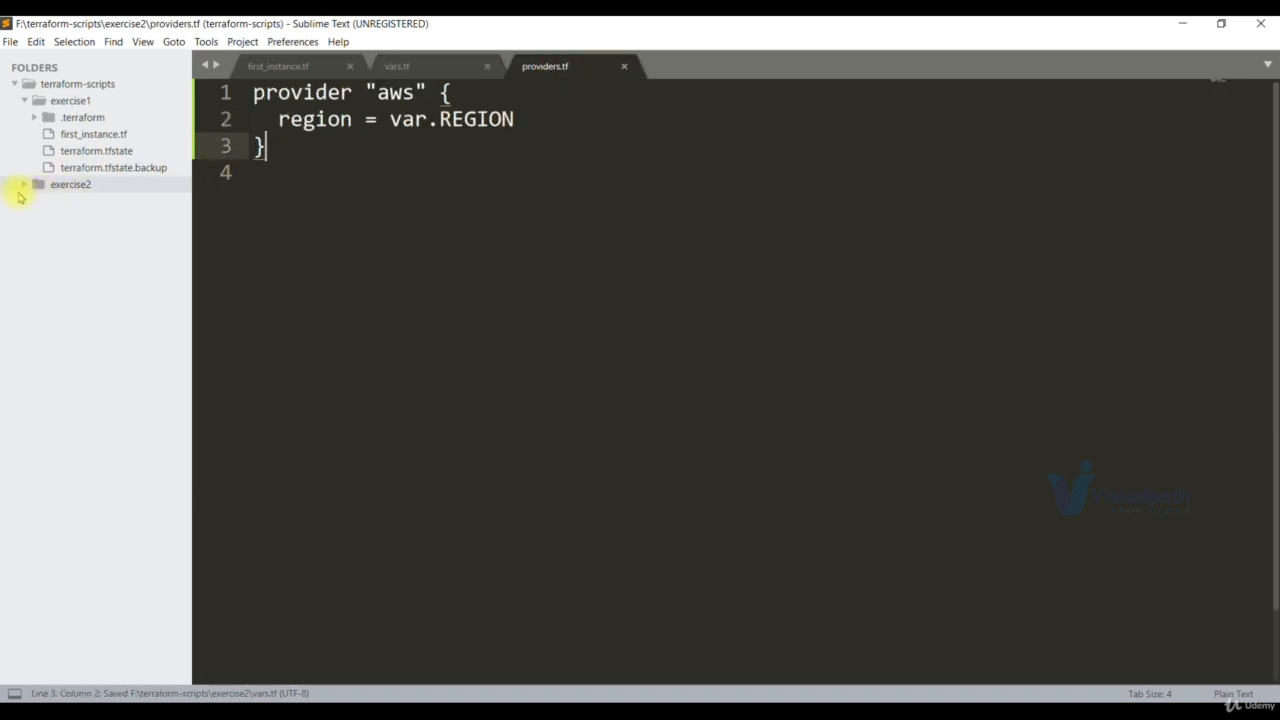
Create instance.tf in exercise2 with resource "aws_instance" "dove-inst".
{"action": "right_click", "coordinate": [70, 184]}
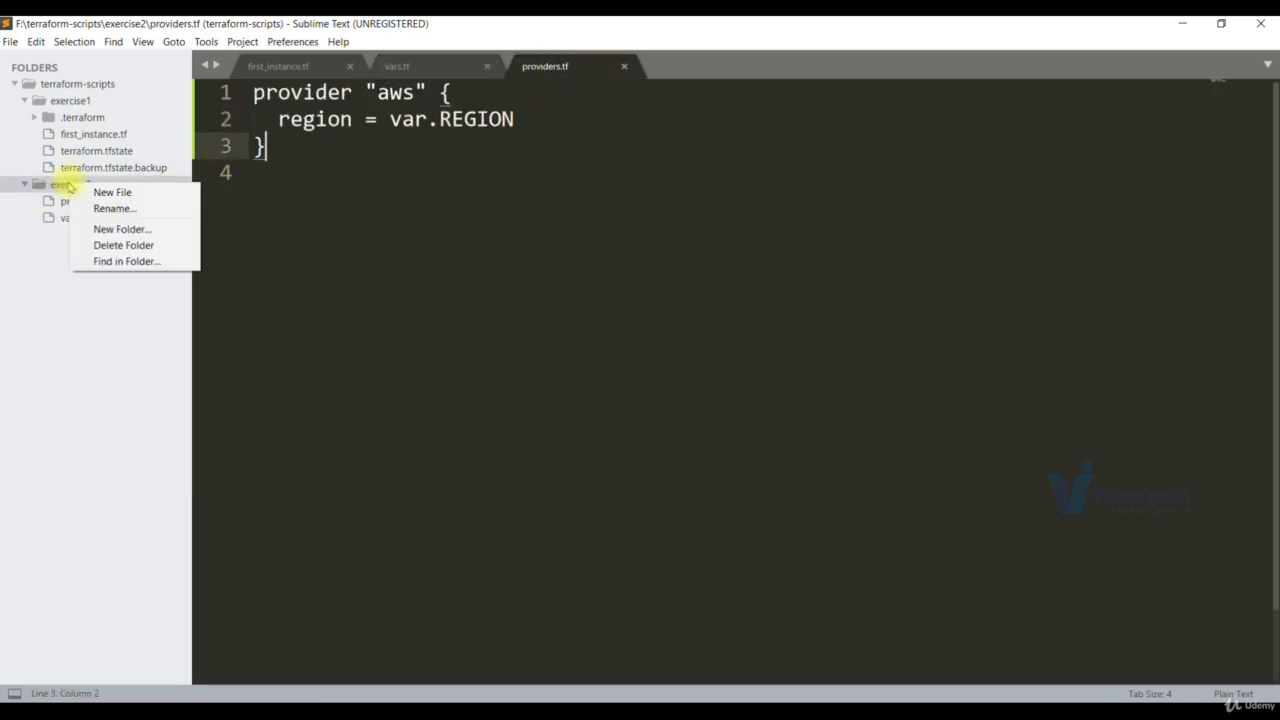
{"action": "left_click", "coordinate": [112, 192]}
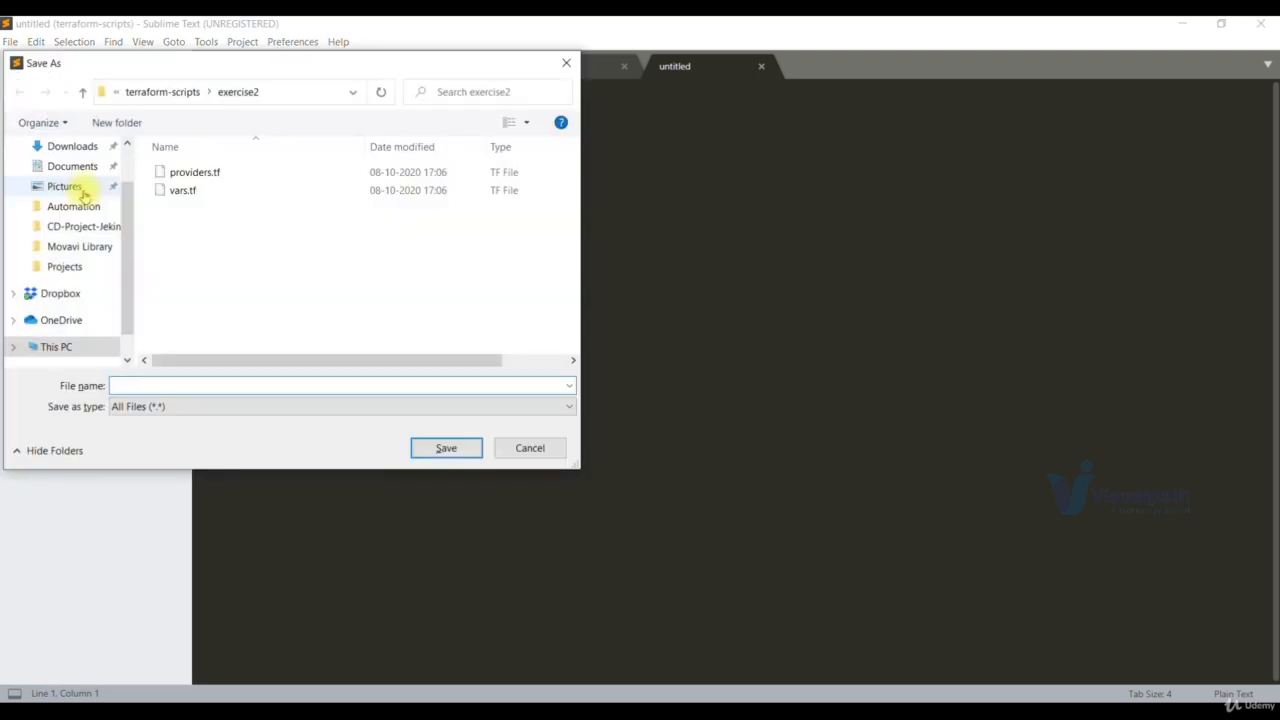
{"action": "type", "text": "instance"}
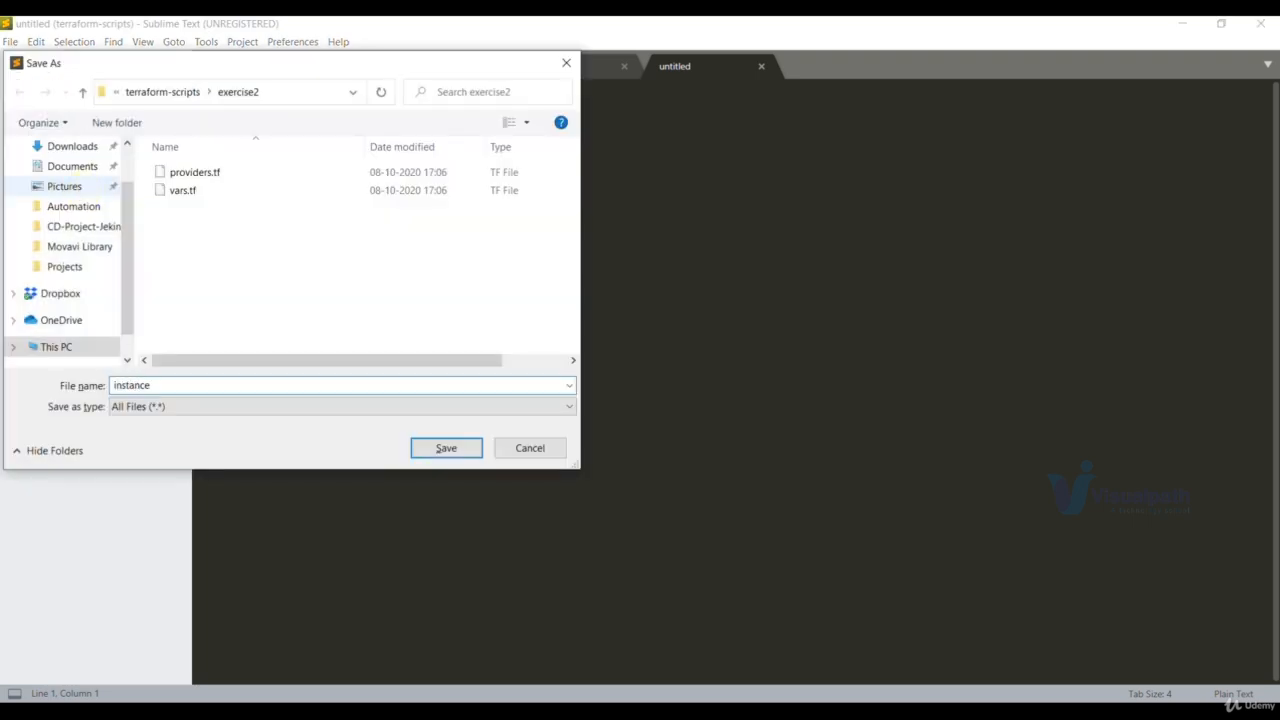
{"action": "left_click", "coordinate": [446, 448]}
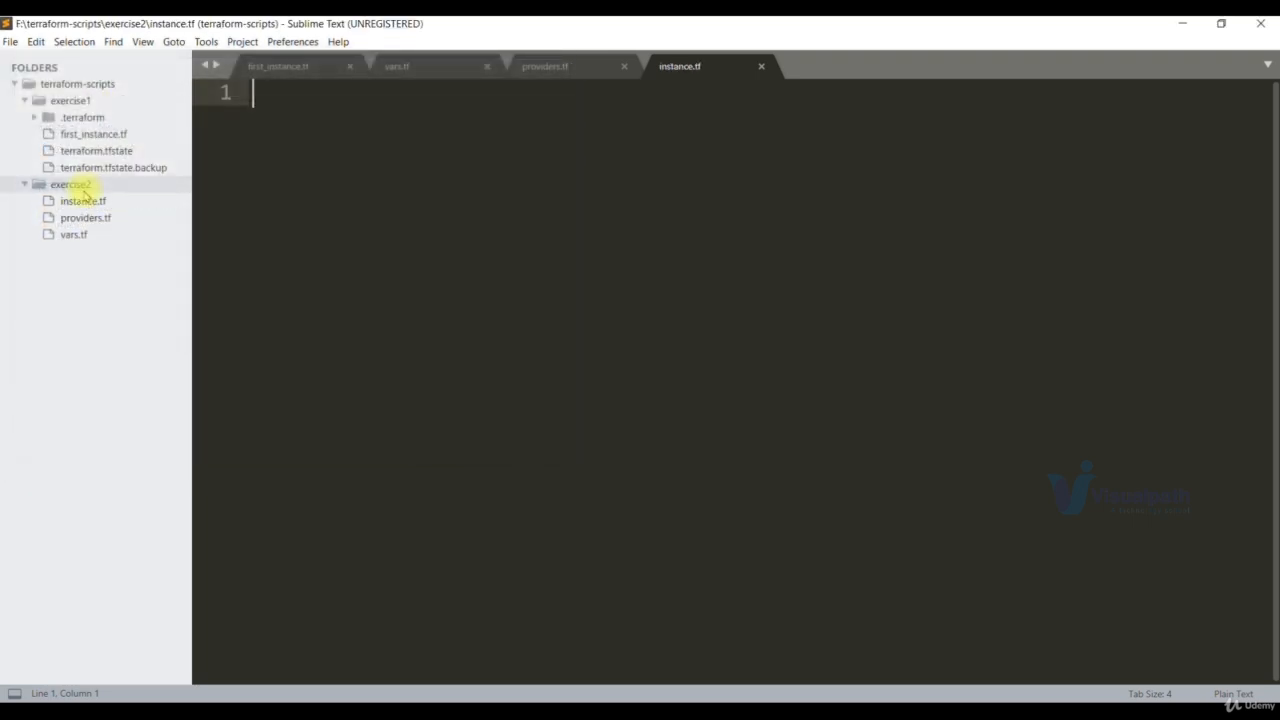
{"action": "type", "text": "resource \"aws_instance\" \"dove-inst\" {"}
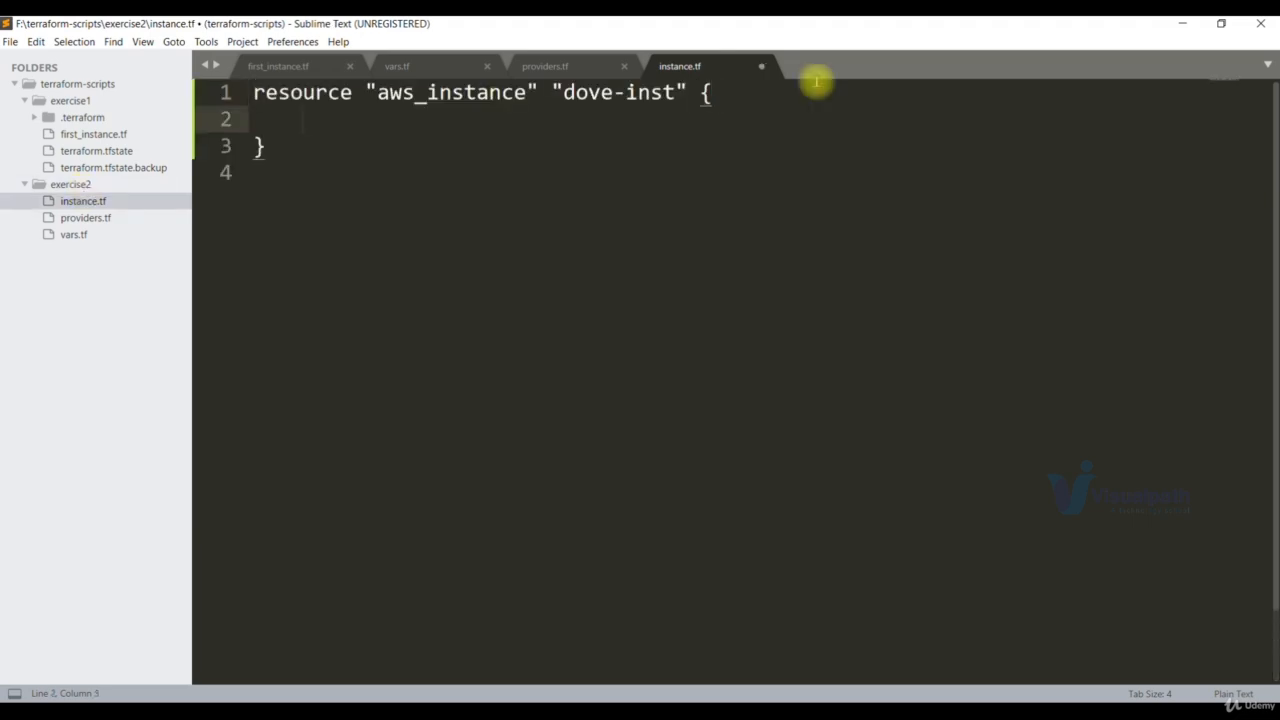
{"action": "double_click", "coordinate": [620, 92]}
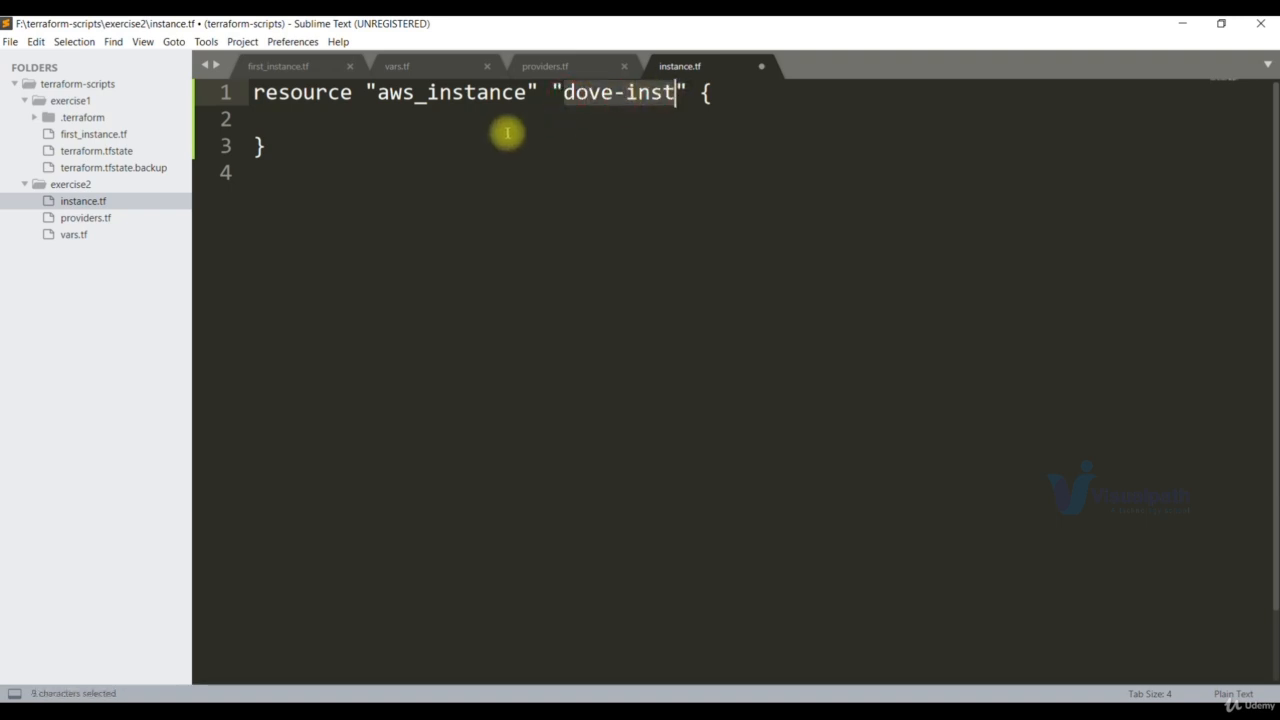
Set ami = var.AMIS[var.REGION] in the dove-inst resource.
{"action": "type", "text": "ami"}
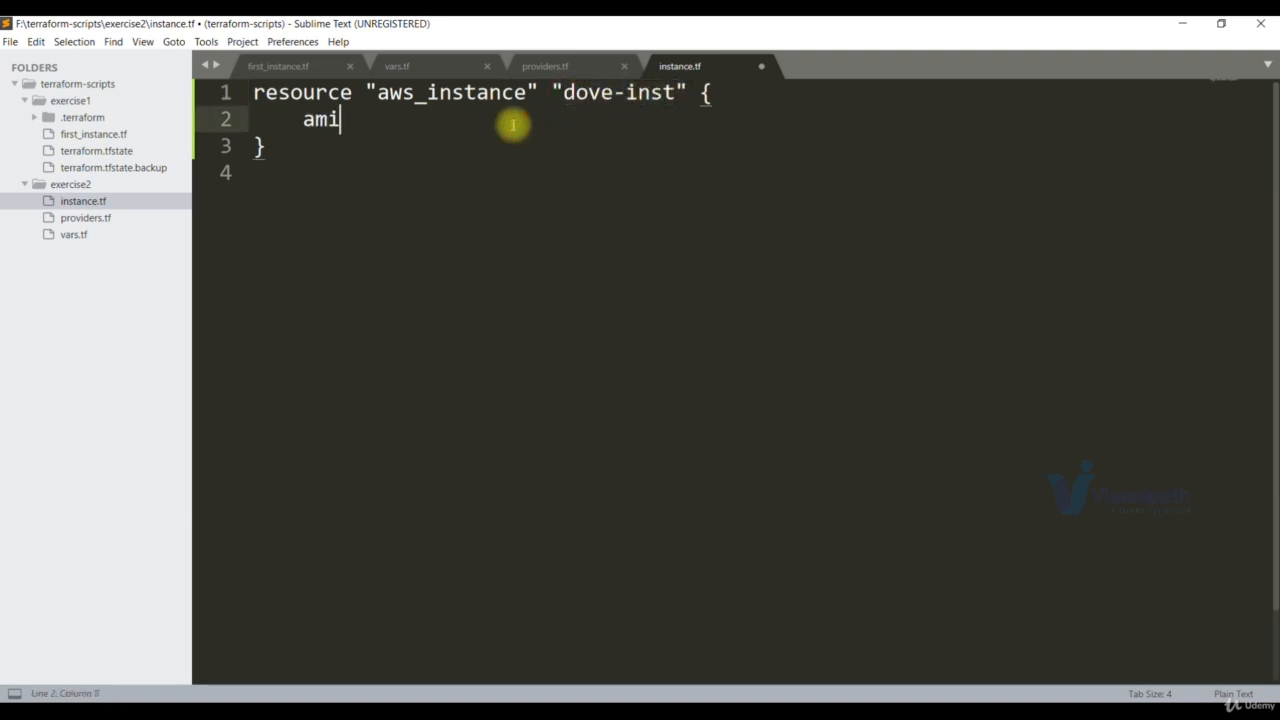
{"action": "type", "text": "="}
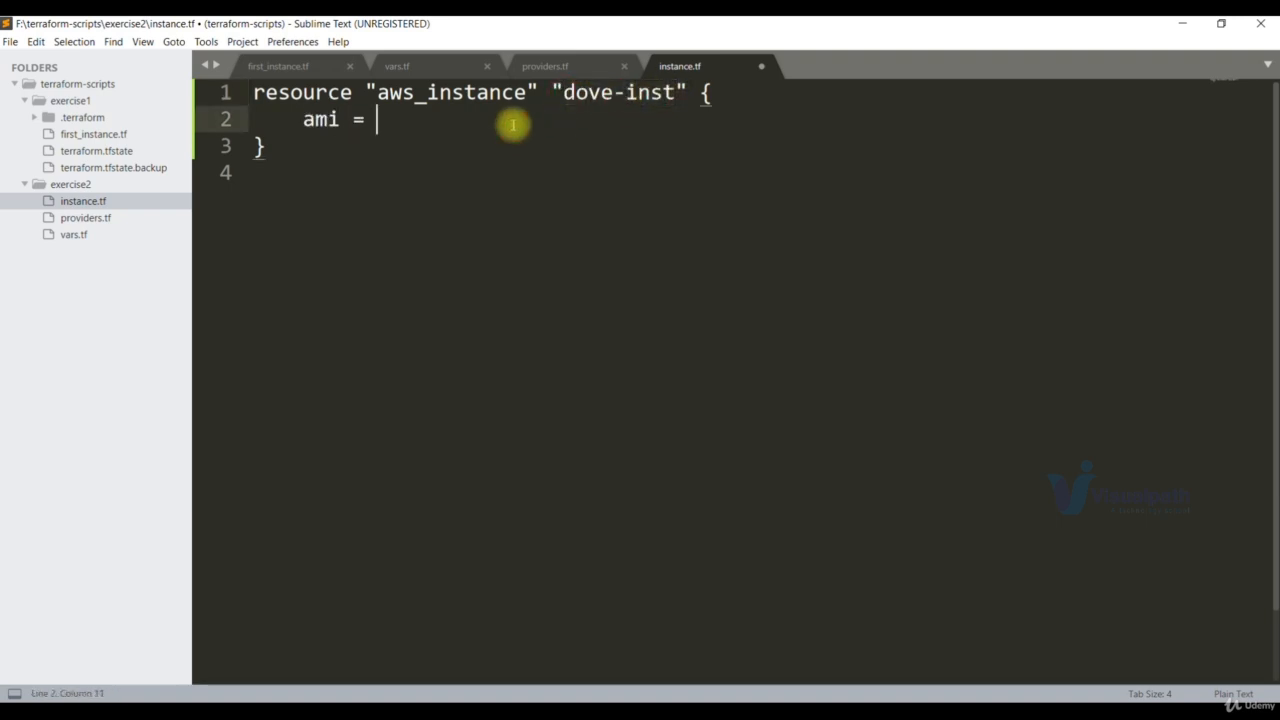
{"action": "type", "text": "var.a"}
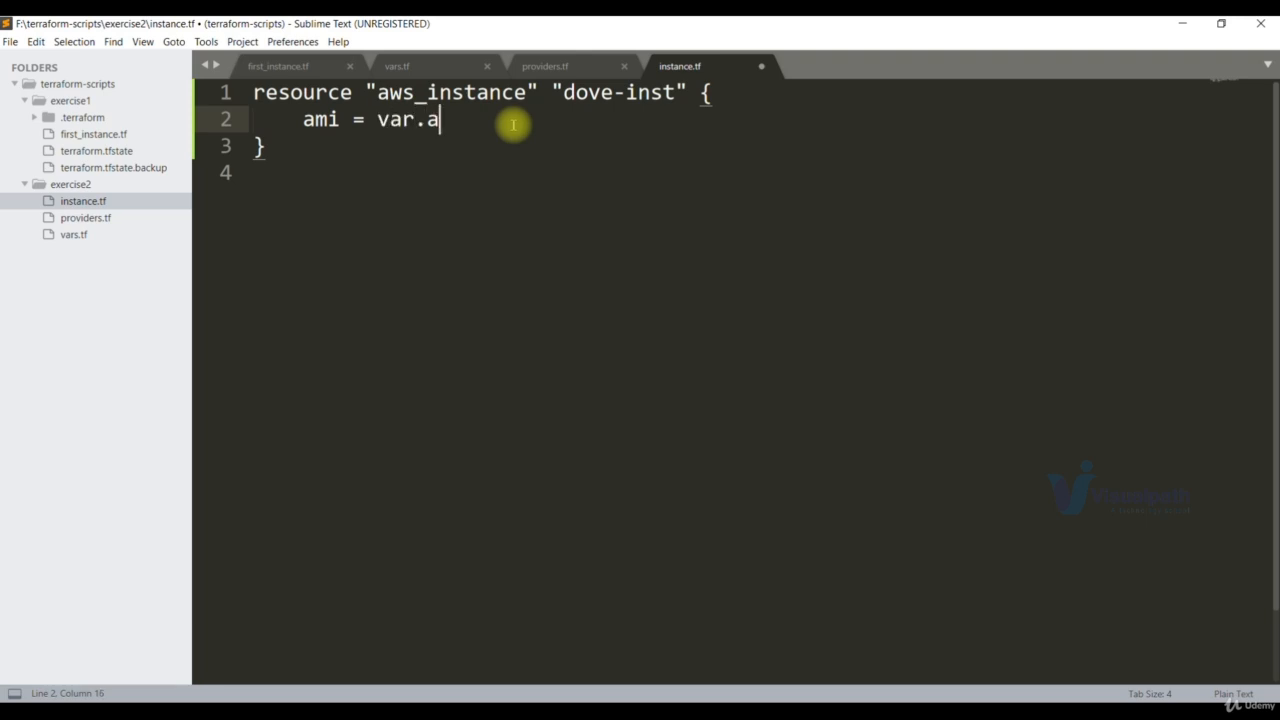
{"action": "type", "text": "MIS"}
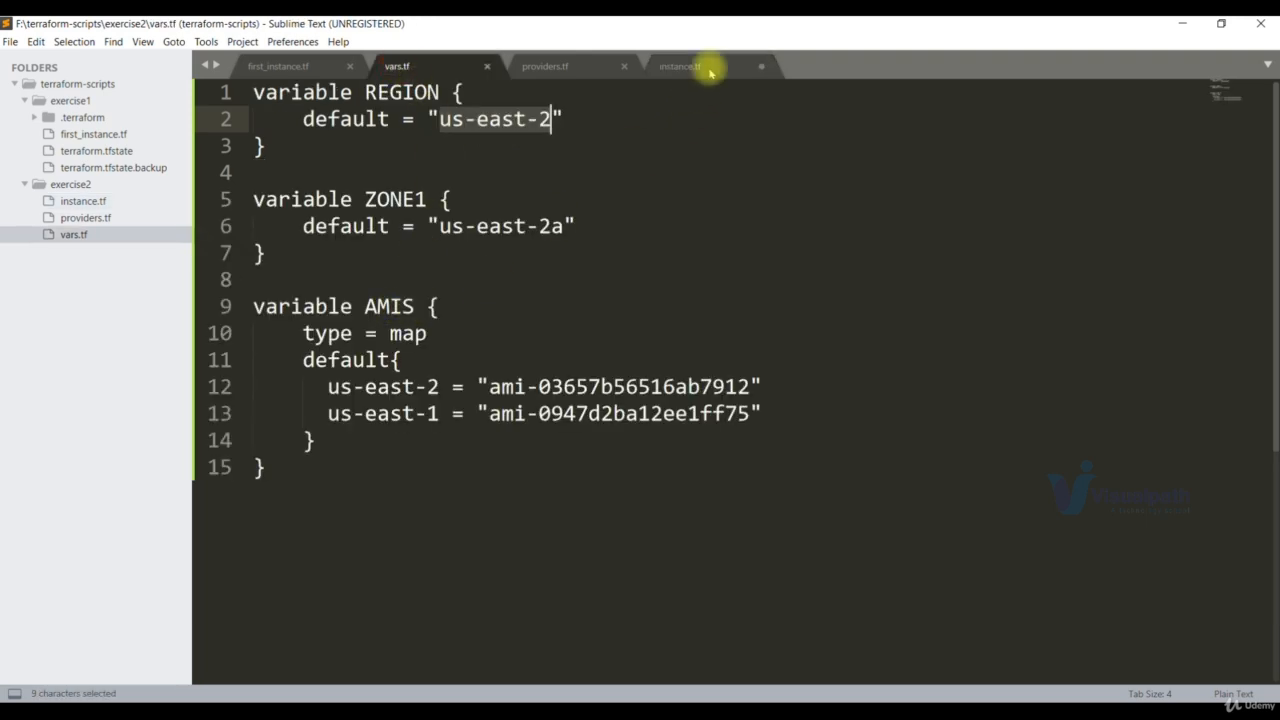
{"action": "left_click", "coordinate": [680, 66]}
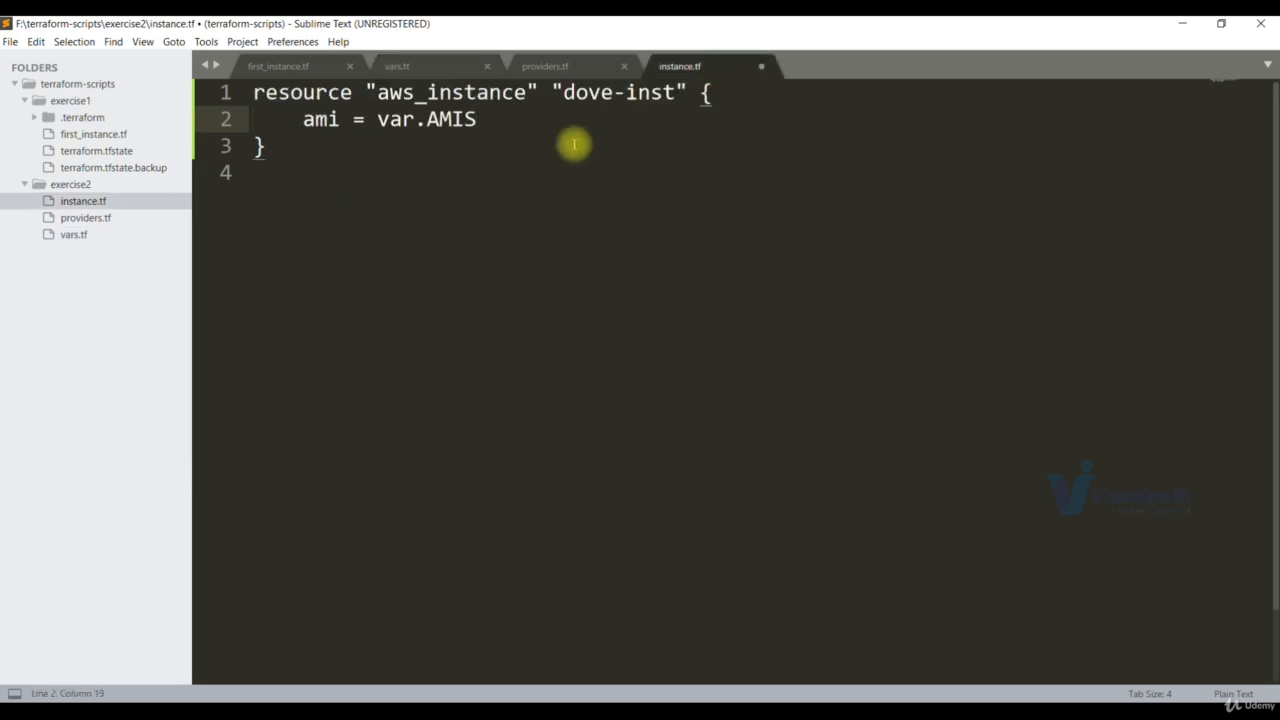
{"action": "type", "text": "[]"}
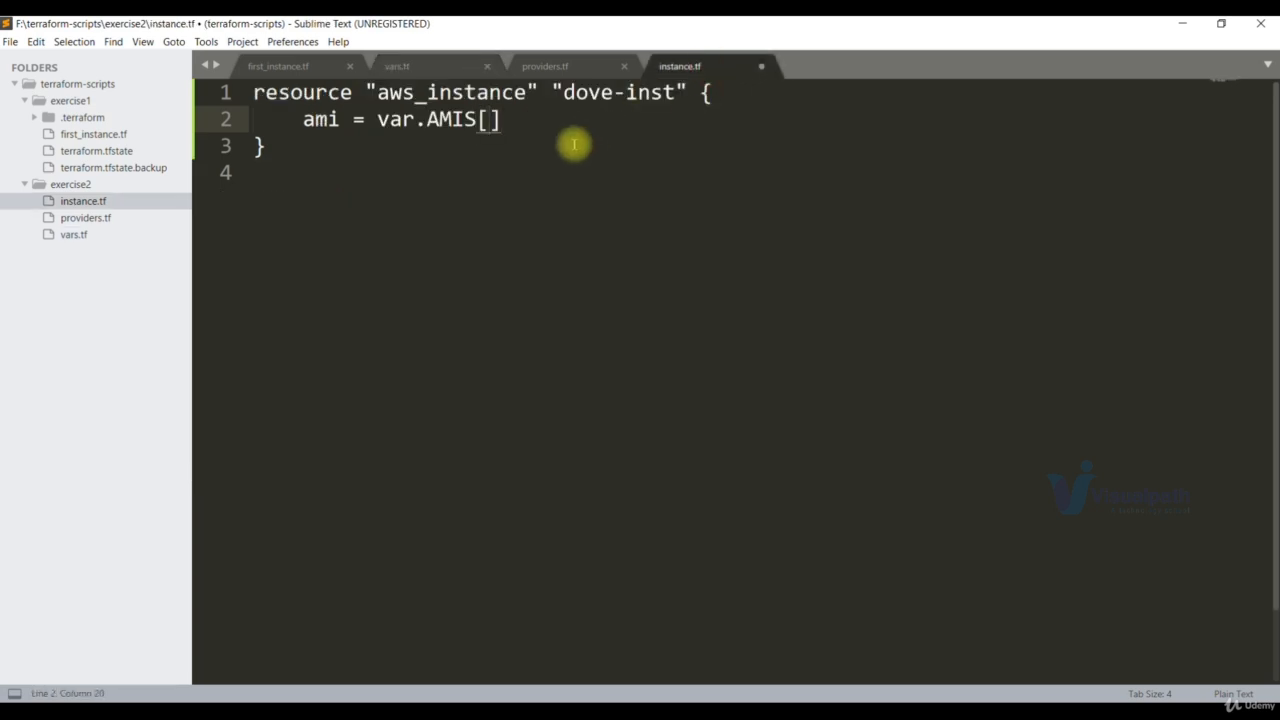
{"action": "type", "text": "var.R"}
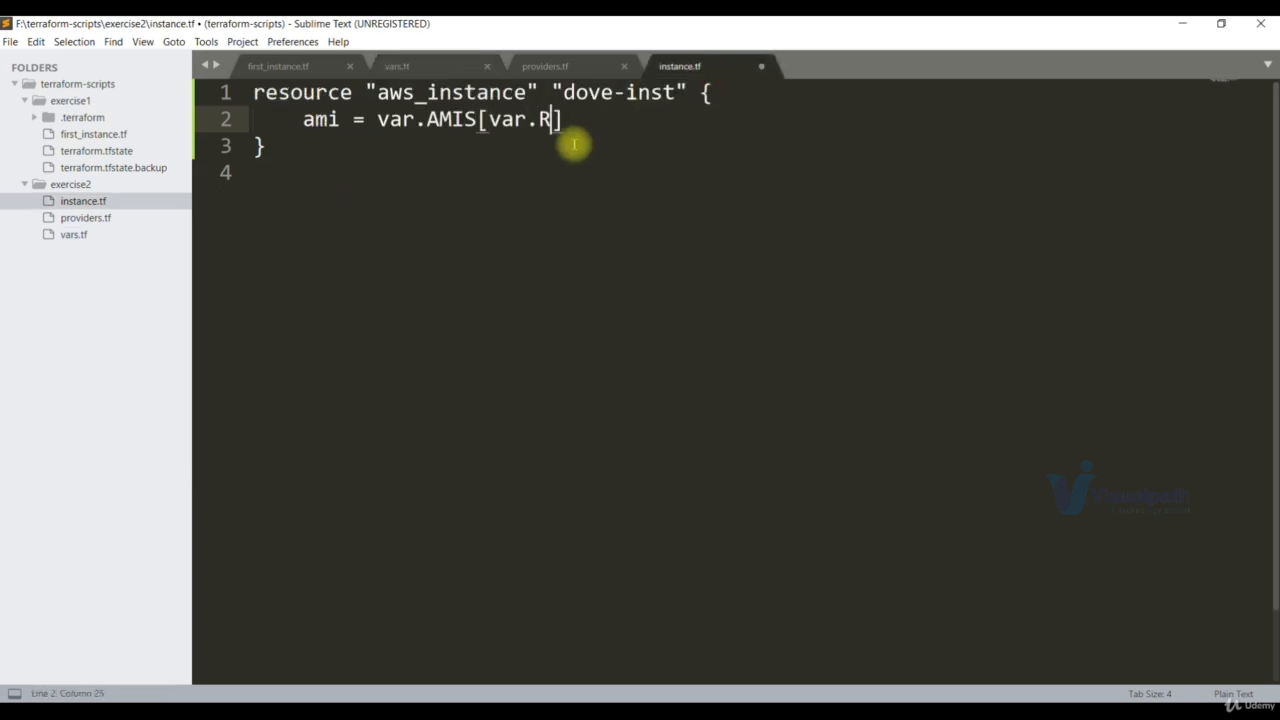
{"action": "type", "text": "EGION"}
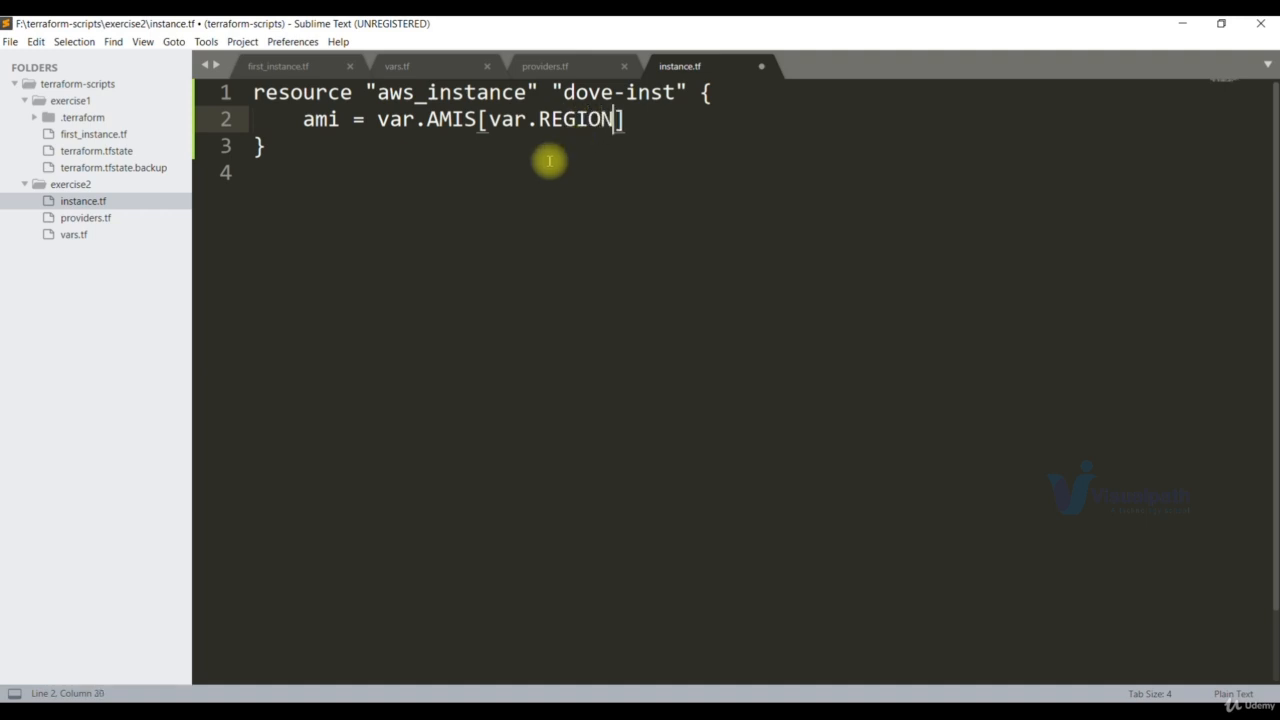
Check REGION's default in vars.tf resolves to the us-east-2 AMI id.
{"action": "double_click", "coordinate": [572, 120]}
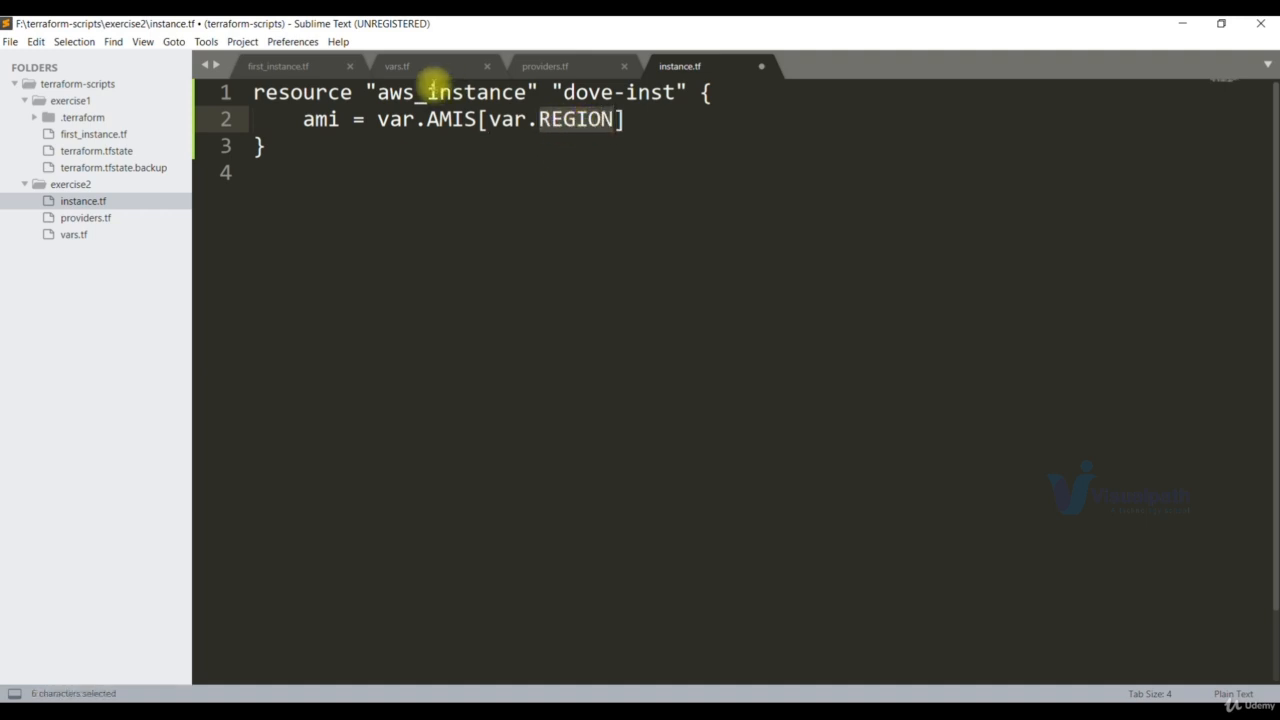
{"action": "left_click", "coordinate": [396, 66]}
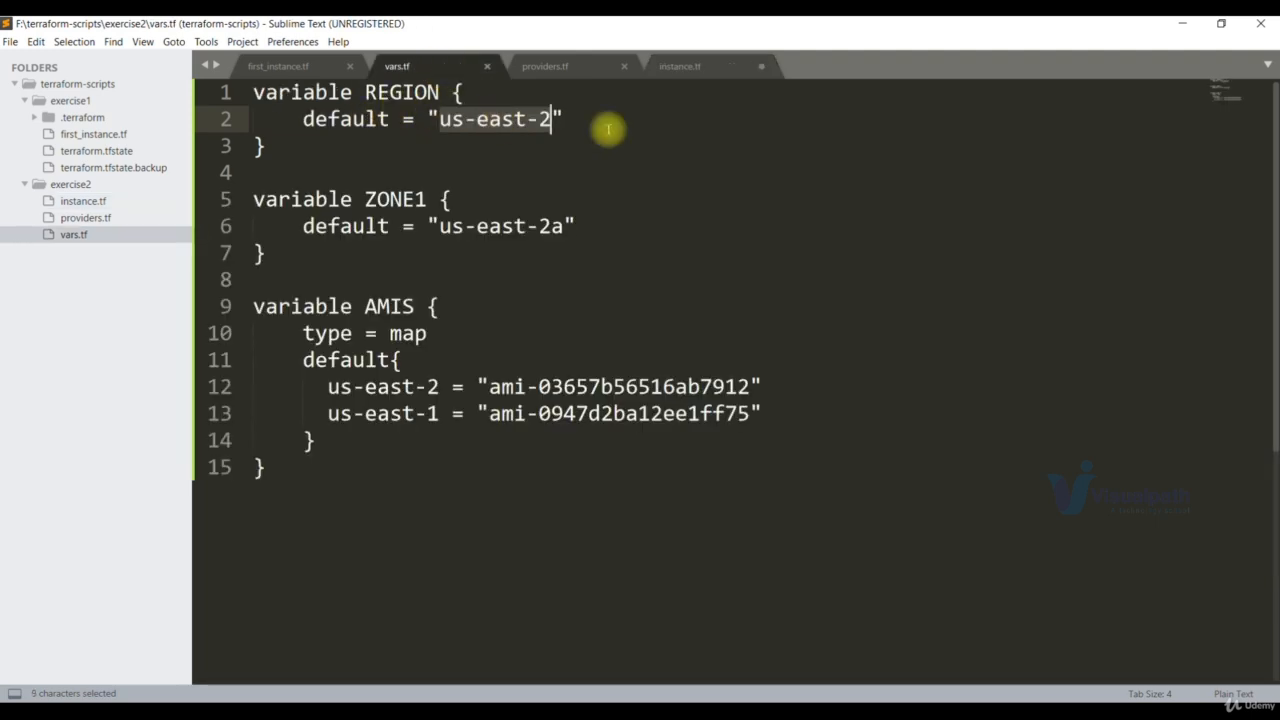
{"action": "left_click", "coordinate": [680, 66]}
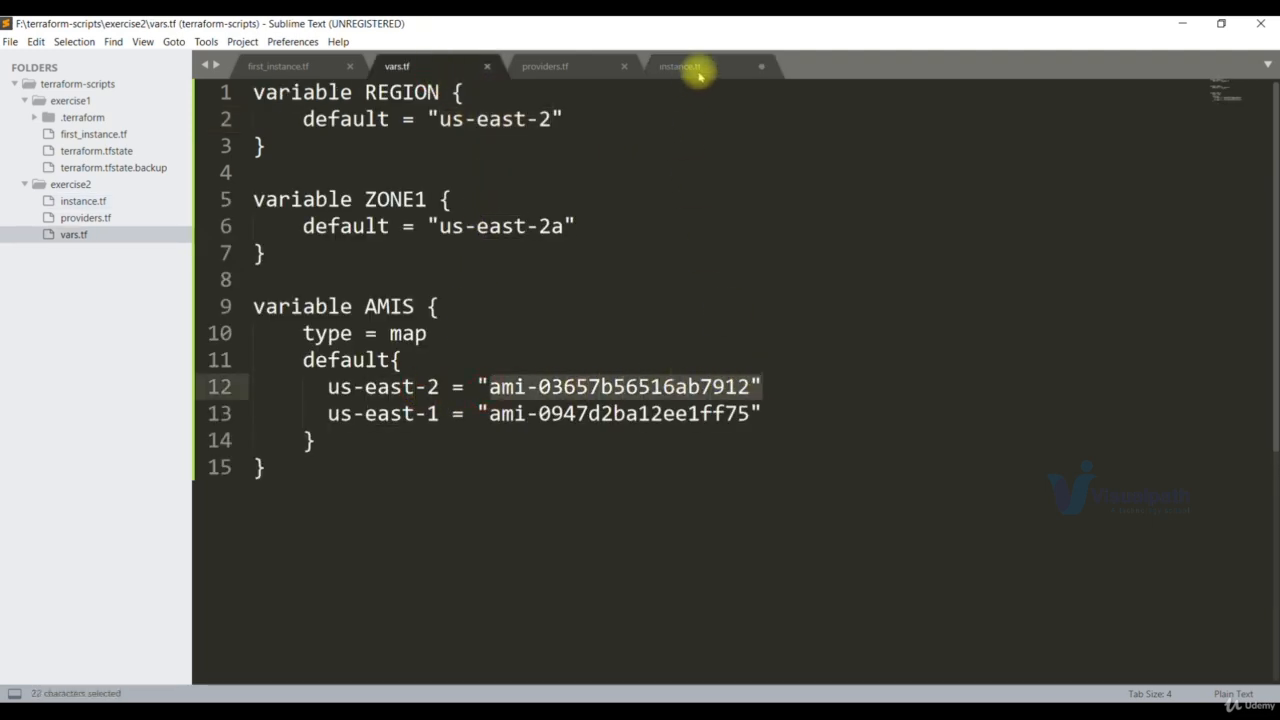
Set availability_zone = var.ZONE1 in instance.tf.
{"action": "left_click", "coordinate": [680, 66]}
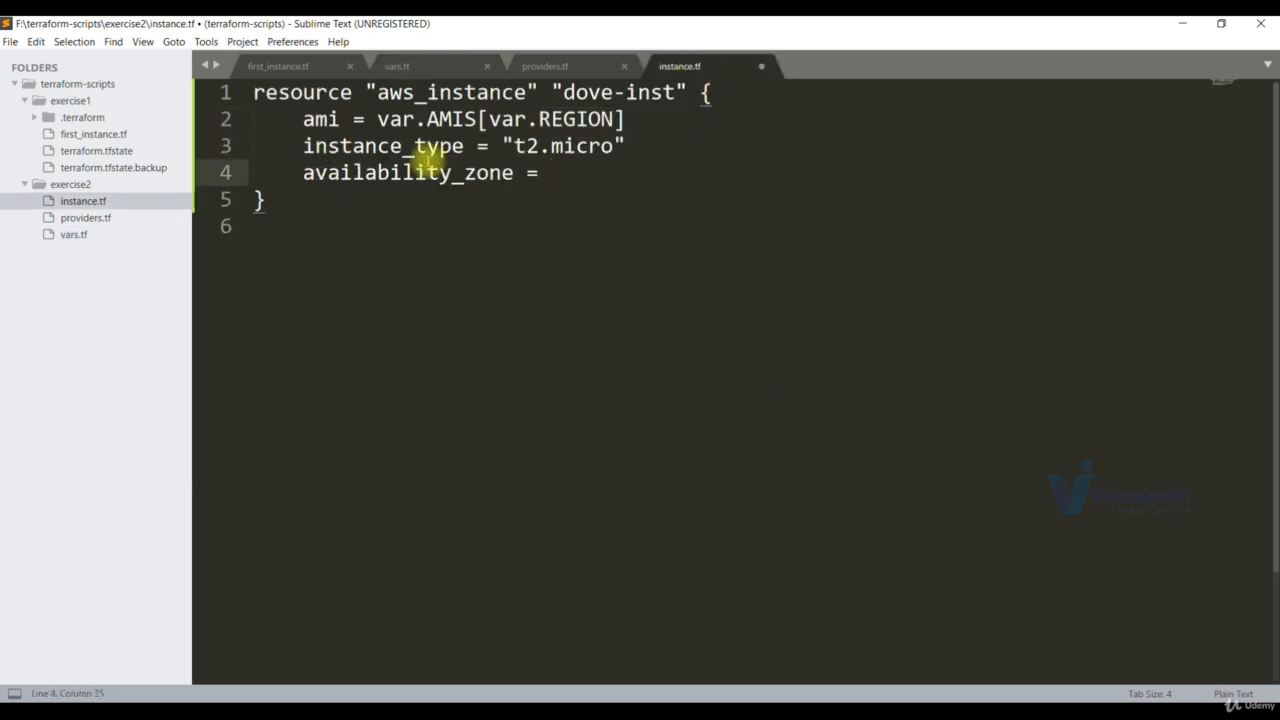
{"action": "mouse_move", "coordinate": [520, 150]}
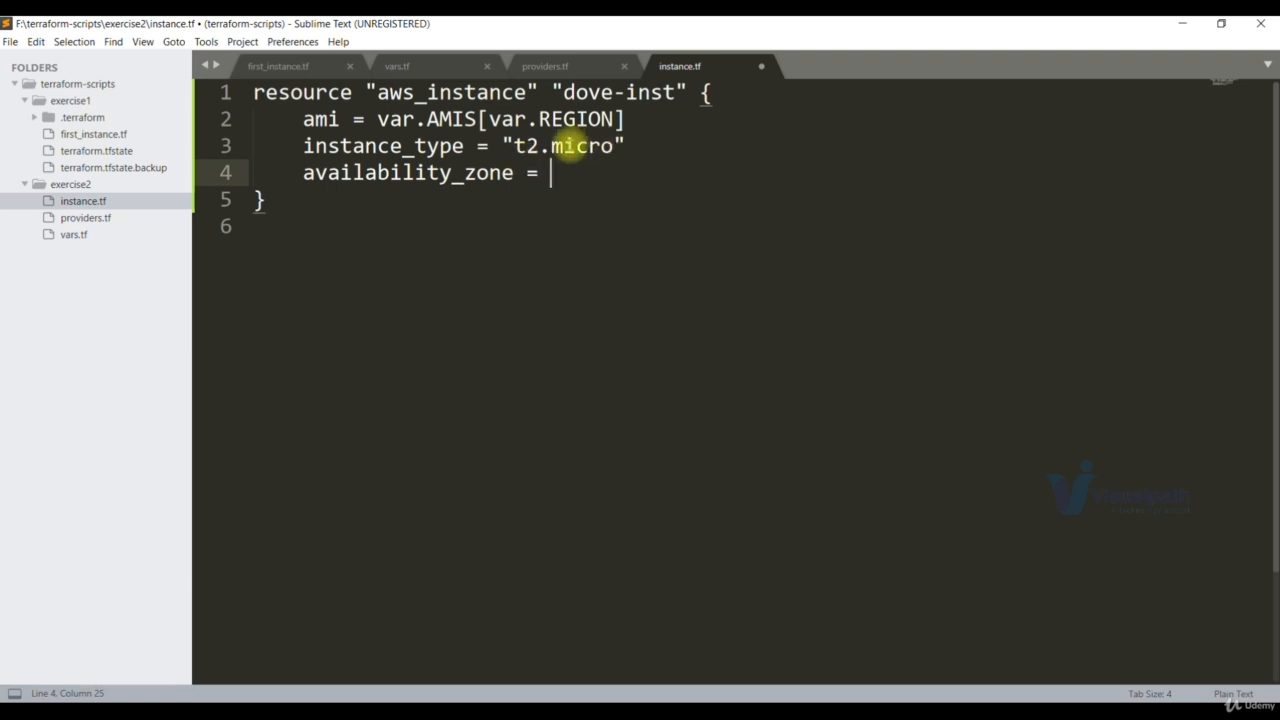
{"action": "type", "text": "var"}
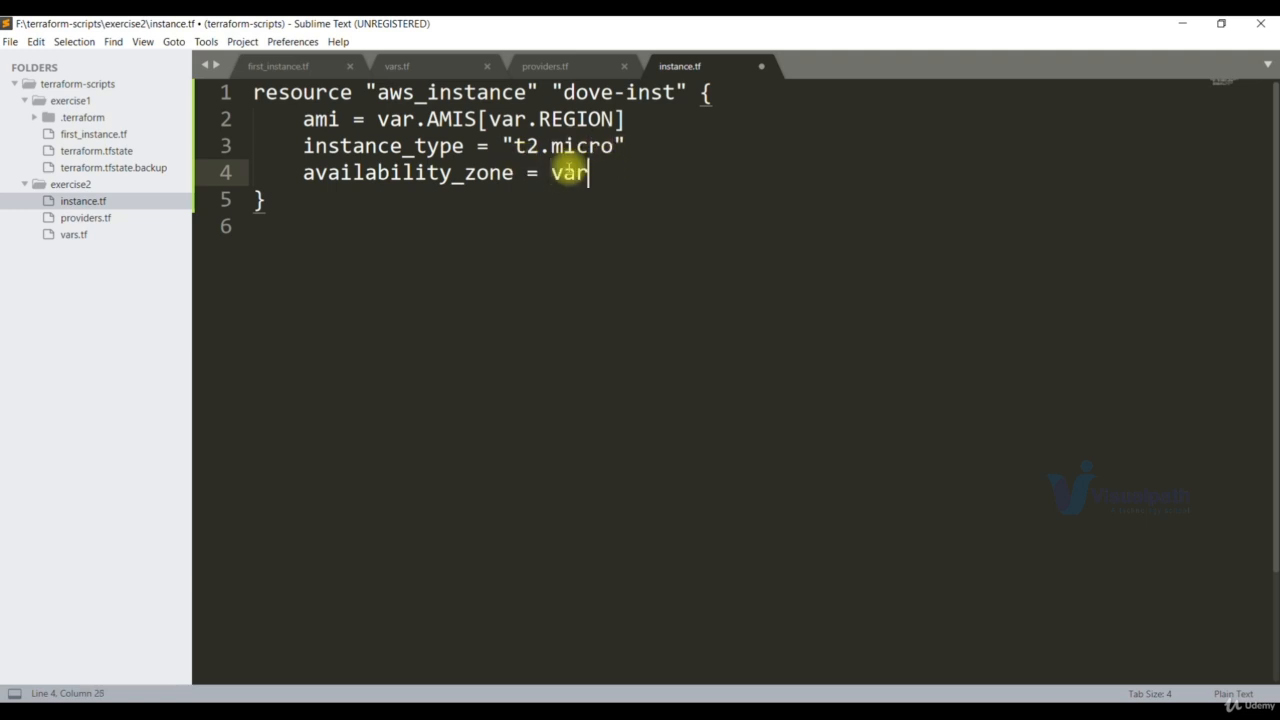
{"action": "type", "text": ".ZO"}
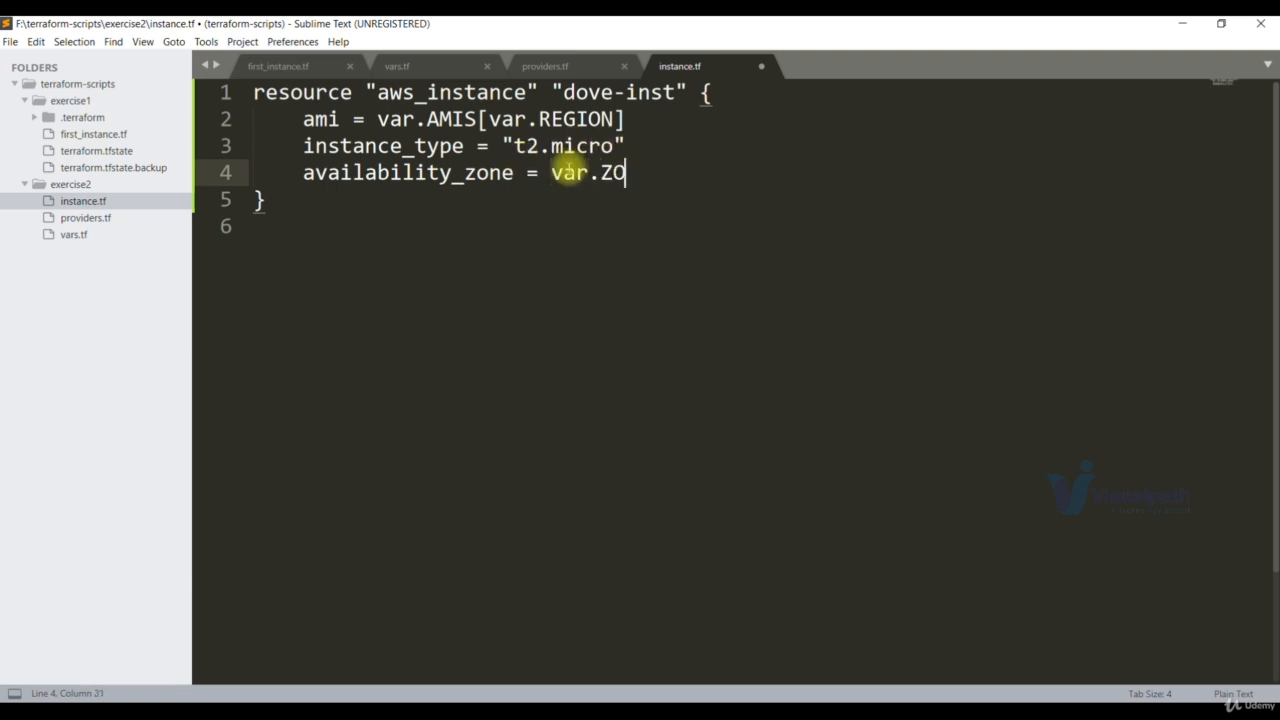
{"action": "type", "text": "NE1"}
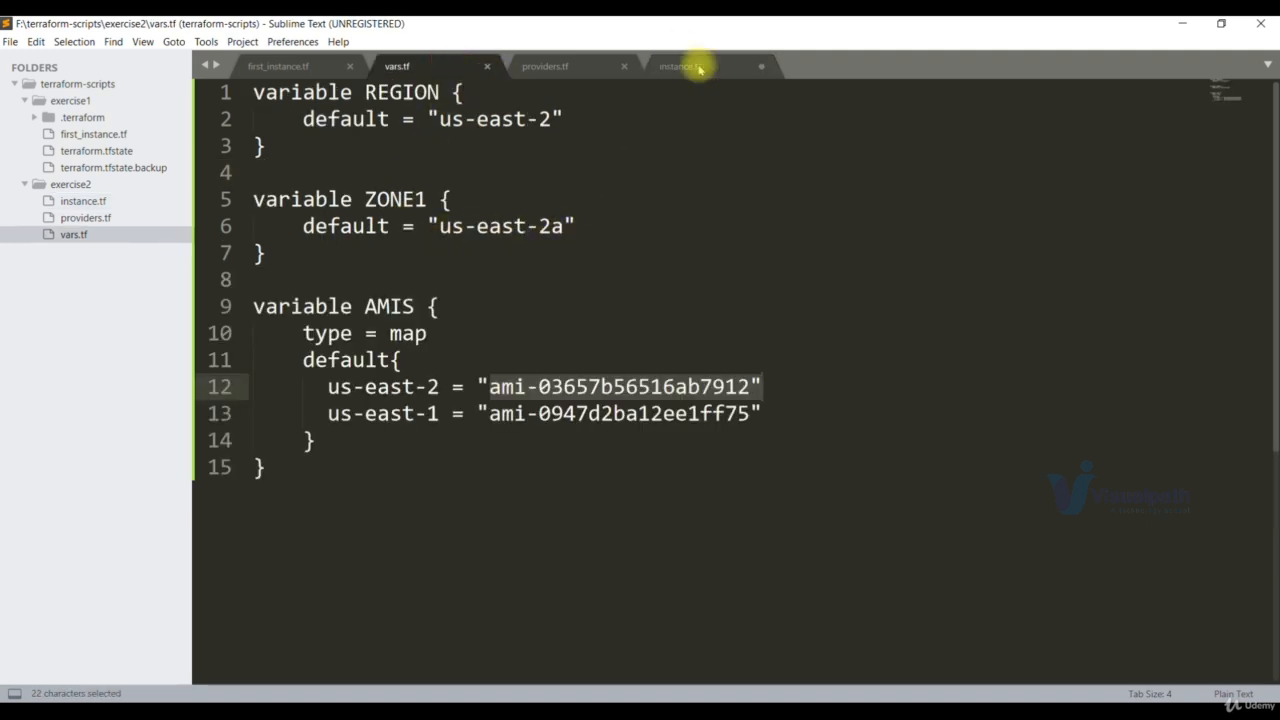
{"action": "left_click", "coordinate": [680, 66]}
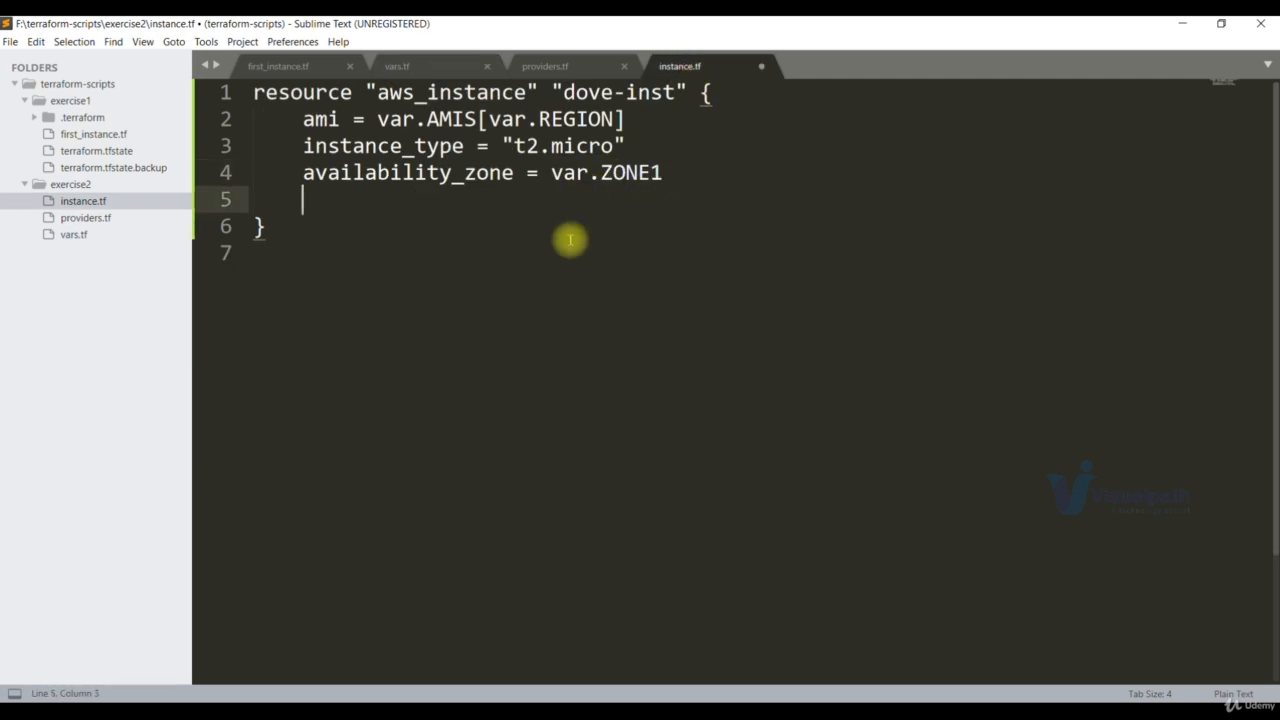
Copy key_name, security group ids and tags from exercise1's first_instance.tf into instance.tf and save.
{"action": "left_click", "coordinate": [278, 66]}
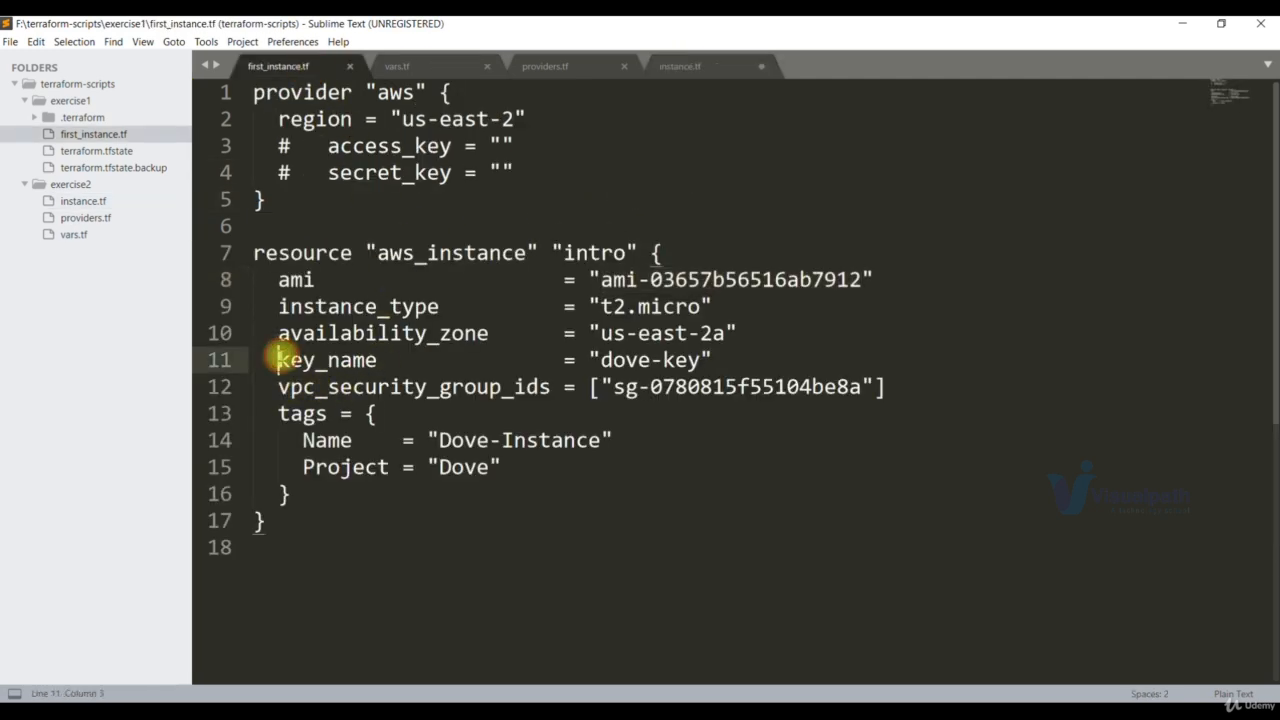
{"action": "left_click_drag", "start_coordinate": [280, 360], "coordinate": [290, 492]}
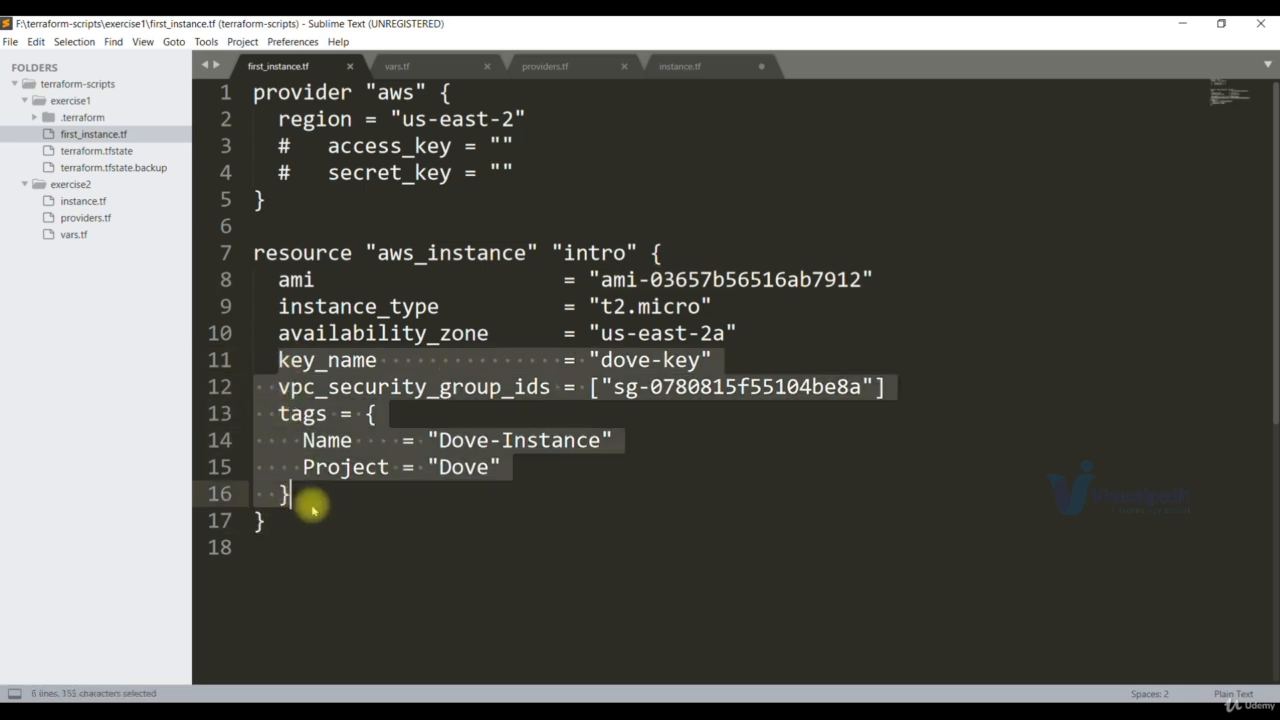
{"action": "left_click", "coordinate": [680, 66]}
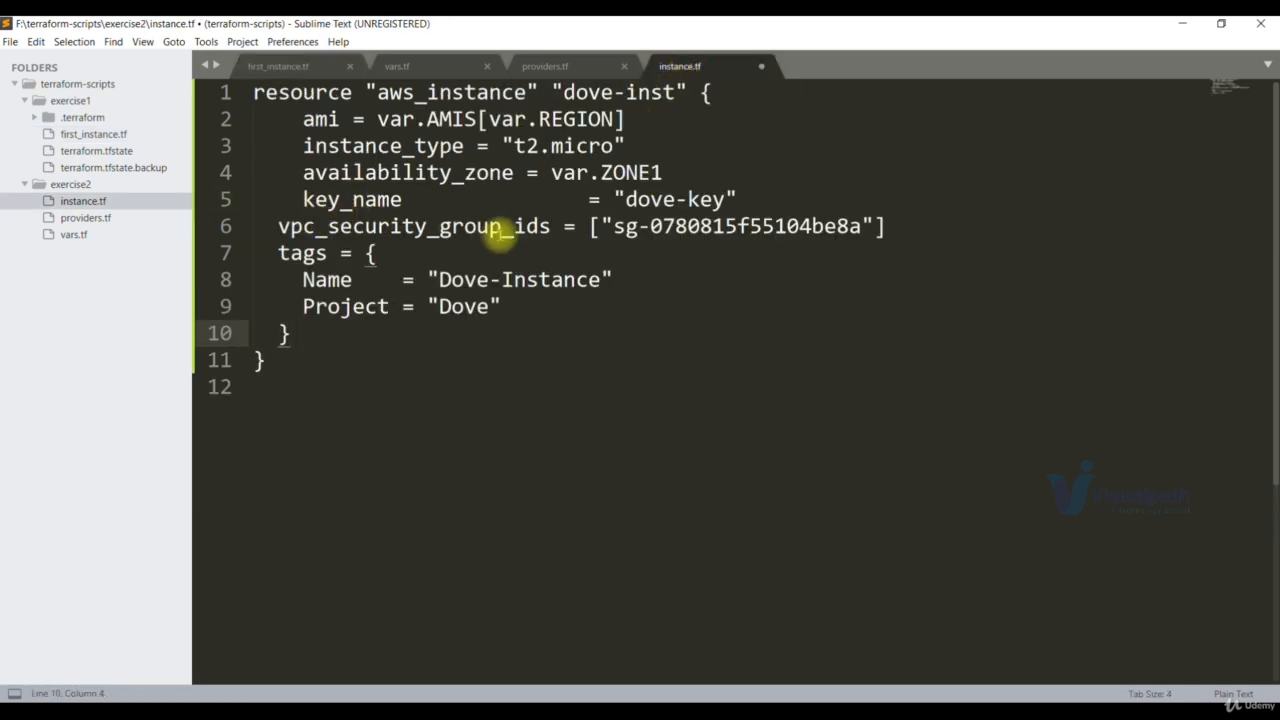
{"action": "left_click", "coordinate": [578, 252]}
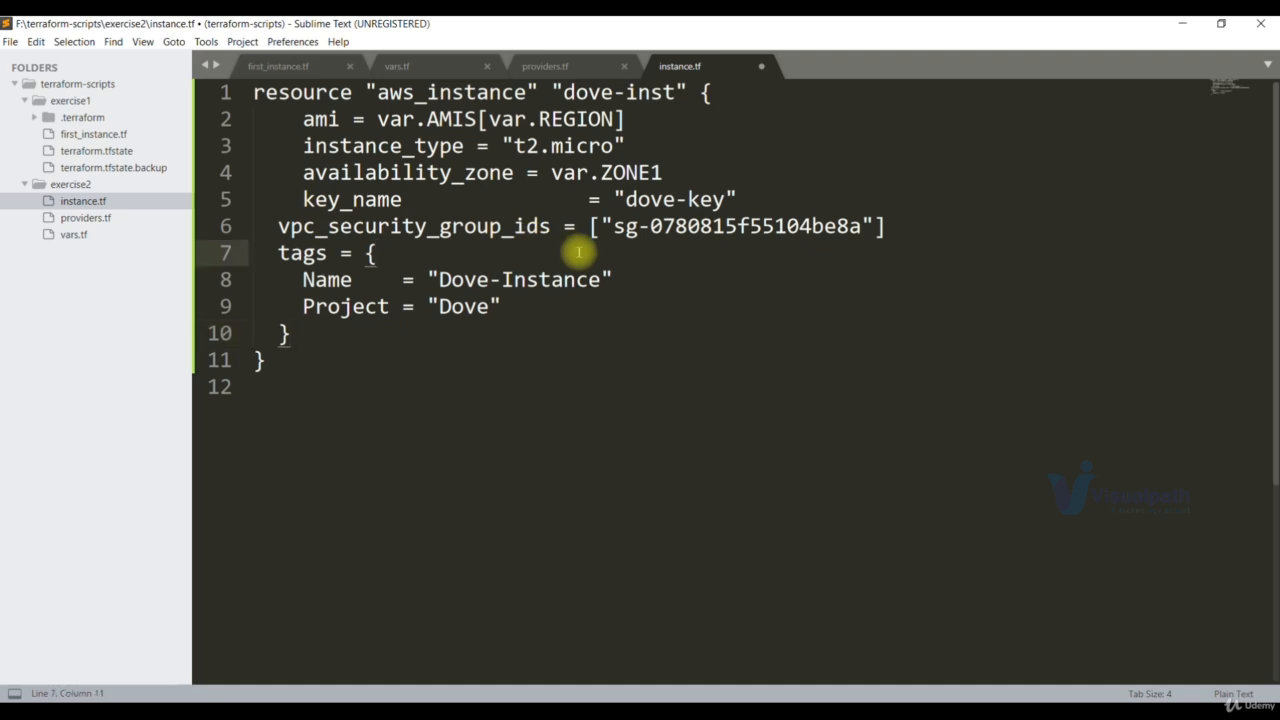
{"action": "key", "text": "ctrl+s"}
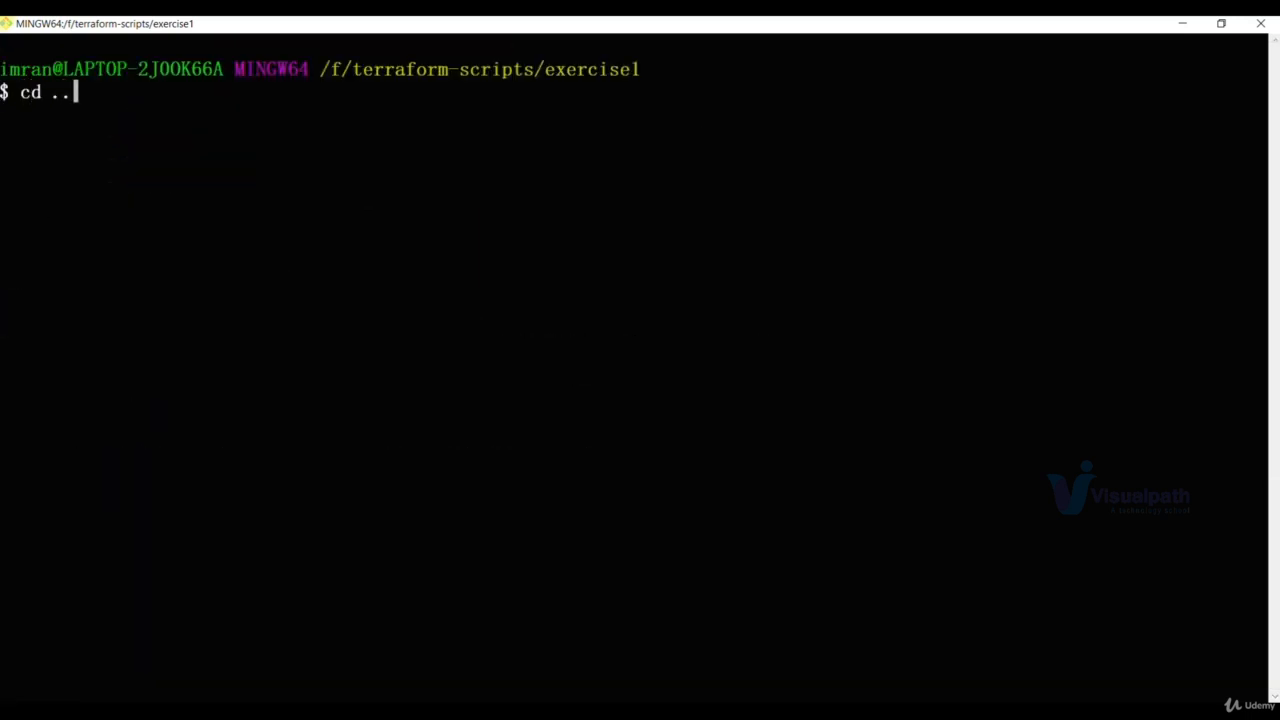
Run terraform.exe init in exercise2 and highlight the unsupported default block error at vars.tf line 11.
{"action": "type", "text": "/exercise2/"}
{"action": "key", "text": "Return"}
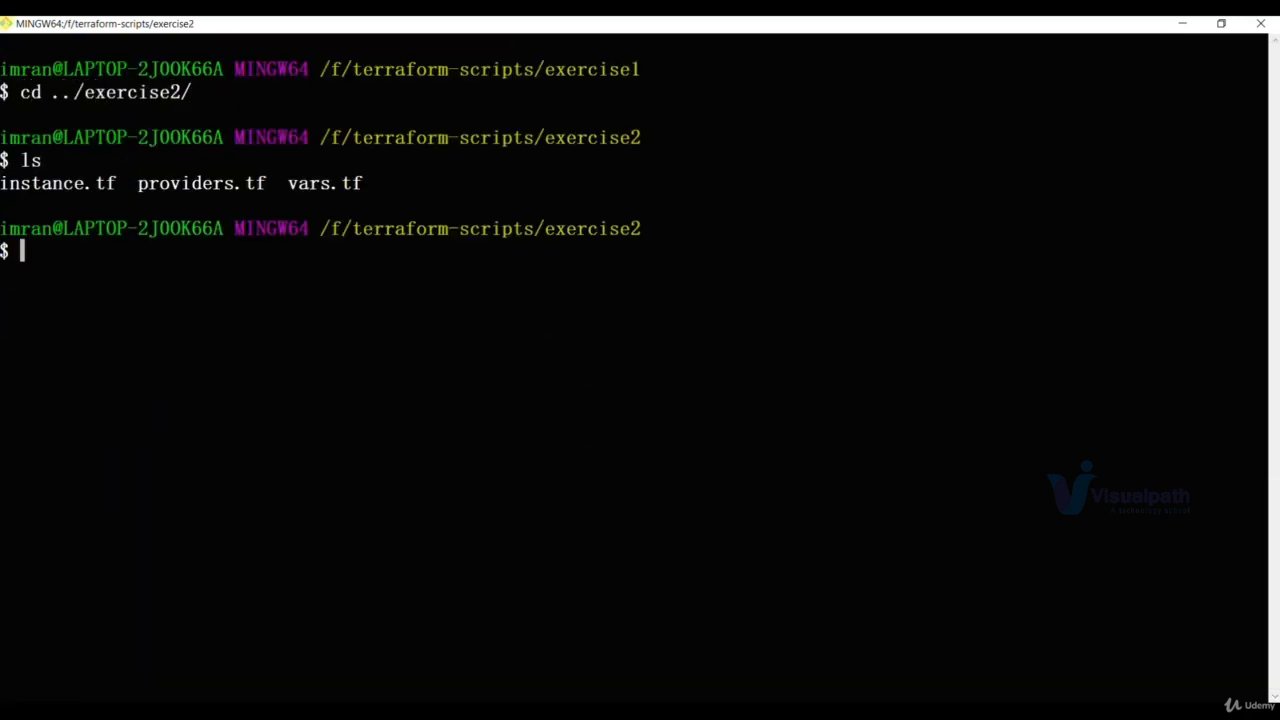
{"action": "type", "text": "terraform.exe"}
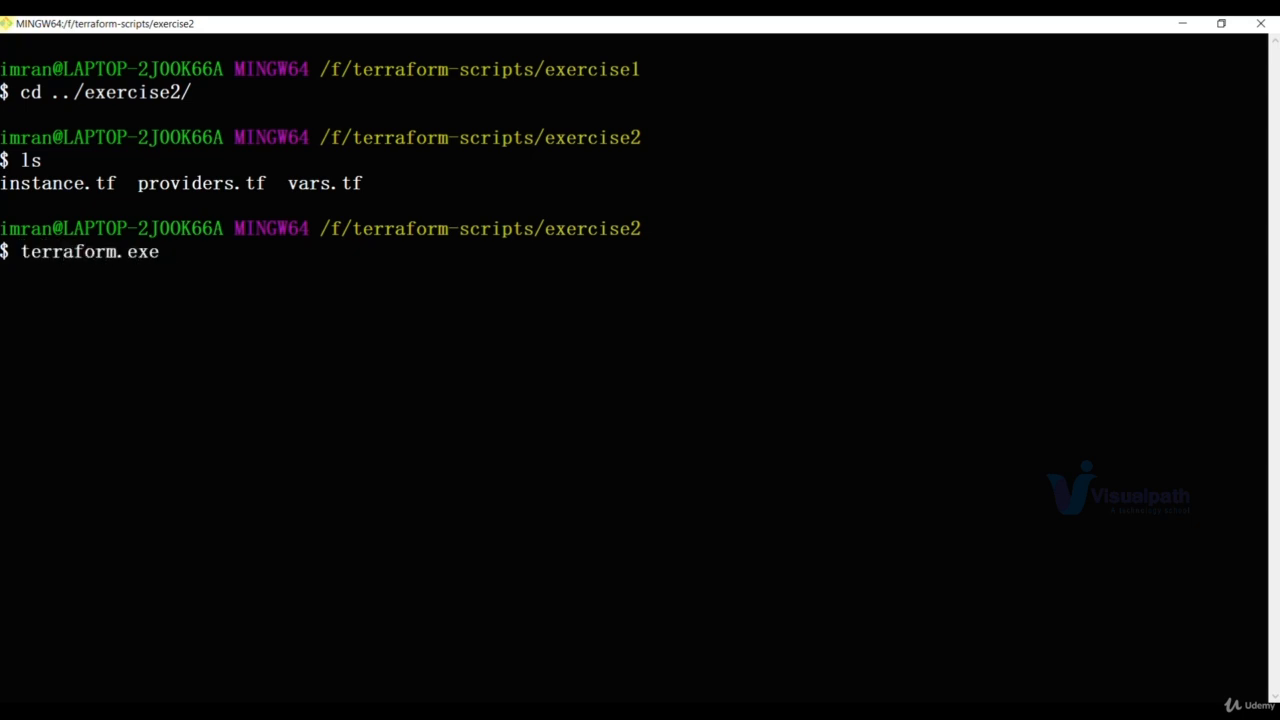
{"action": "key", "text": "Return"}
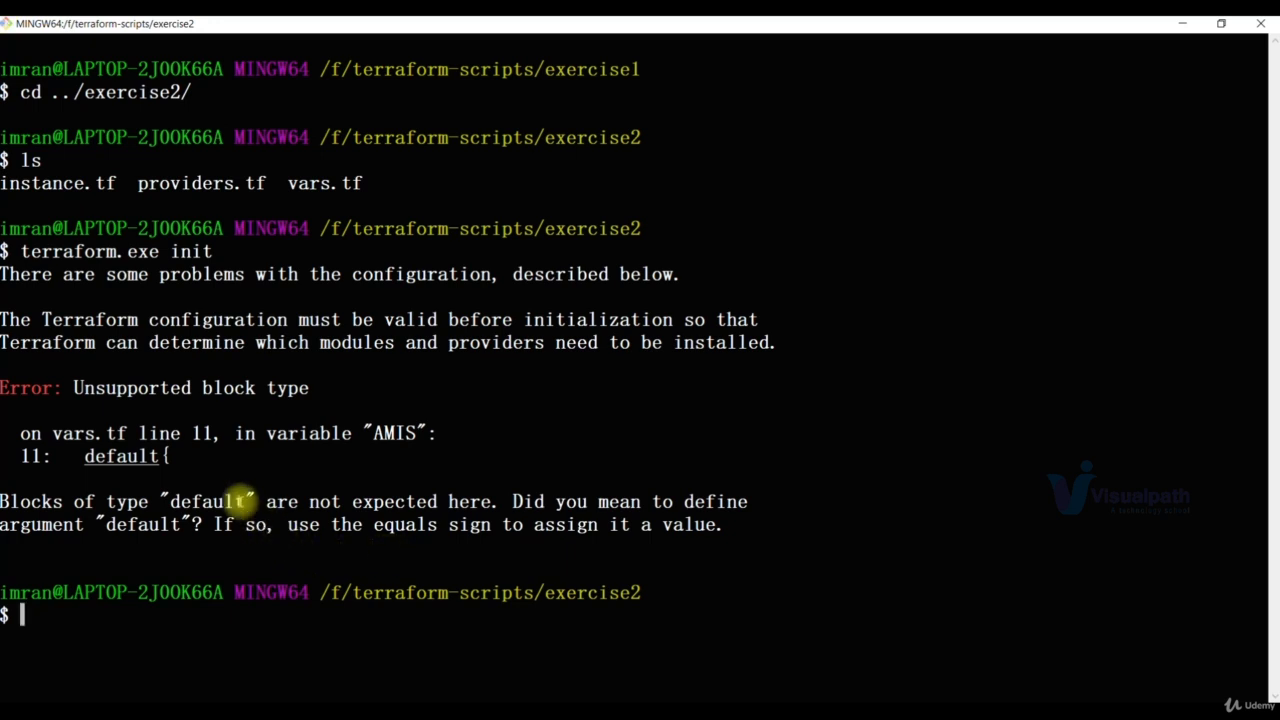
{"action": "mouse_move", "coordinate": [130, 432]}
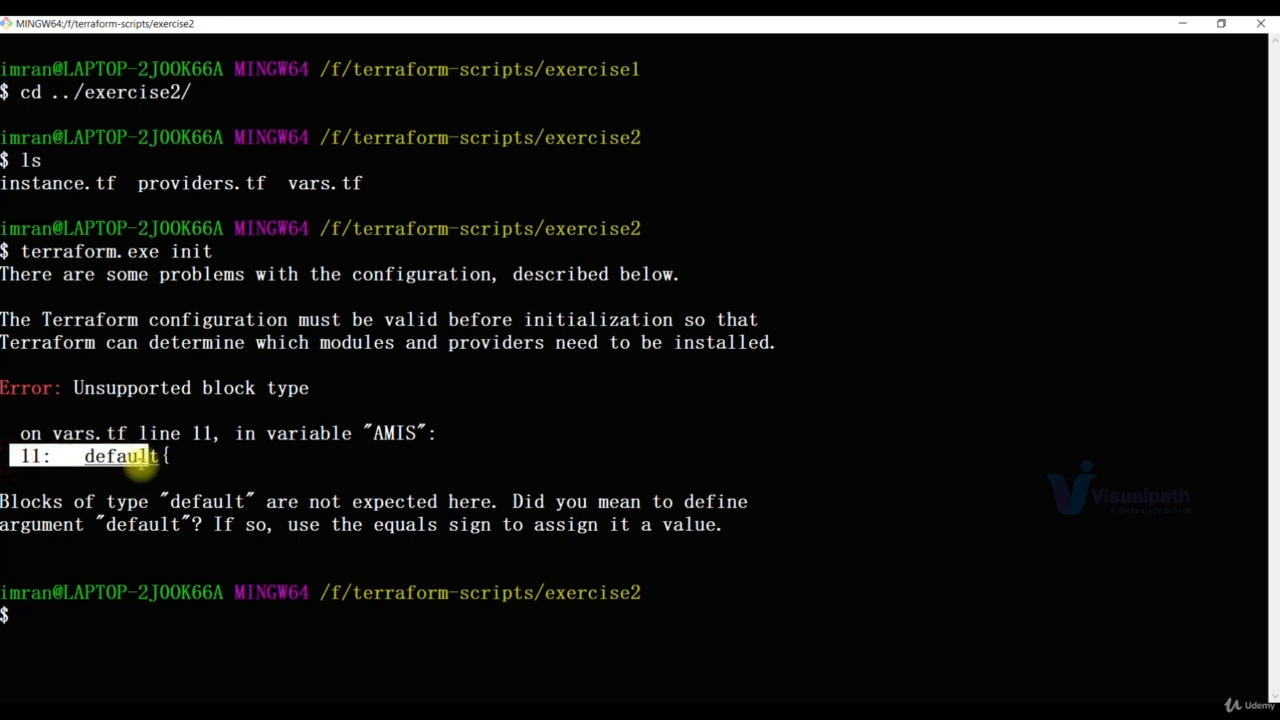
{"action": "double_click", "coordinate": [88, 432]}
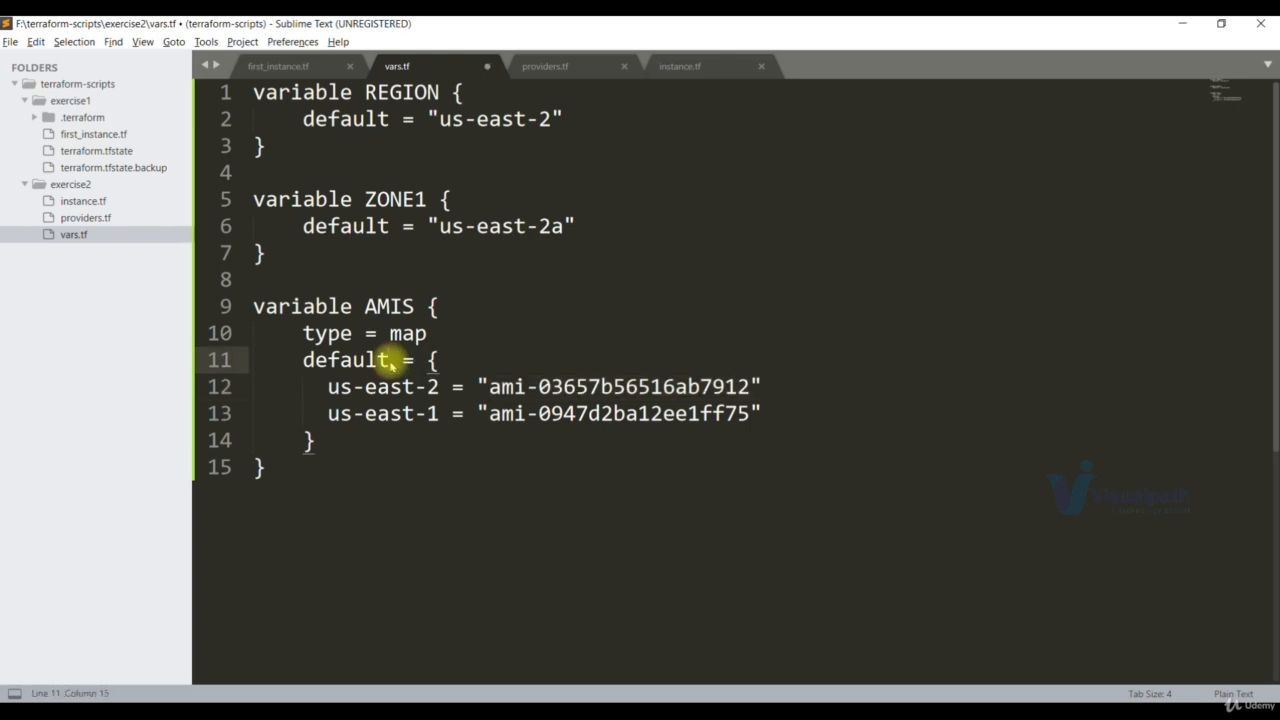
Correct vars.tf line 11 to default = { for the AMIS map and save.
{"action": "left_click", "coordinate": [410, 388]}
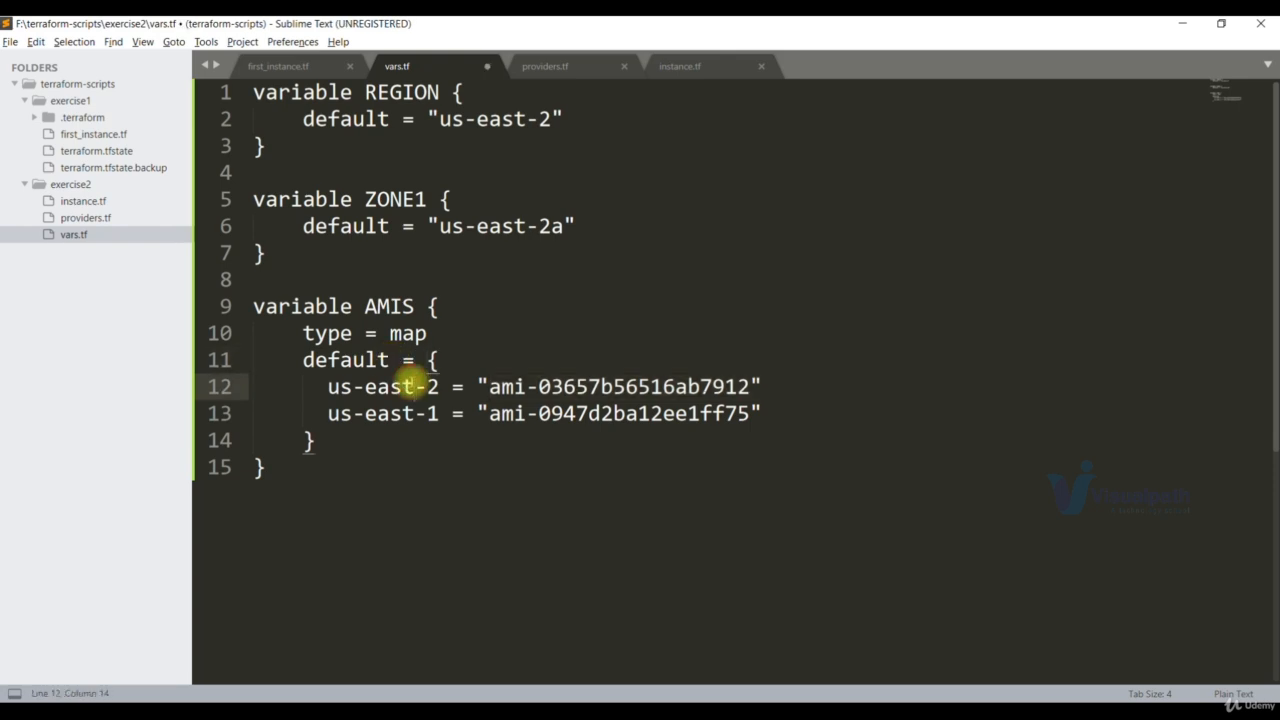
{"action": "key", "text": "ctrl+s"}
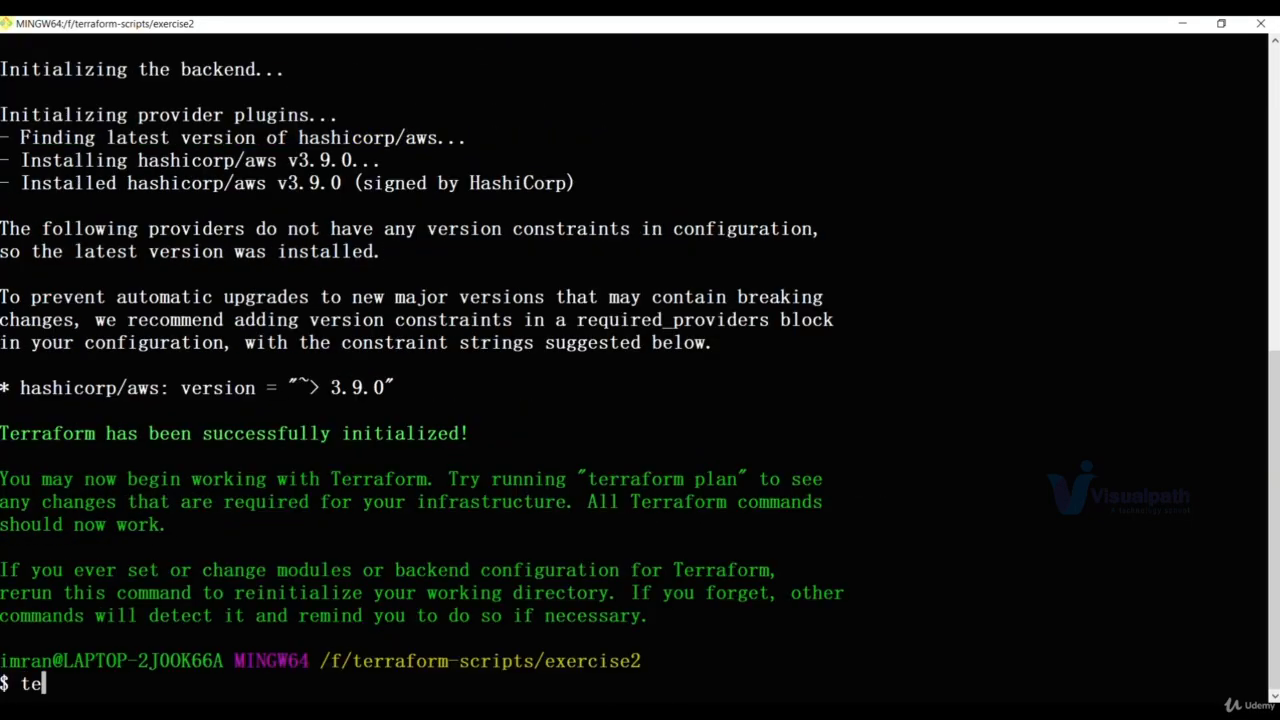
Run terraform validate and terraform fmt on the exercise2 configuration.
{"action": "type", "text": "r"}
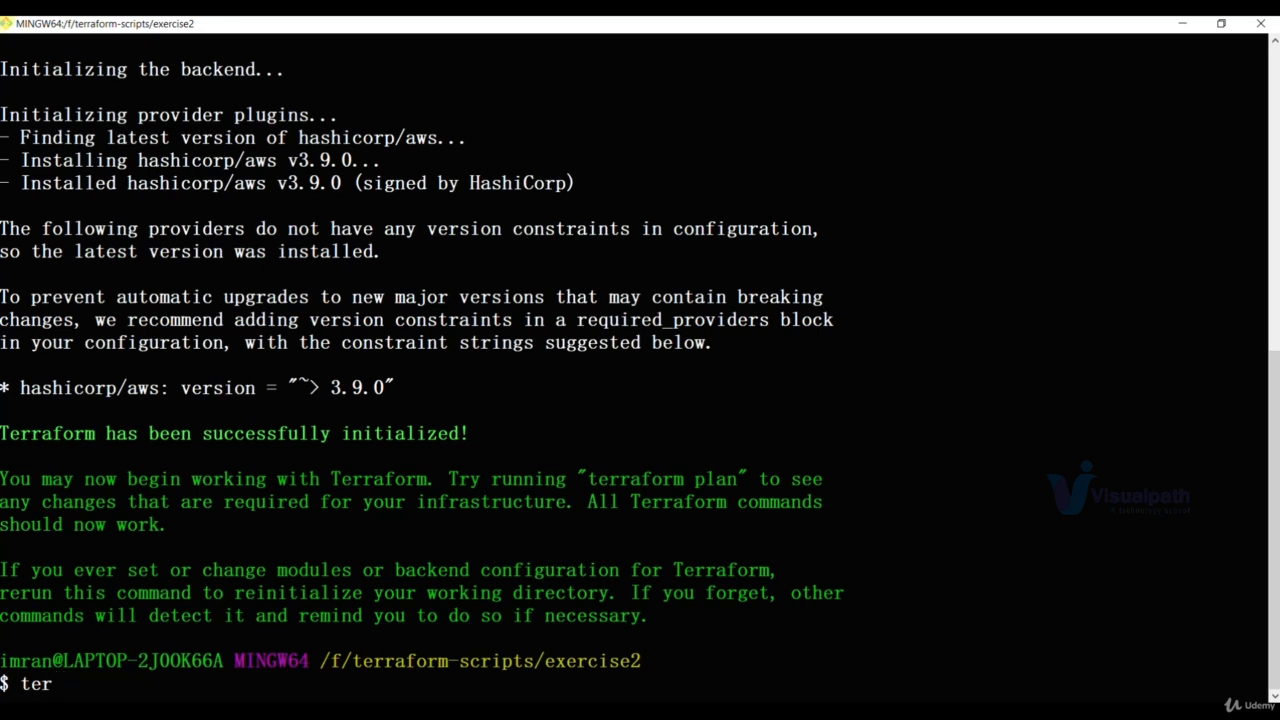
{"action": "type", "text": "raform.exe vali"}
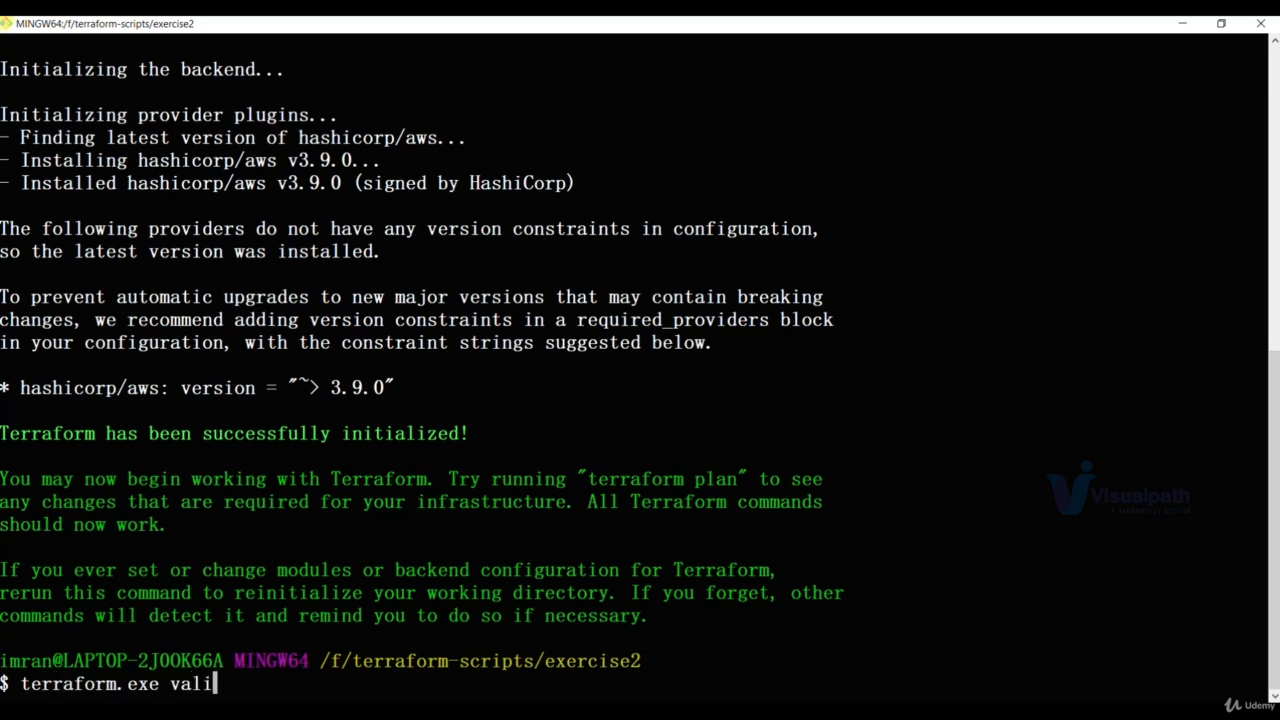
{"action": "type", "text": "date"}
{"action": "type", "text": "terr"}
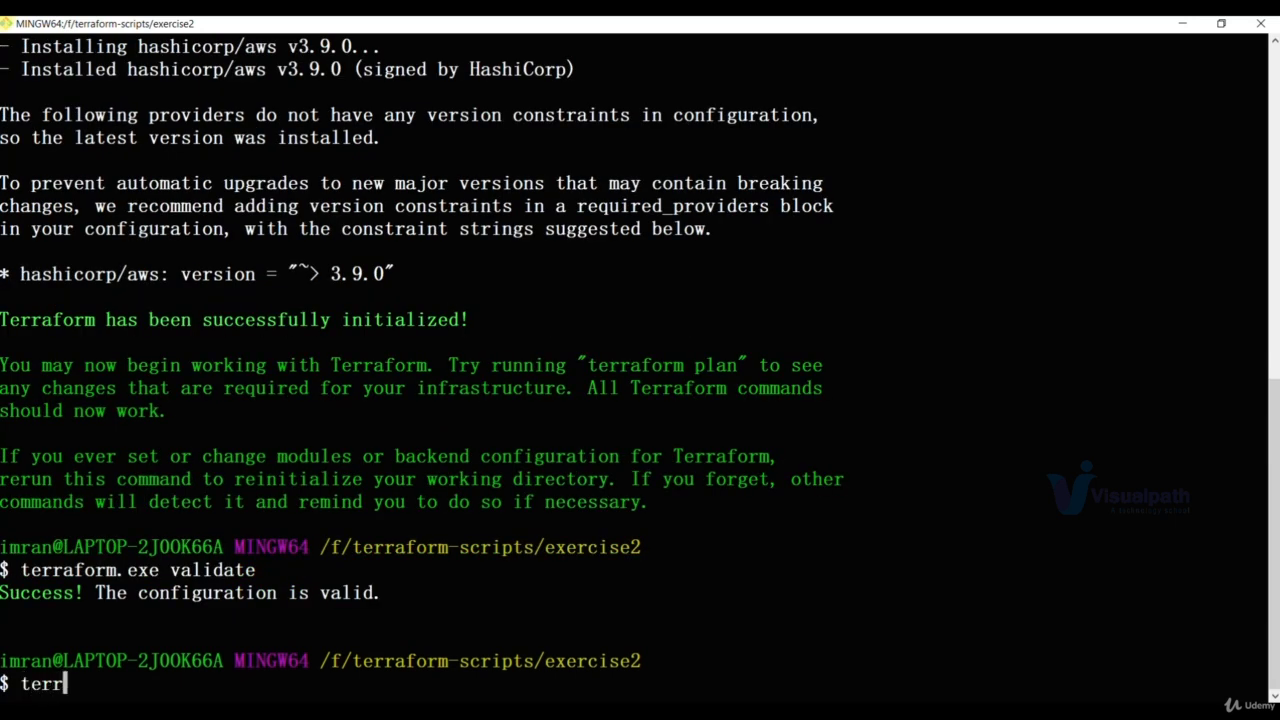
{"action": "type", "text": "aform.exe fmt"}
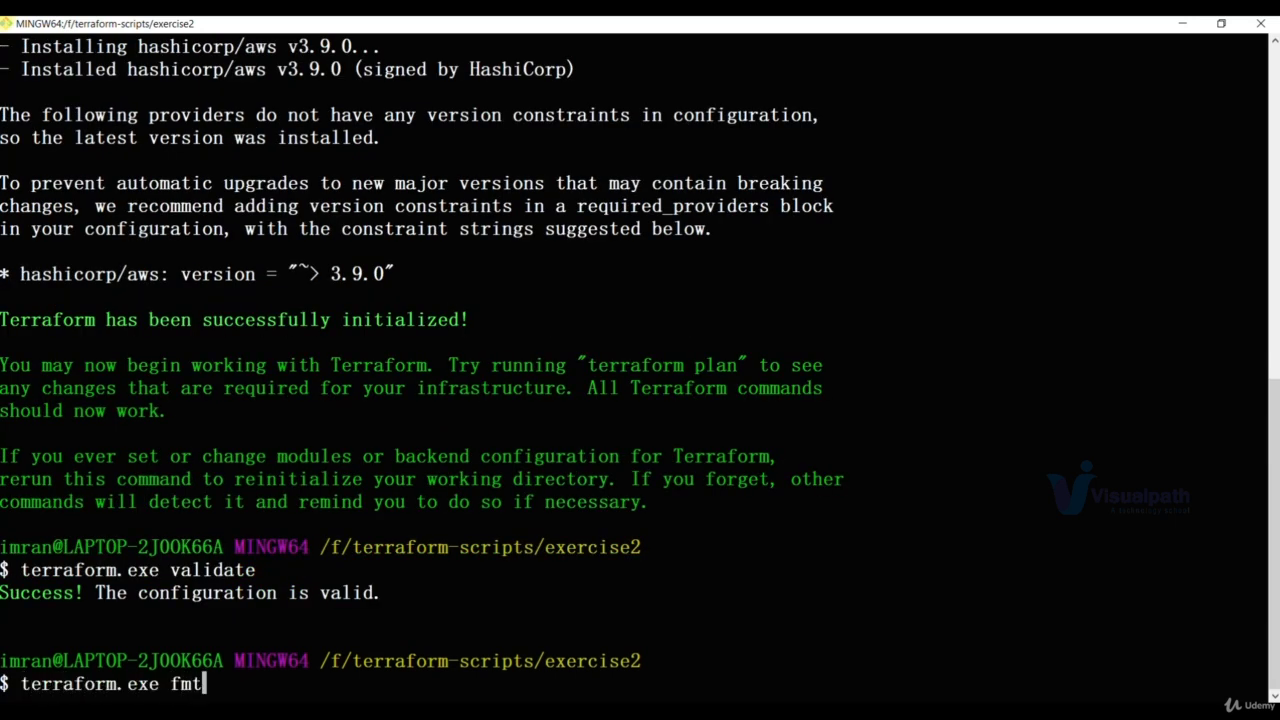
{"action": "key", "text": "Return"}
{"action": "type", "text": "cat vars.tf"}
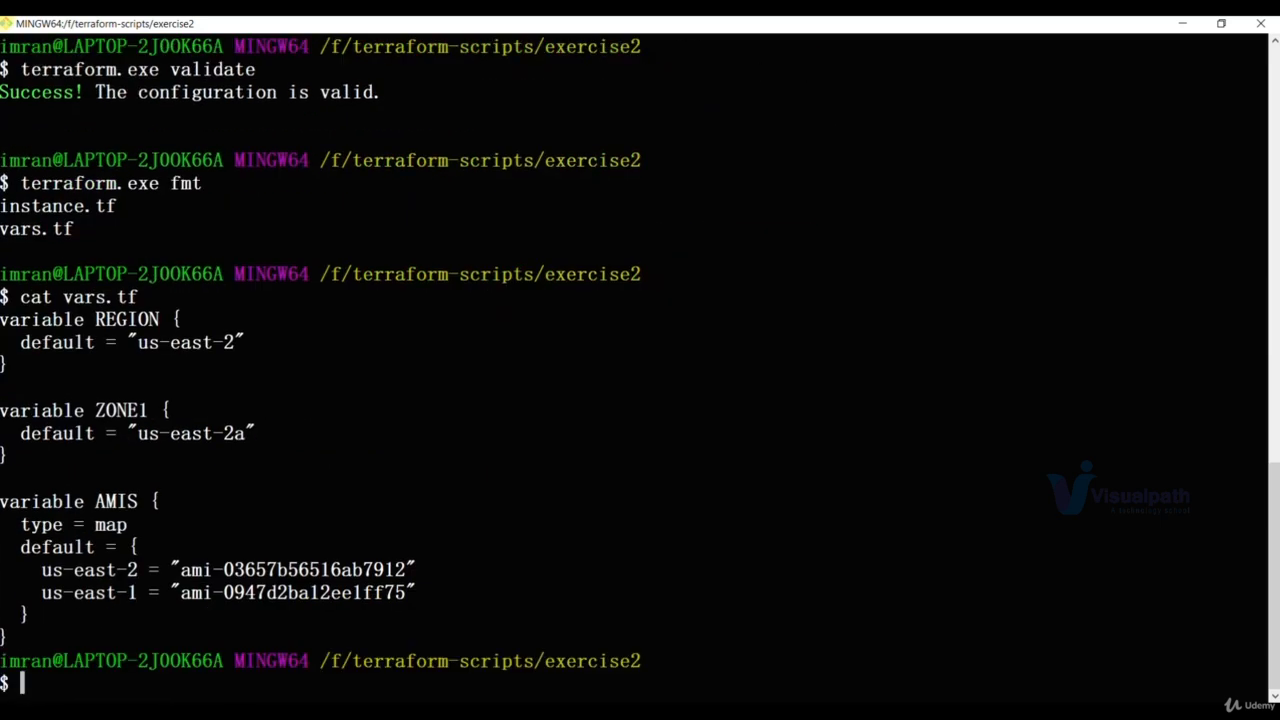
Print the reformatted instance.tf and begin the next terraform command.
{"action": "type", "text": "cat instance.tf"}
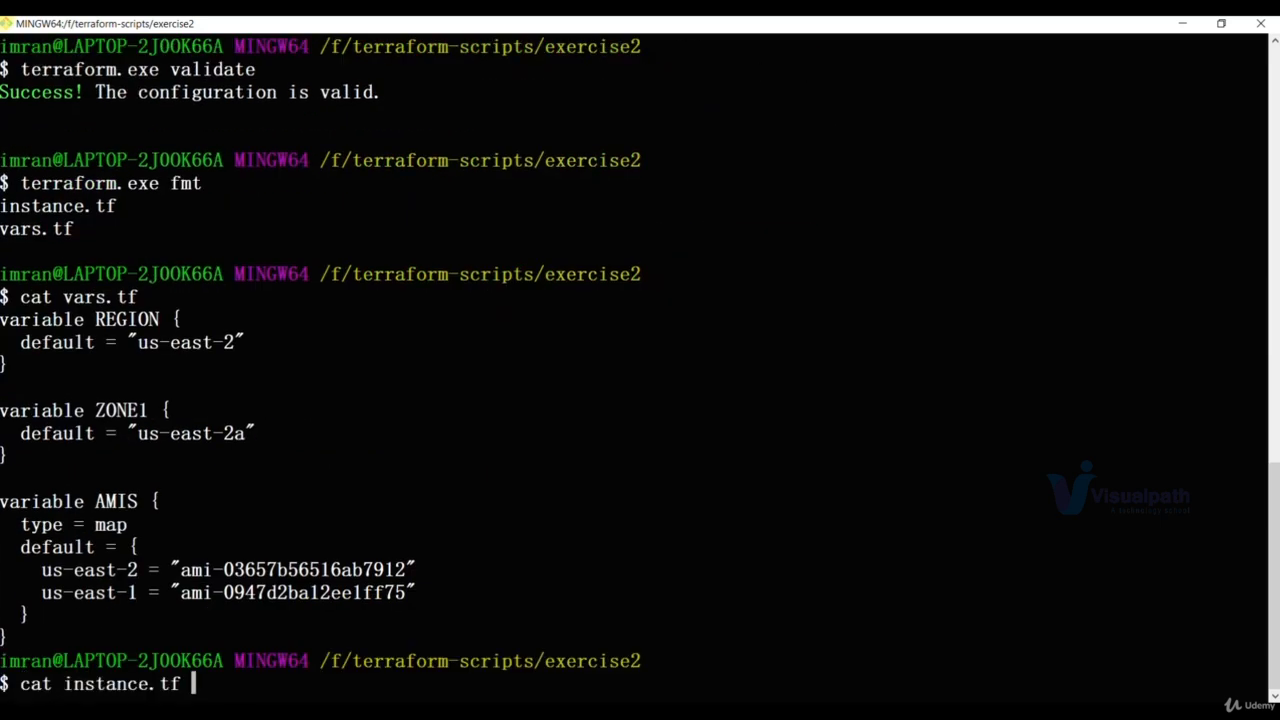
{"action": "key", "text": "Return"}
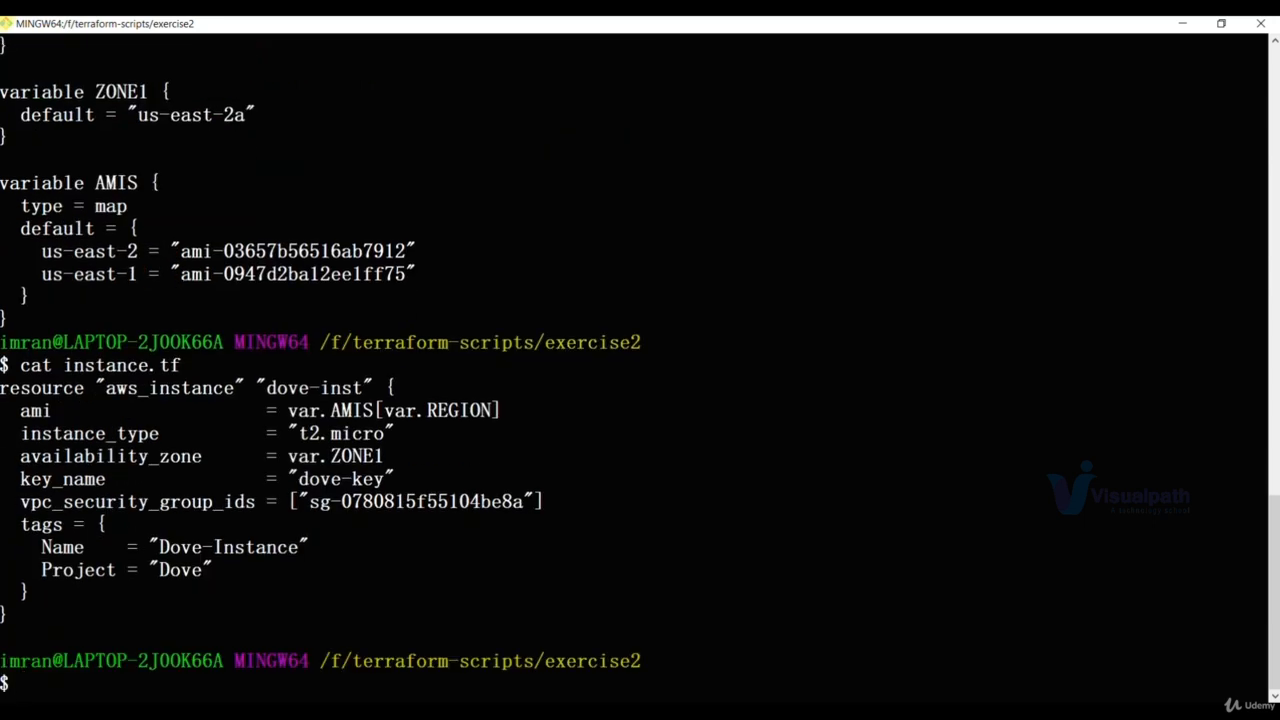
{"action": "type", "text": "terraform.exe"}
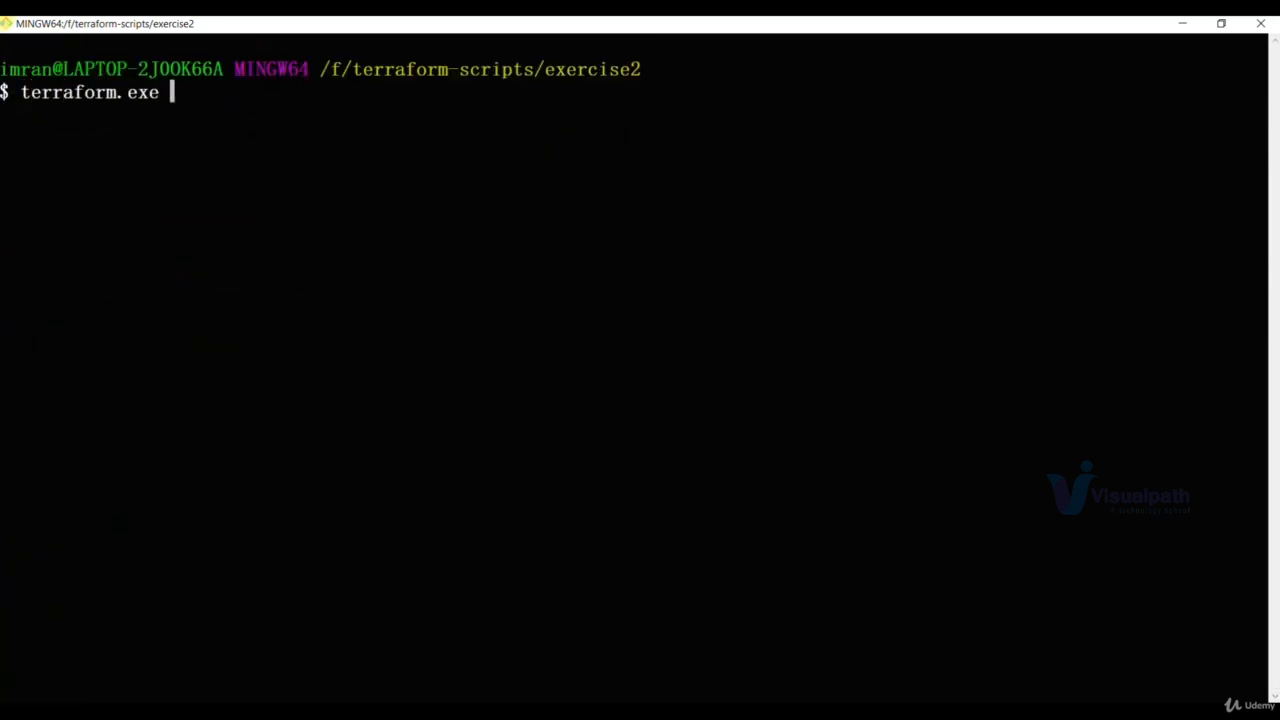
Run terraform plan showing 1 instance to add, then clear the terminal.
{"action": "type", "text": "plan"}
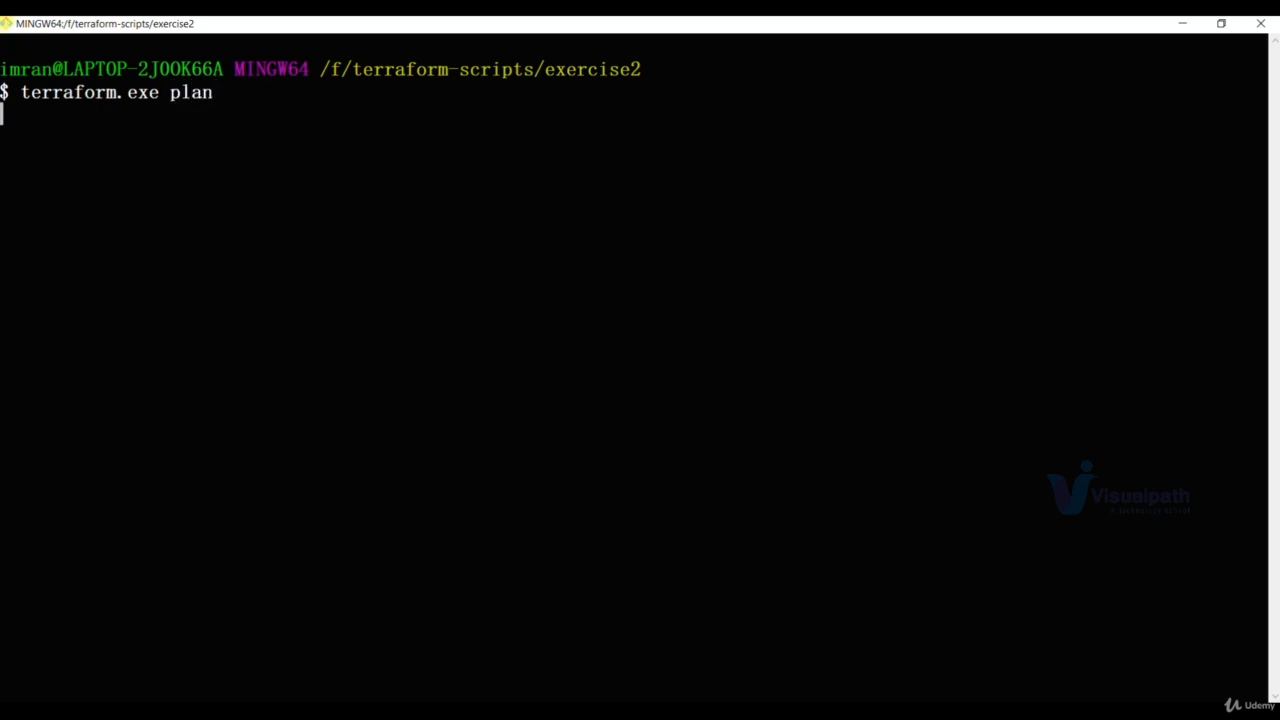
{"action": "key", "text": "Return"}
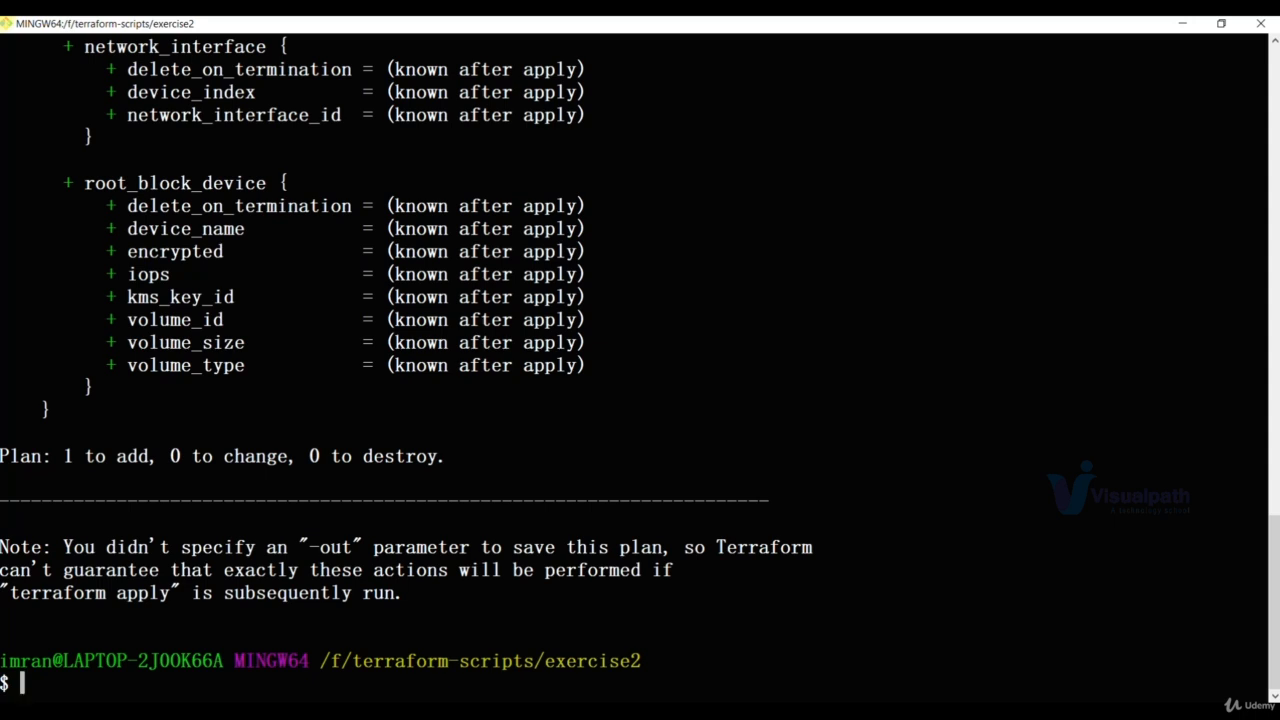
{"action": "type", "text": "clear"}
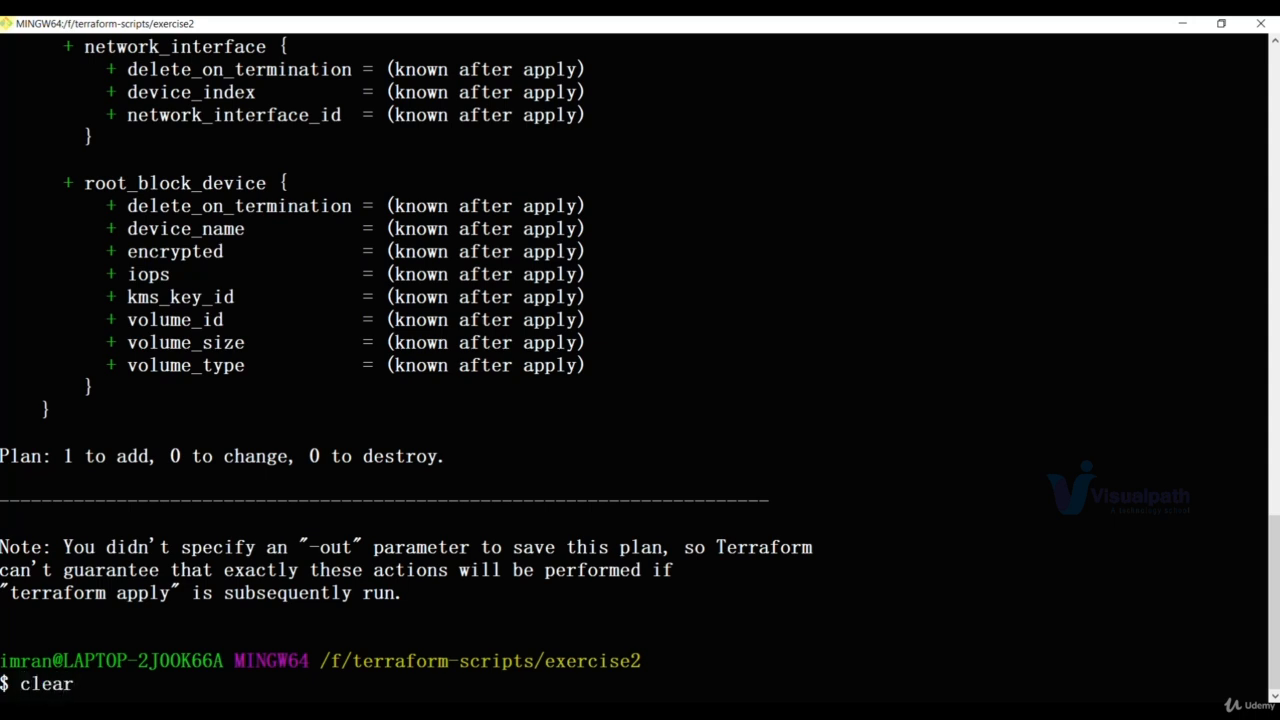
{"action": "mouse_move", "coordinate": [352, 476]}
{"action": "type", "text": "t"}
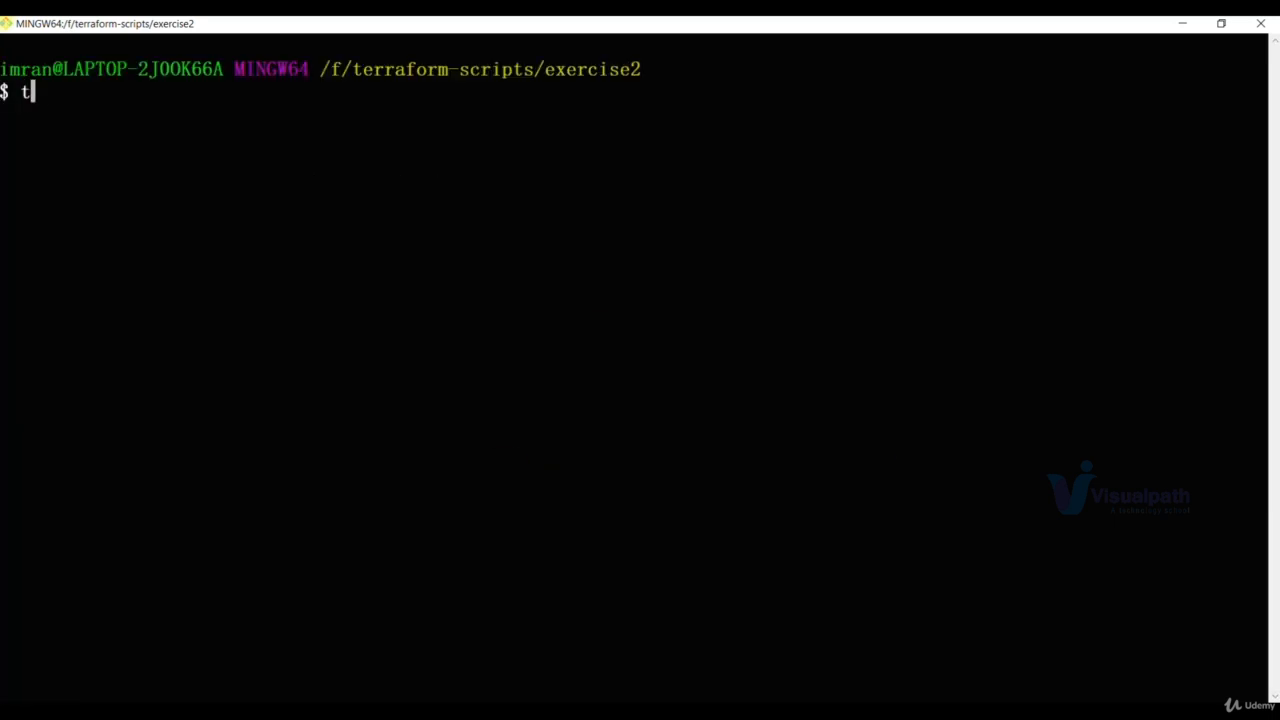
Run terraform apply and approve the plan with yes.
{"action": "type", "text": "erraform"}
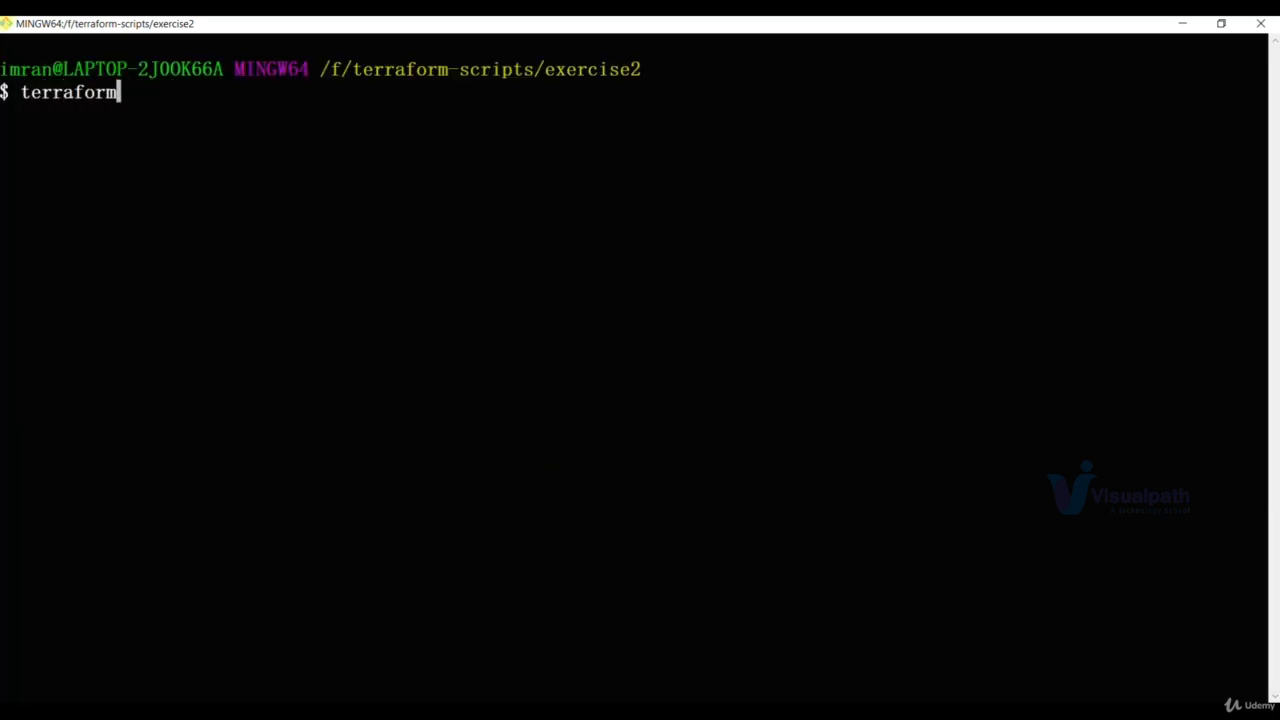
{"action": "type", "text": "apply"}
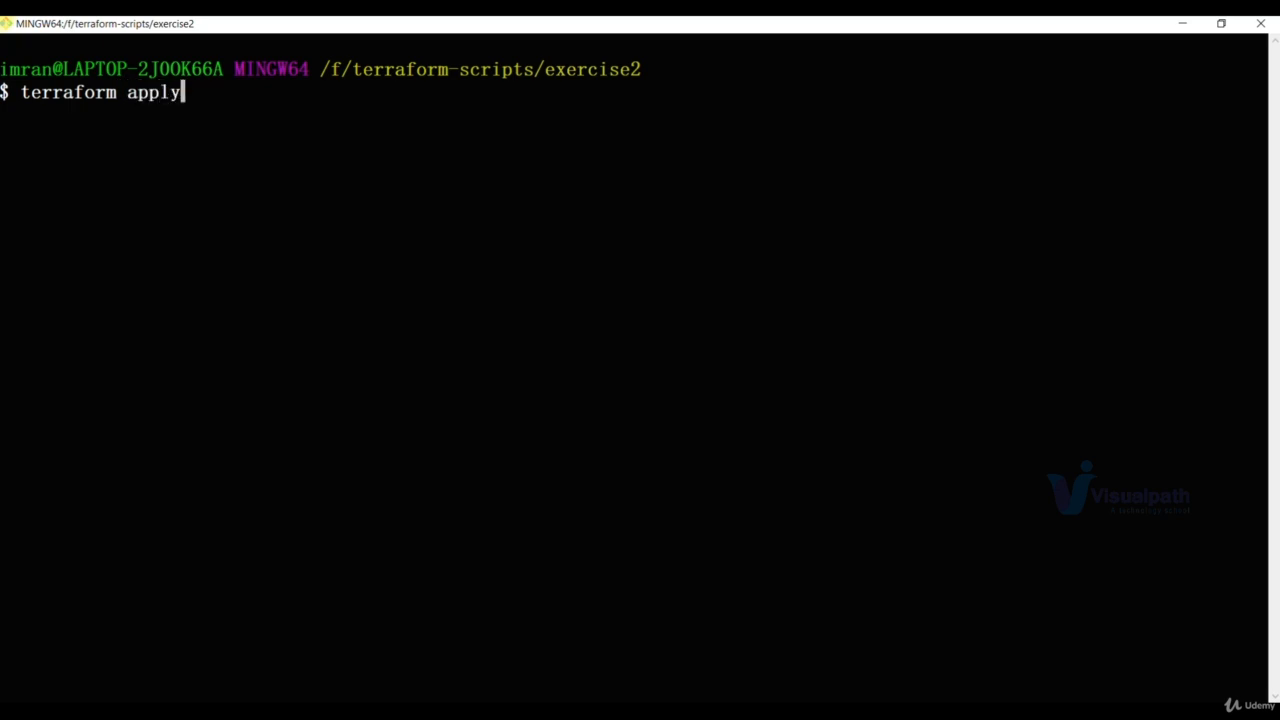
{"action": "key", "text": "Return"}
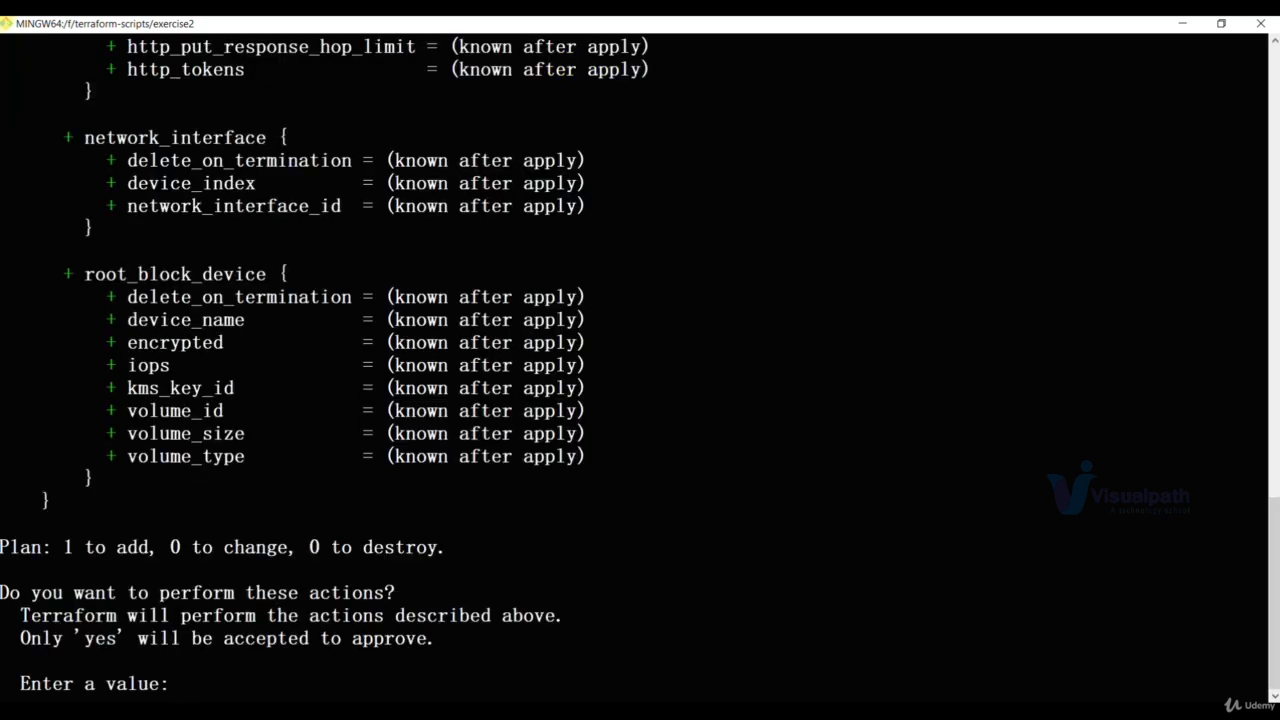
{"action": "type", "text": "yes"}
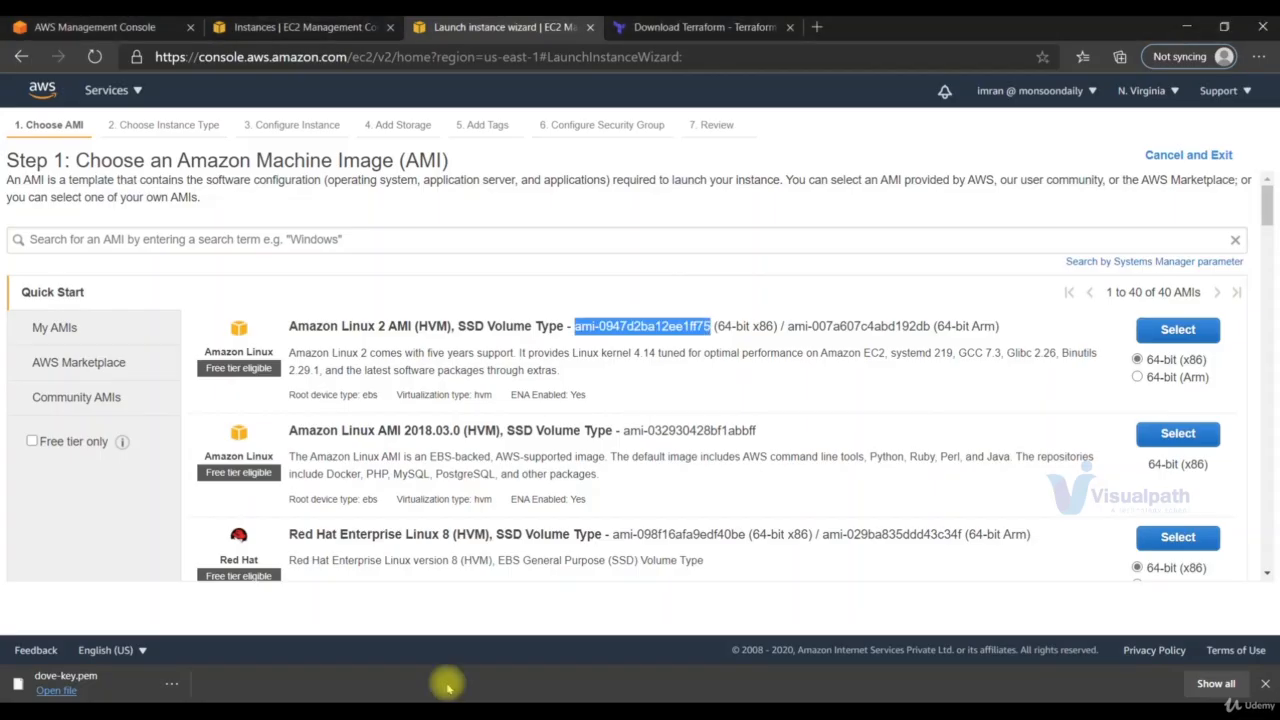
Refresh the EC2 Instances list to see Dove-Instance running.
{"action": "left_click", "coordinate": [300, 28]}
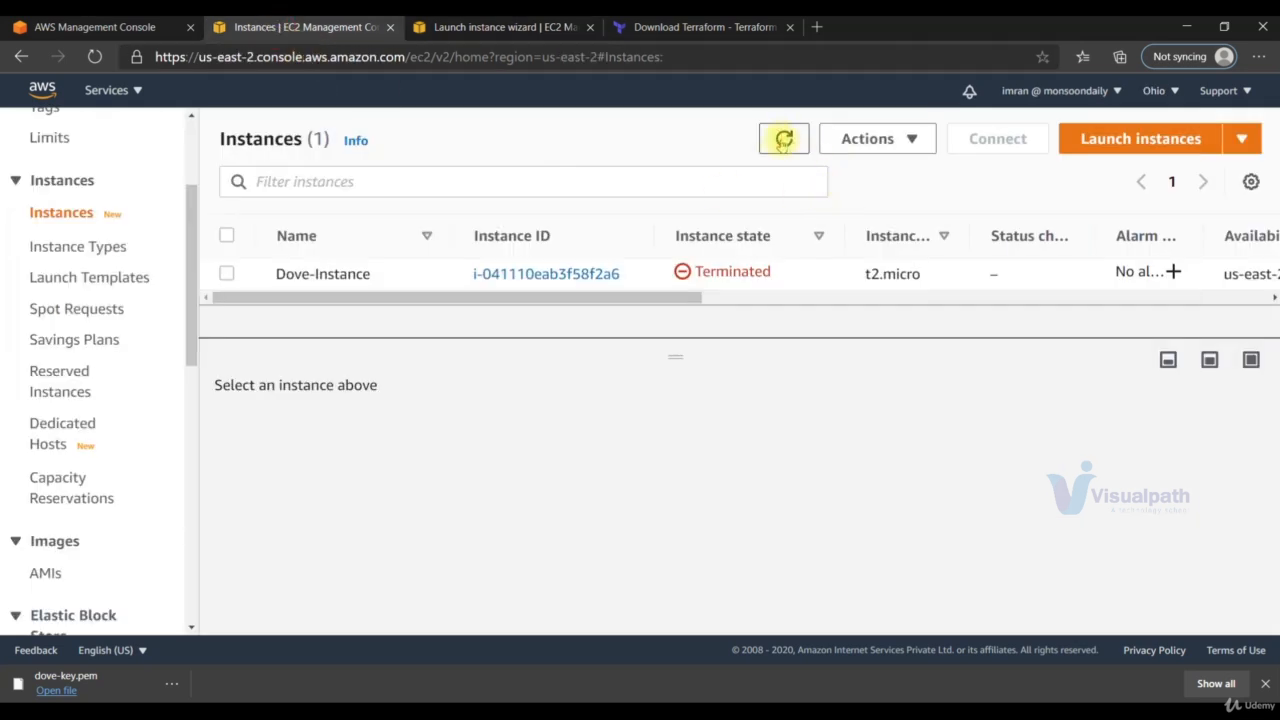
{"action": "left_click", "coordinate": [784, 138]}
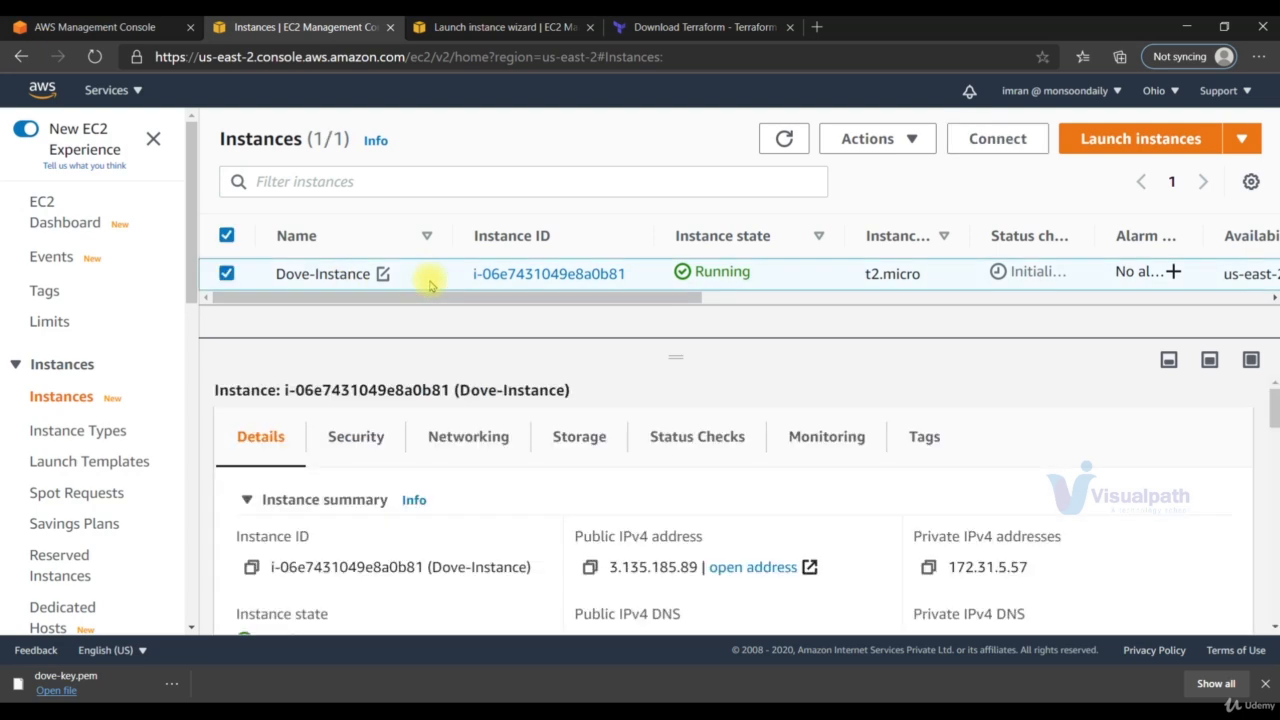
{"action": "mouse_move", "coordinate": [152, 310]}
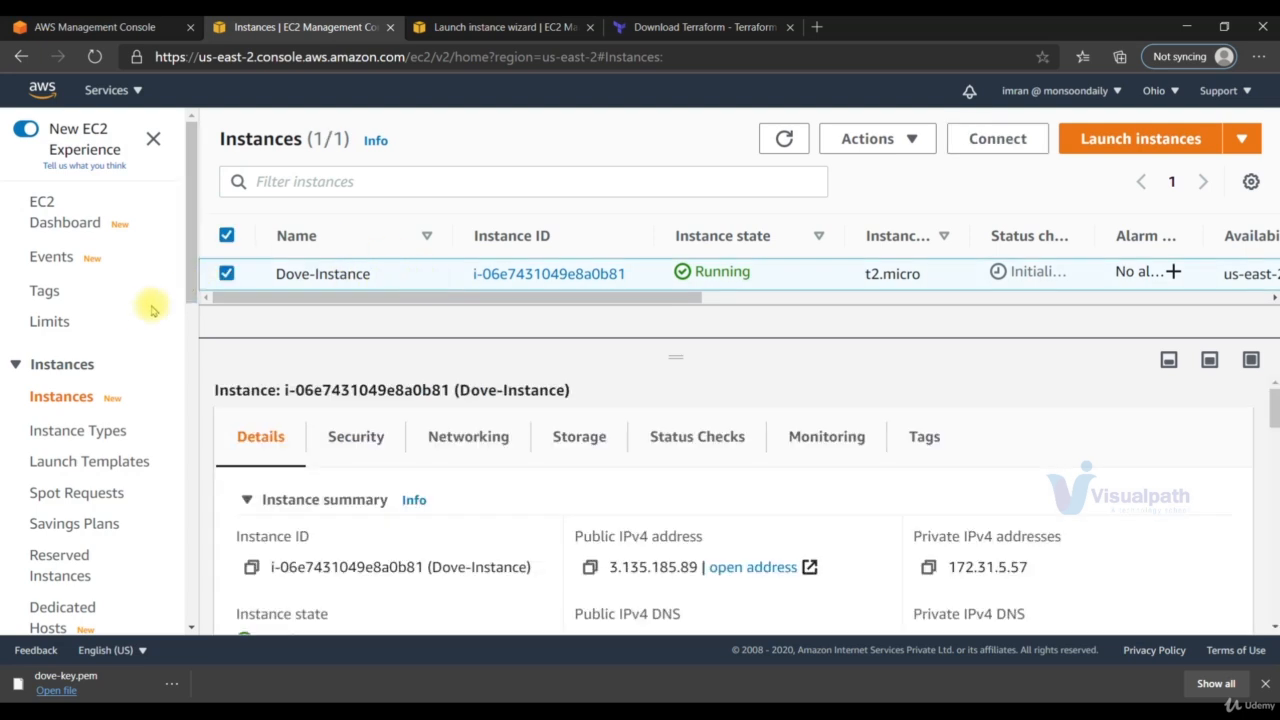
{"action": "scroll", "scroll_direction": "down", "scroll_amount": 3}
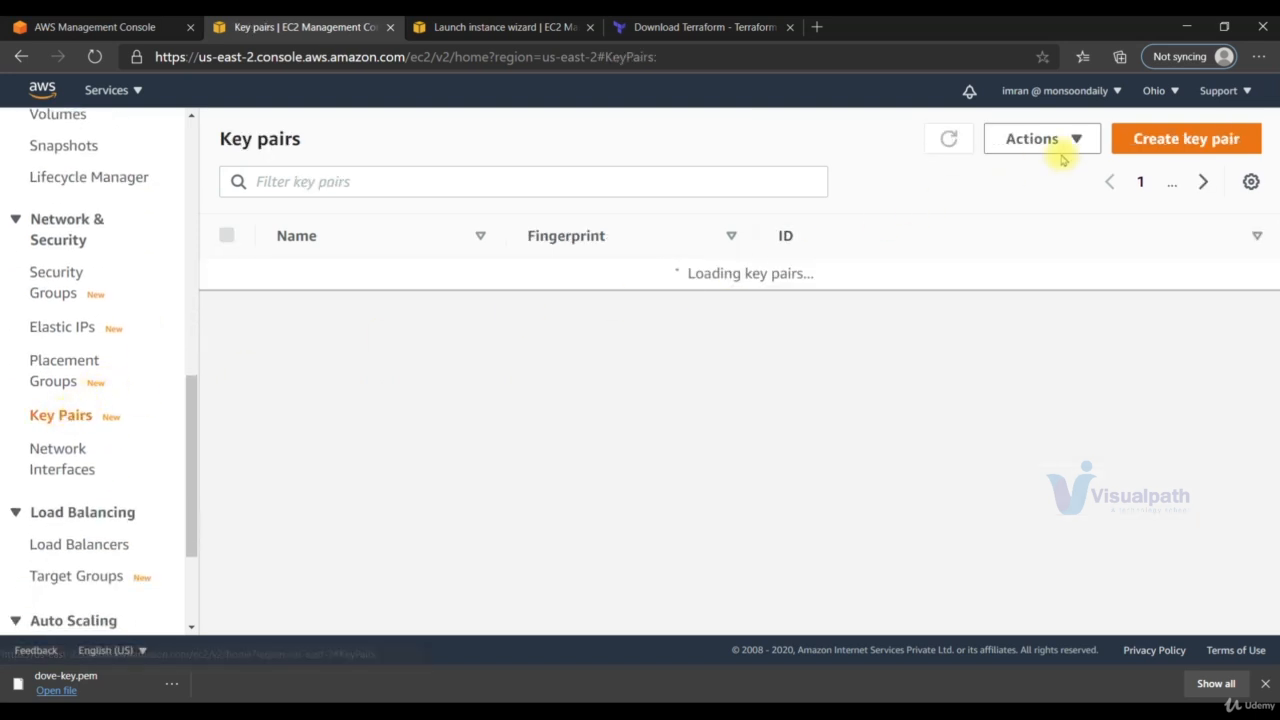
Create a new key pair named new-dove.
{"action": "left_click", "coordinate": [1186, 138]}
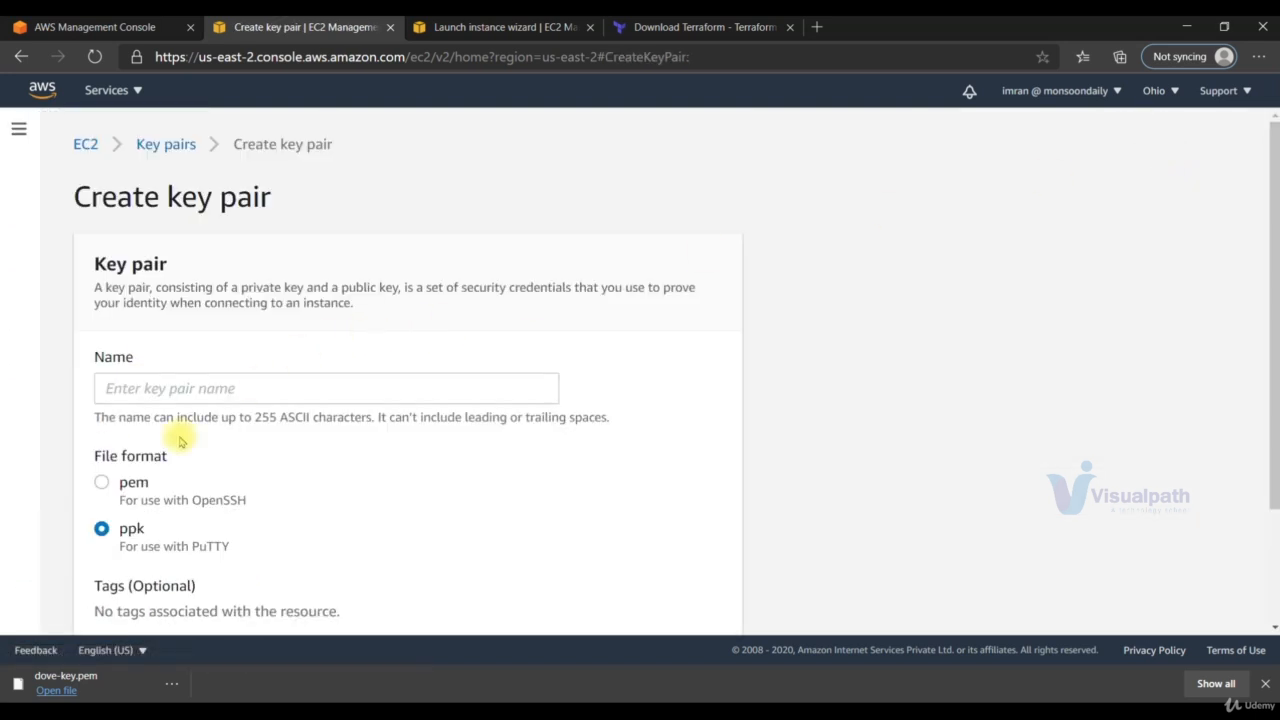
{"action": "left_click", "coordinate": [326, 388]}
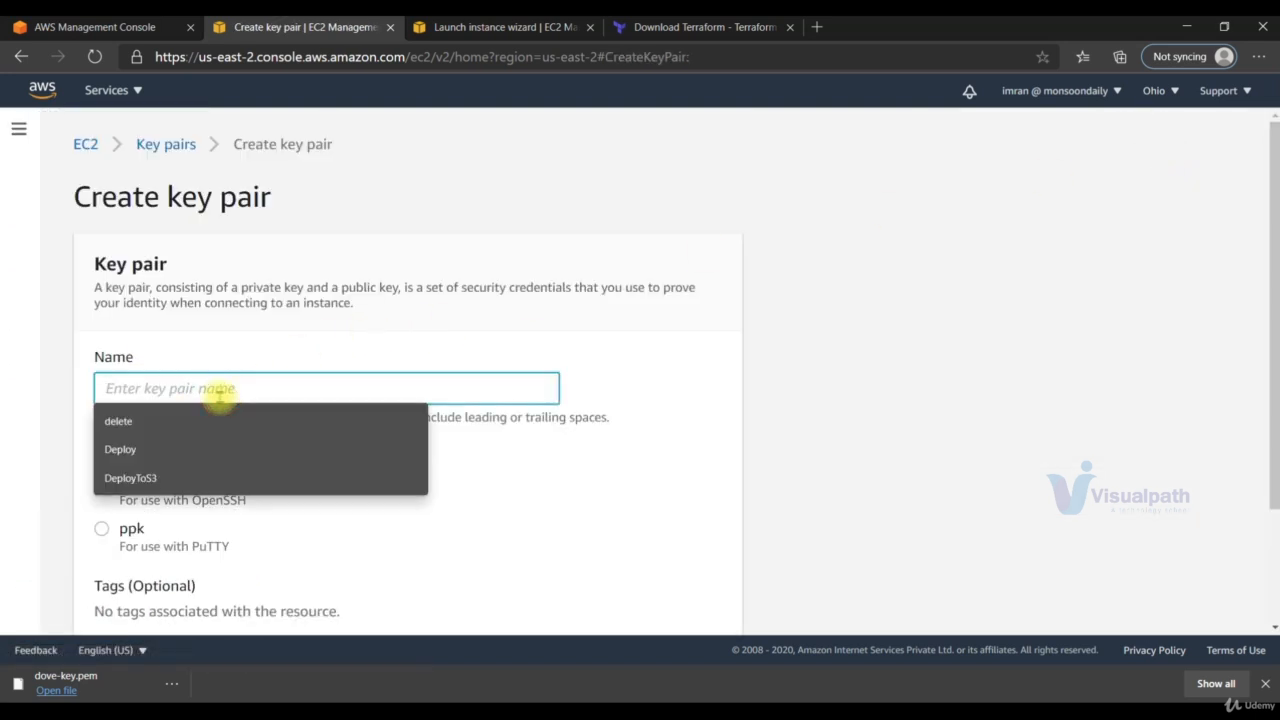
{"action": "type", "text": "new-dove"}
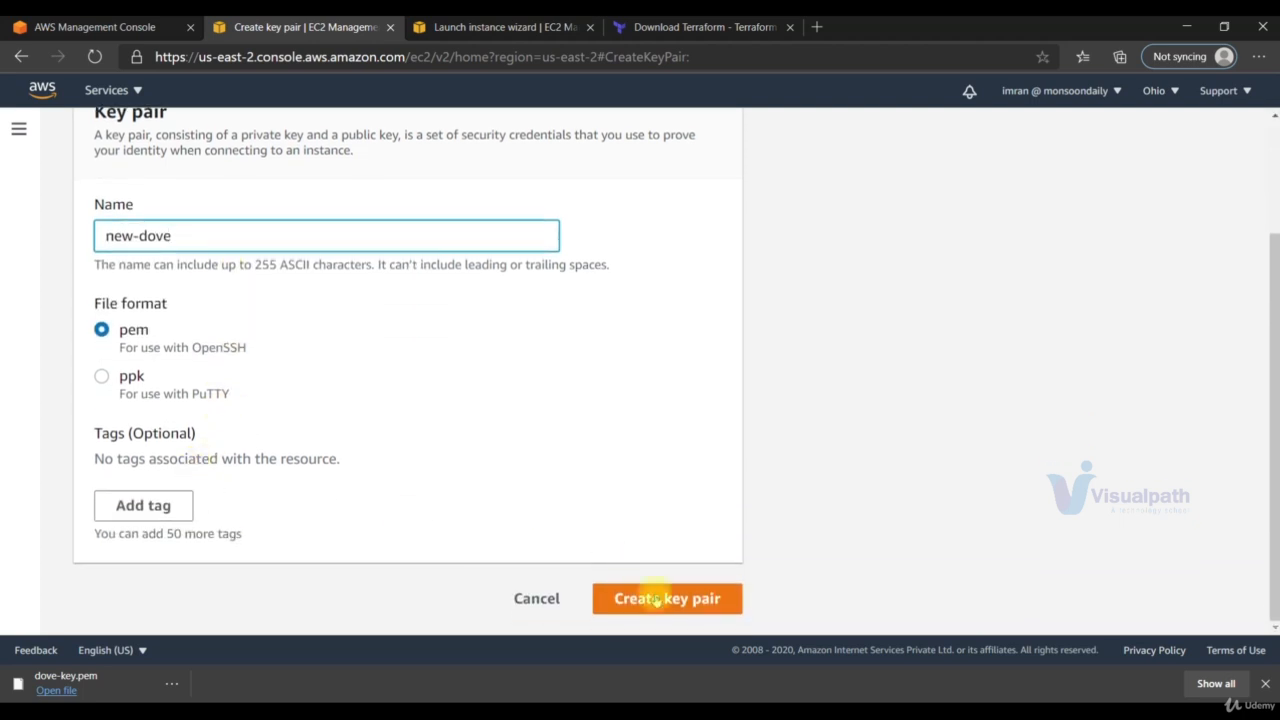
{"action": "left_click", "coordinate": [666, 598]}
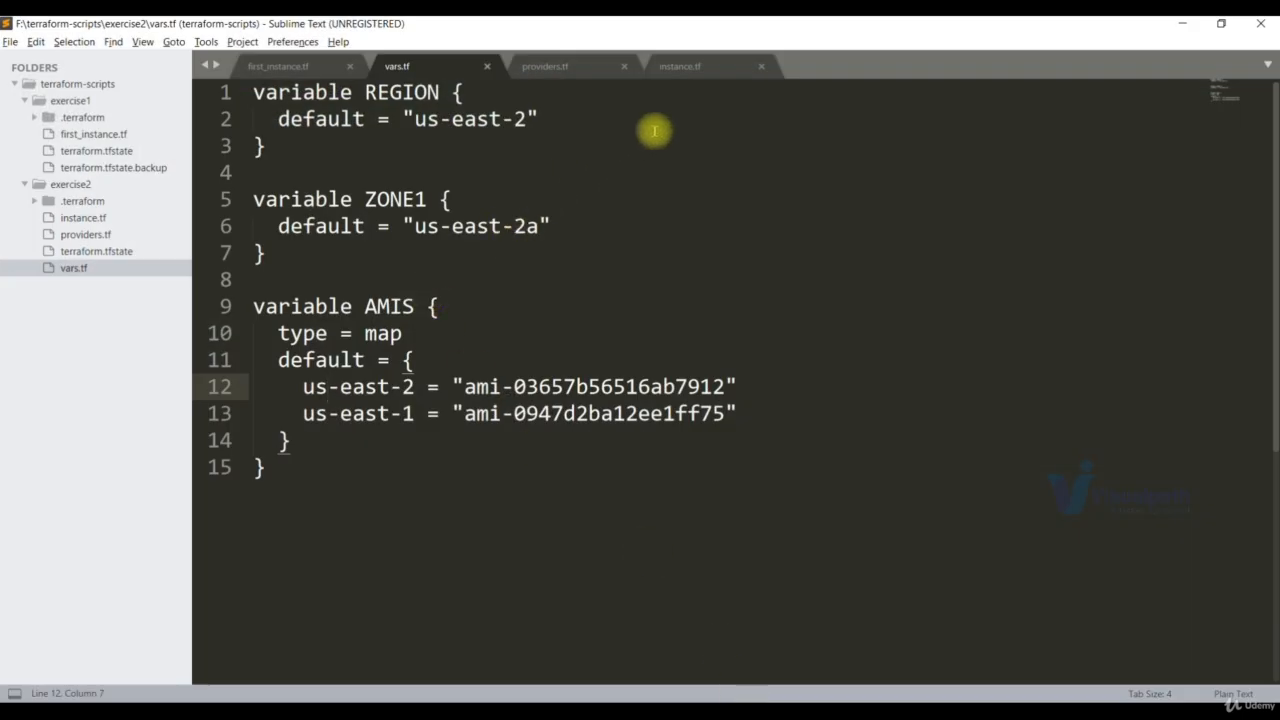
Change key_name in instance.tf from dove-key to new-dove and save.
{"action": "left_click", "coordinate": [680, 66]}
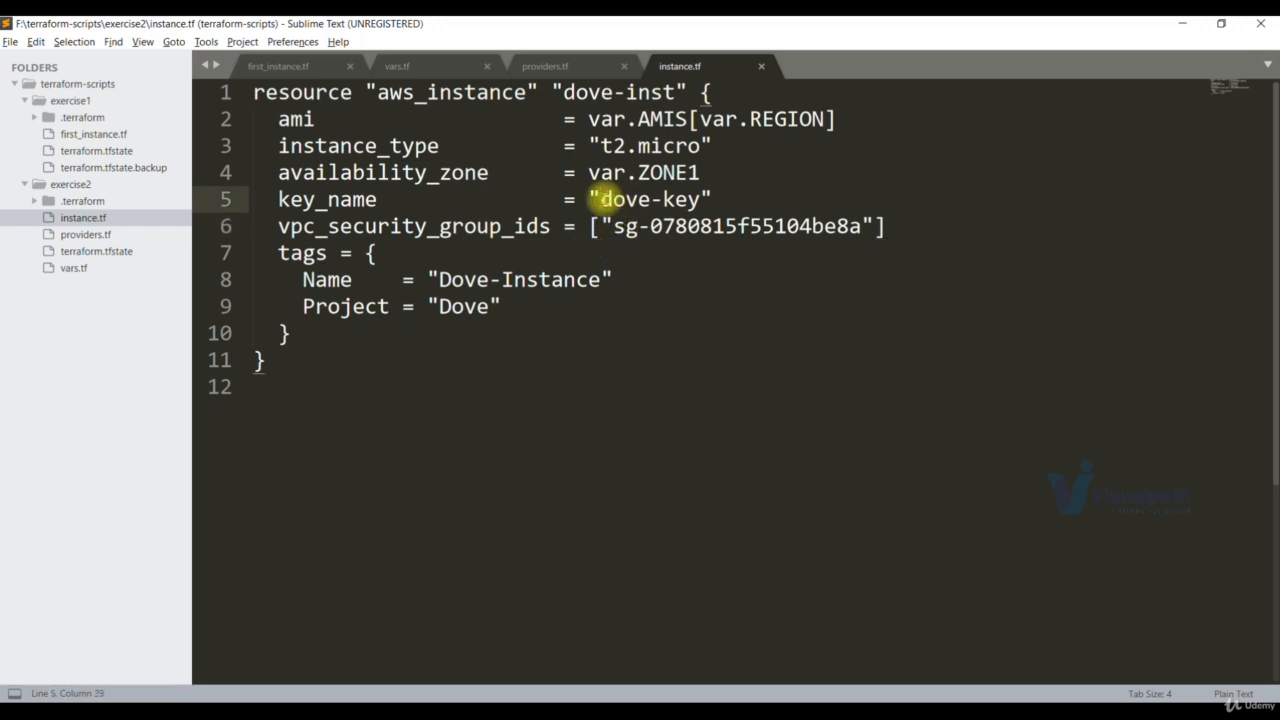
{"action": "type", "text": "new-"}
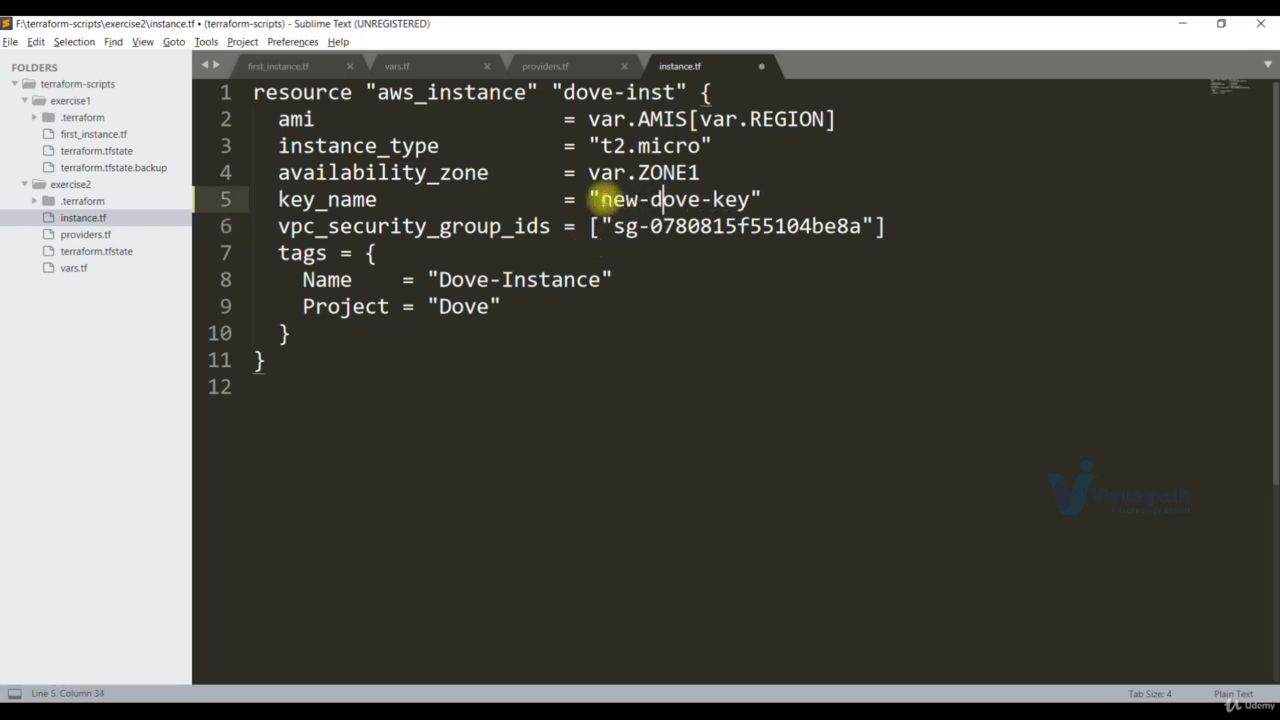
{"action": "key", "text": "BackSpace"}
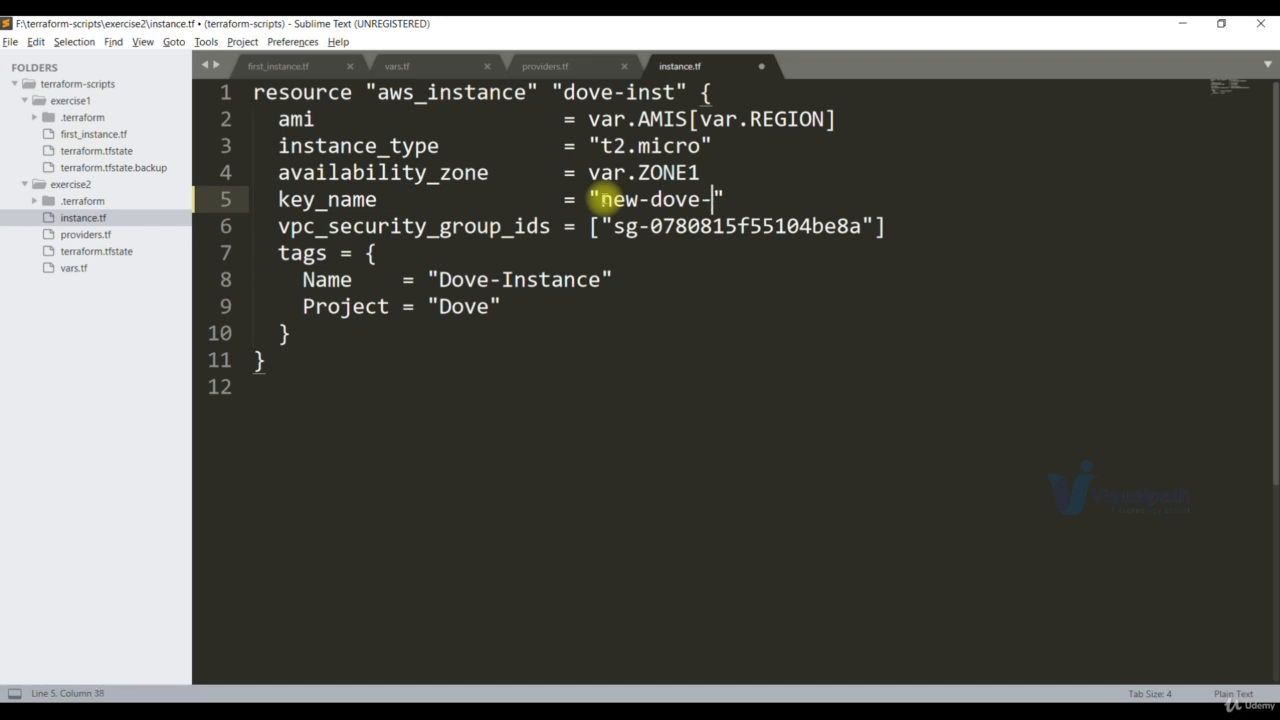
{"action": "key", "text": "ctrl+s"}
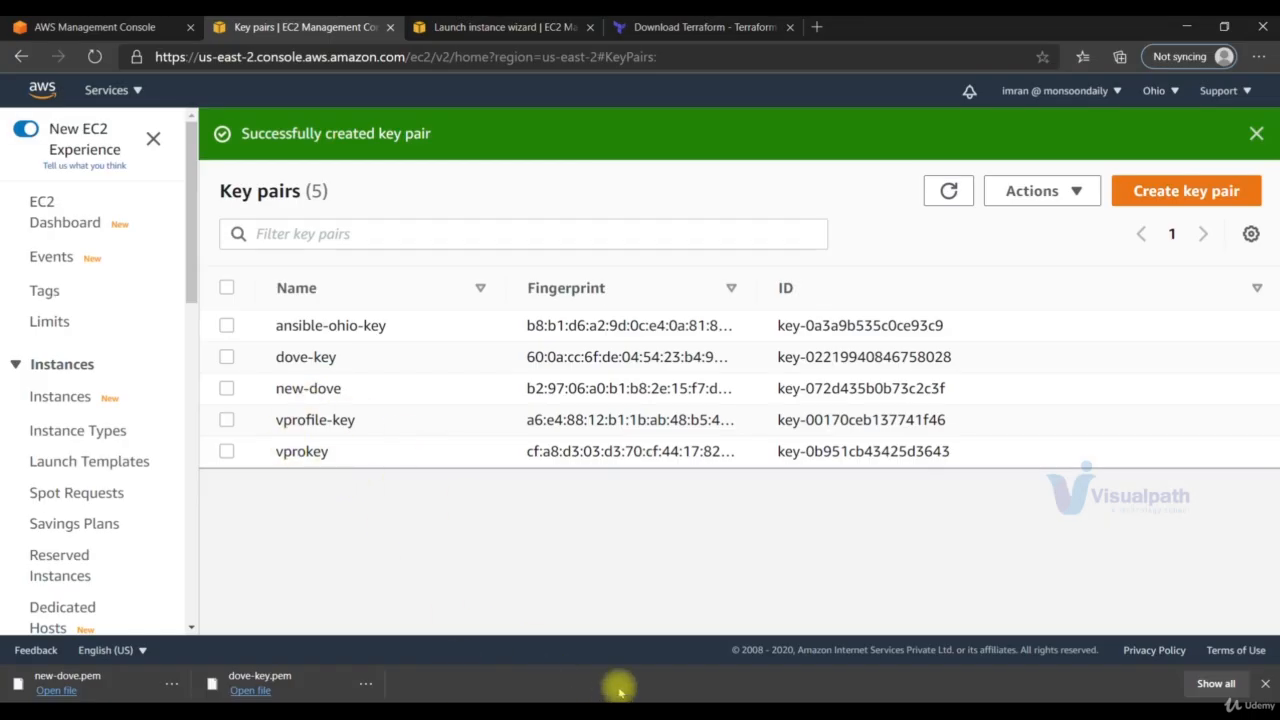
{"action": "mouse_move", "coordinate": [618, 688]}
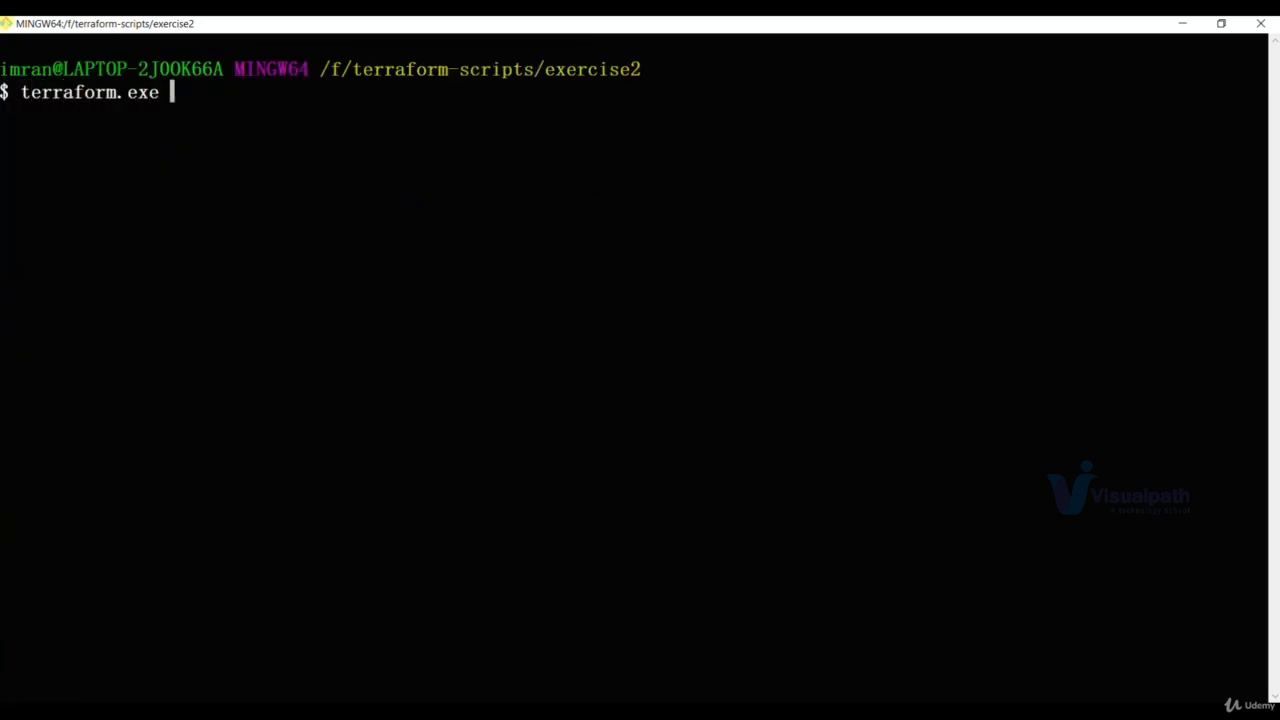
Run terraform plan and review the dove-inst replacement: 1 to add, 1 to destroy.
{"action": "key", "text": "Backspace"}
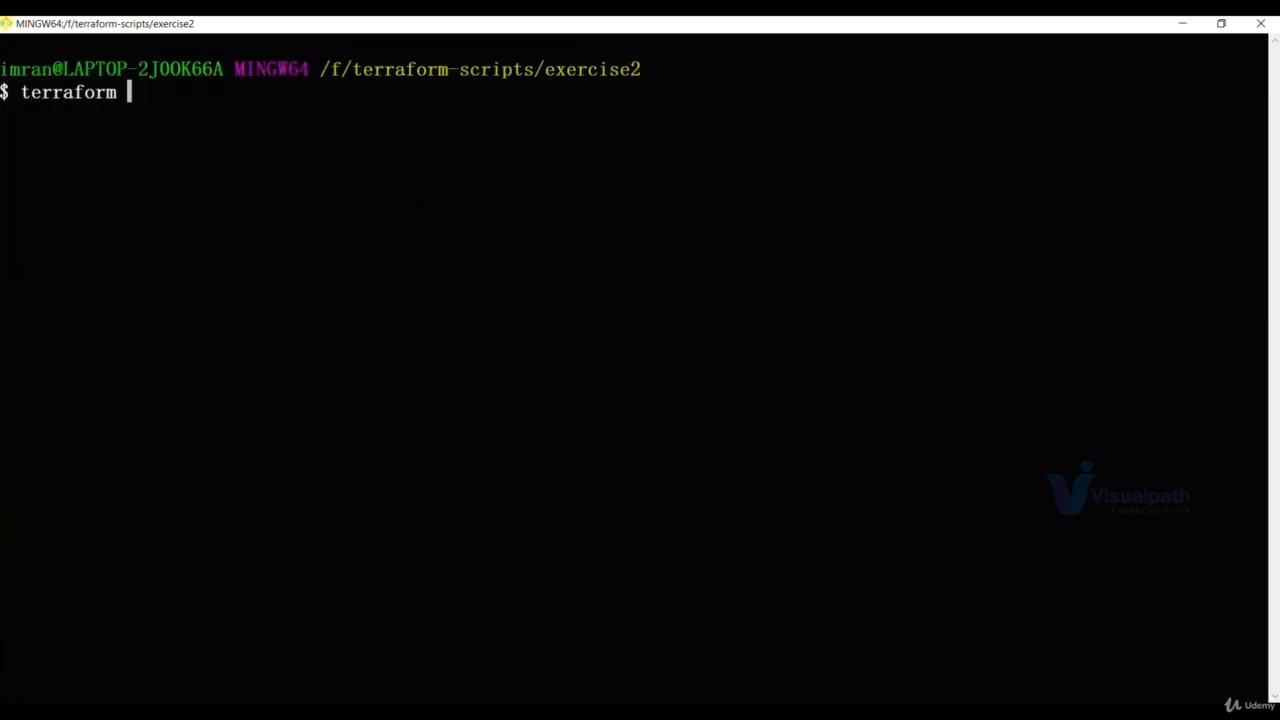
{"action": "type", "text": "plan"}
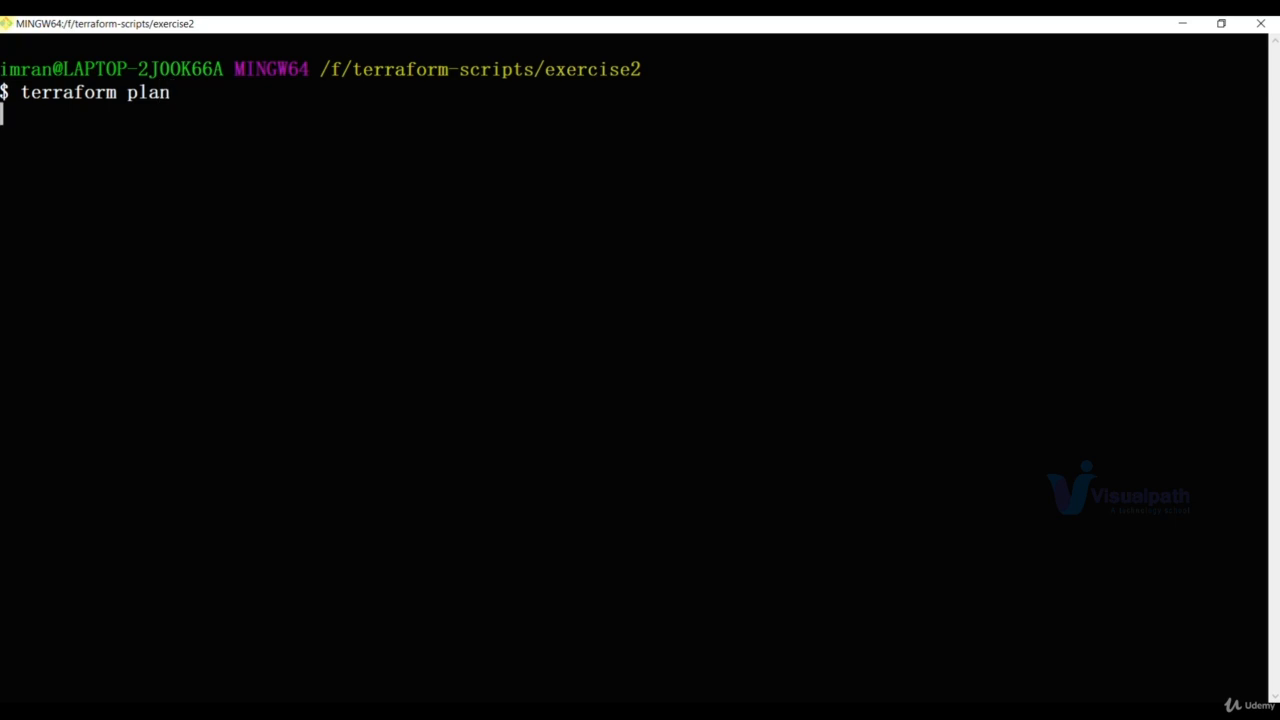
{"action": "key", "text": "Return"}
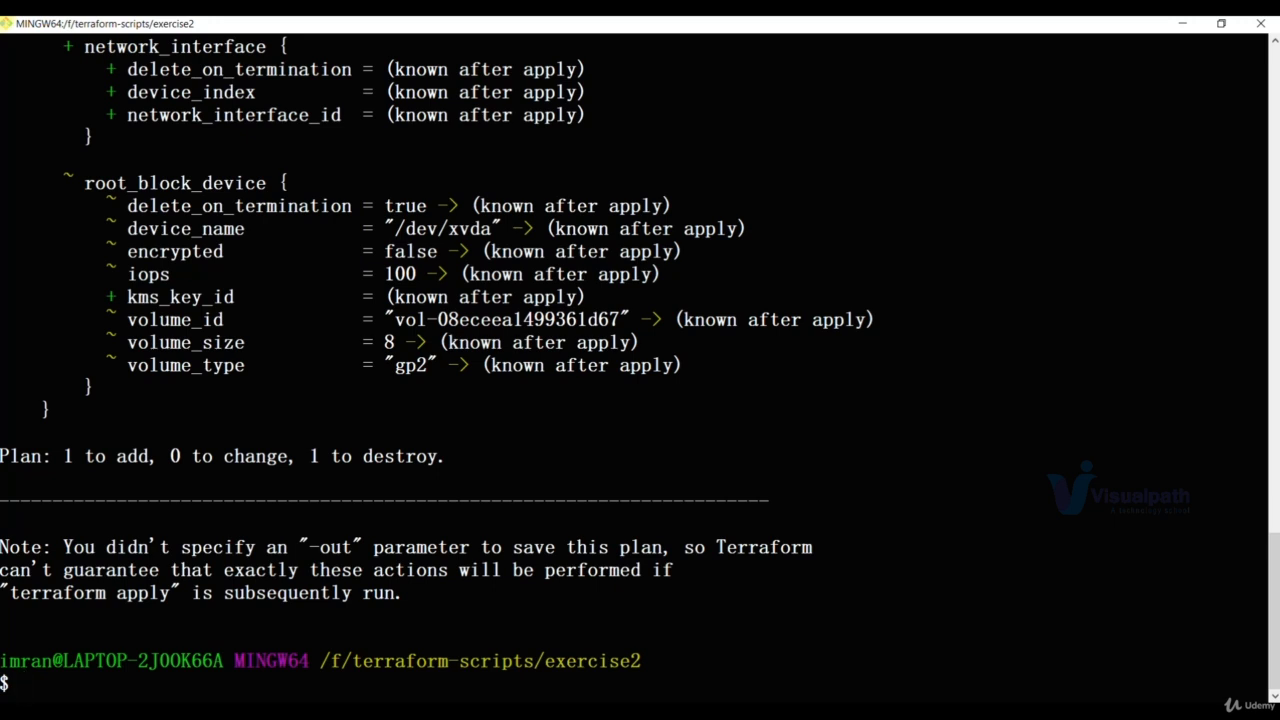
{"action": "mouse_move", "coordinate": [312, 456]}
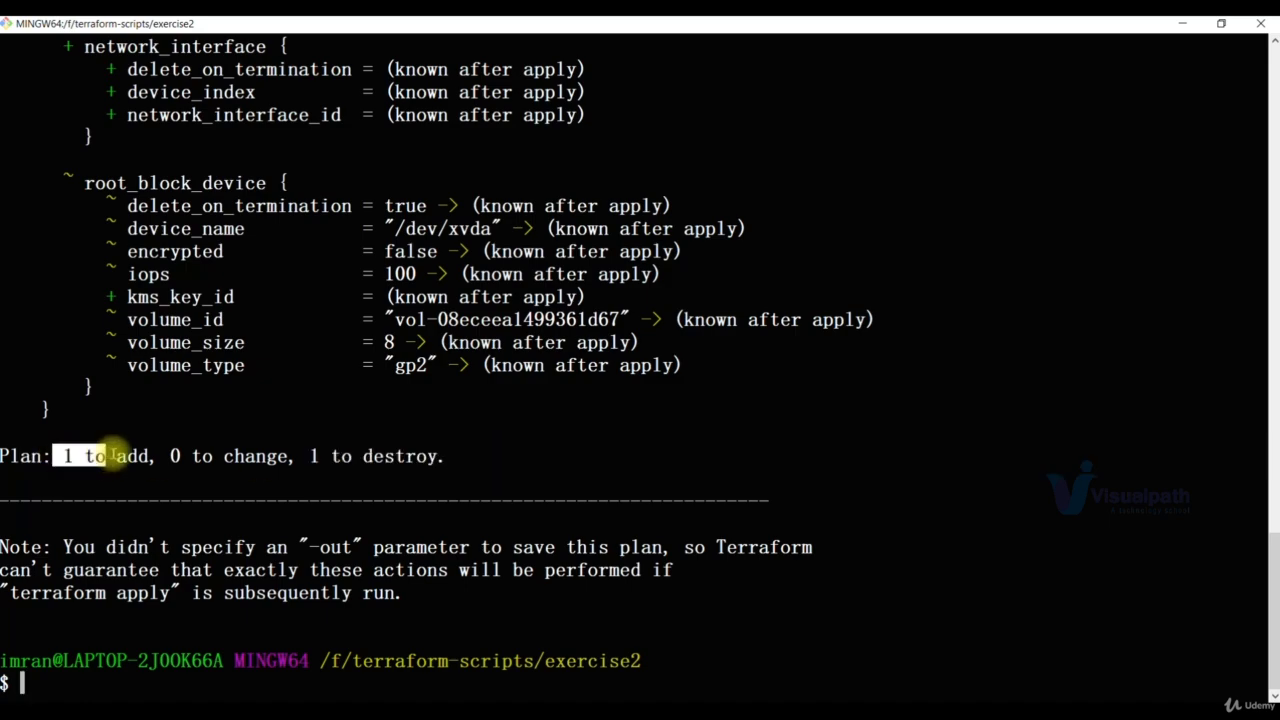
{"action": "scroll", "scroll_direction": "up", "scroll_amount": 3}
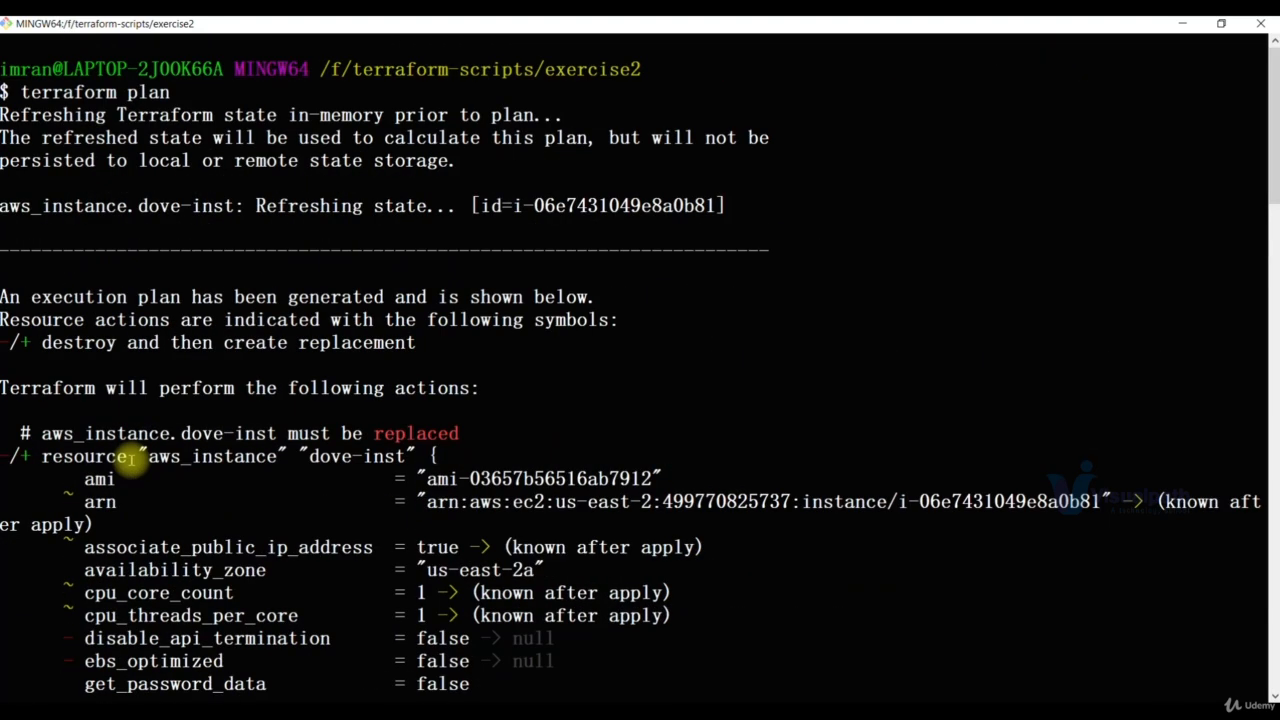
{"action": "mouse_move", "coordinate": [120, 342]}
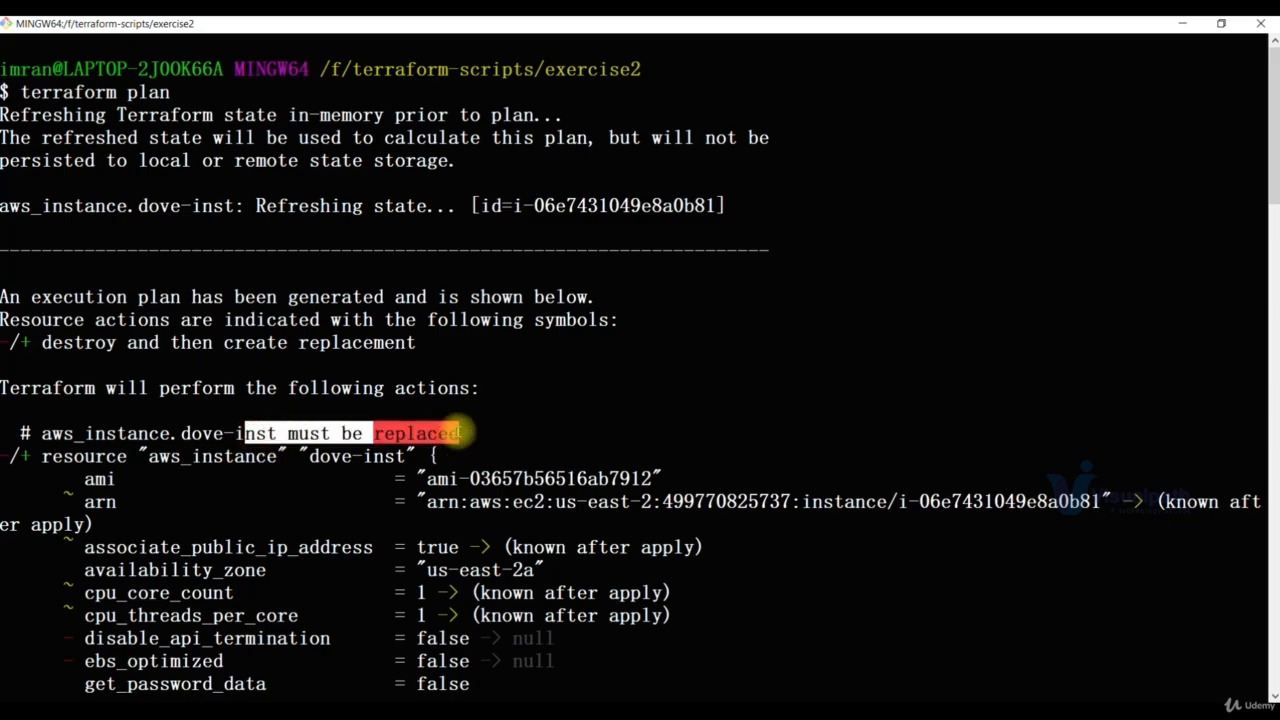
{"action": "scroll", "scroll_direction": "down", "scroll_amount": 3}
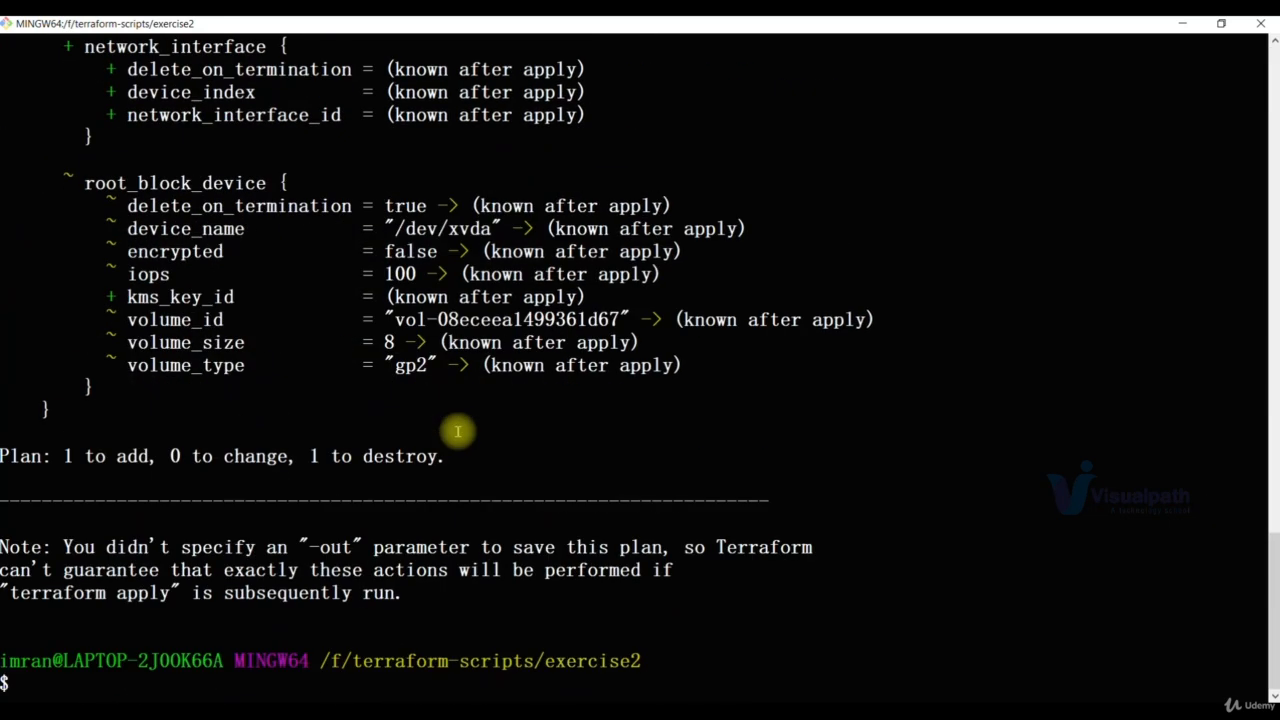
{"action": "type", "text": "ter"}
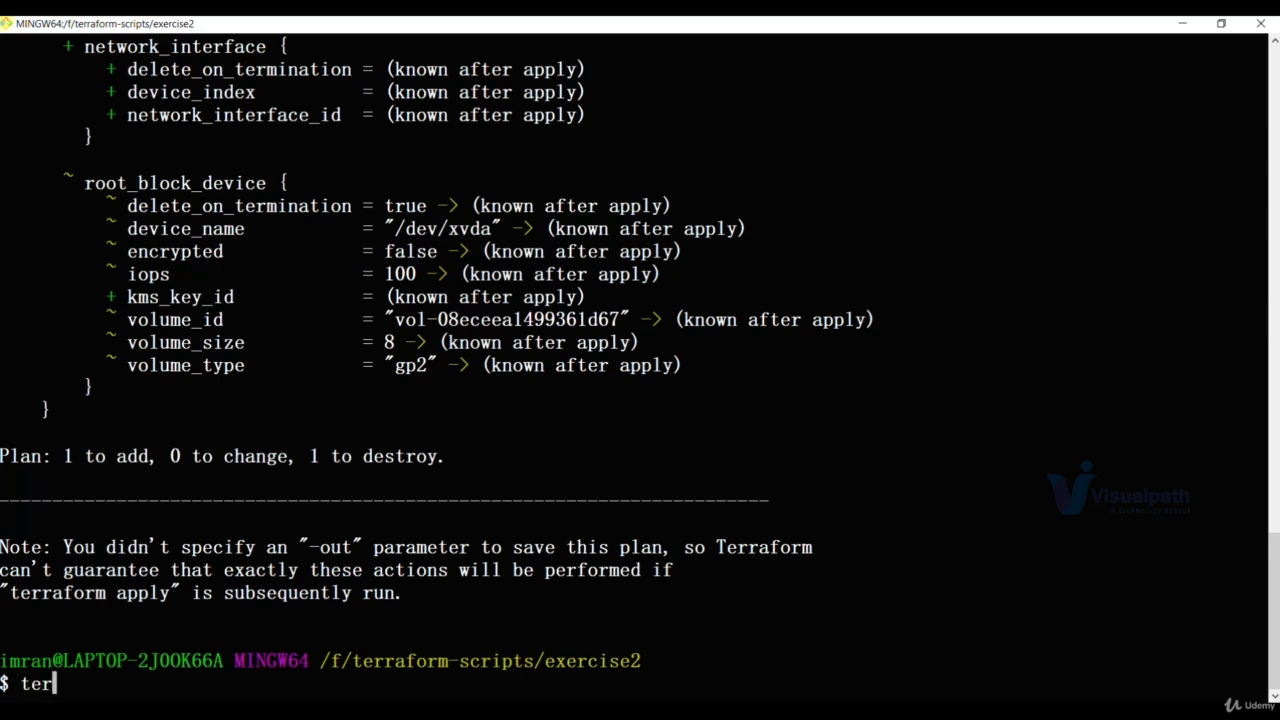
Run terraform destroy and confirm with yes to destroy dove-inst.
{"action": "type", "text": "raform."}
{"action": "type", "text": "yes"}
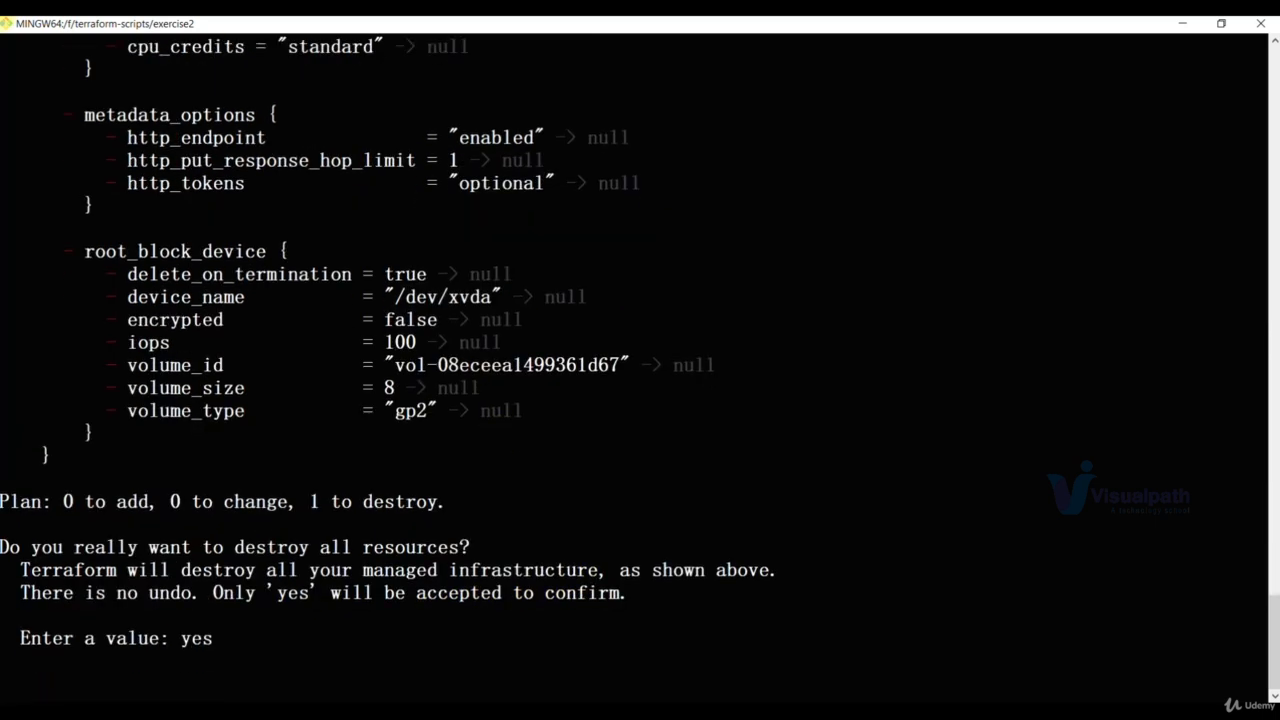
{"action": "key", "text": "Return"}
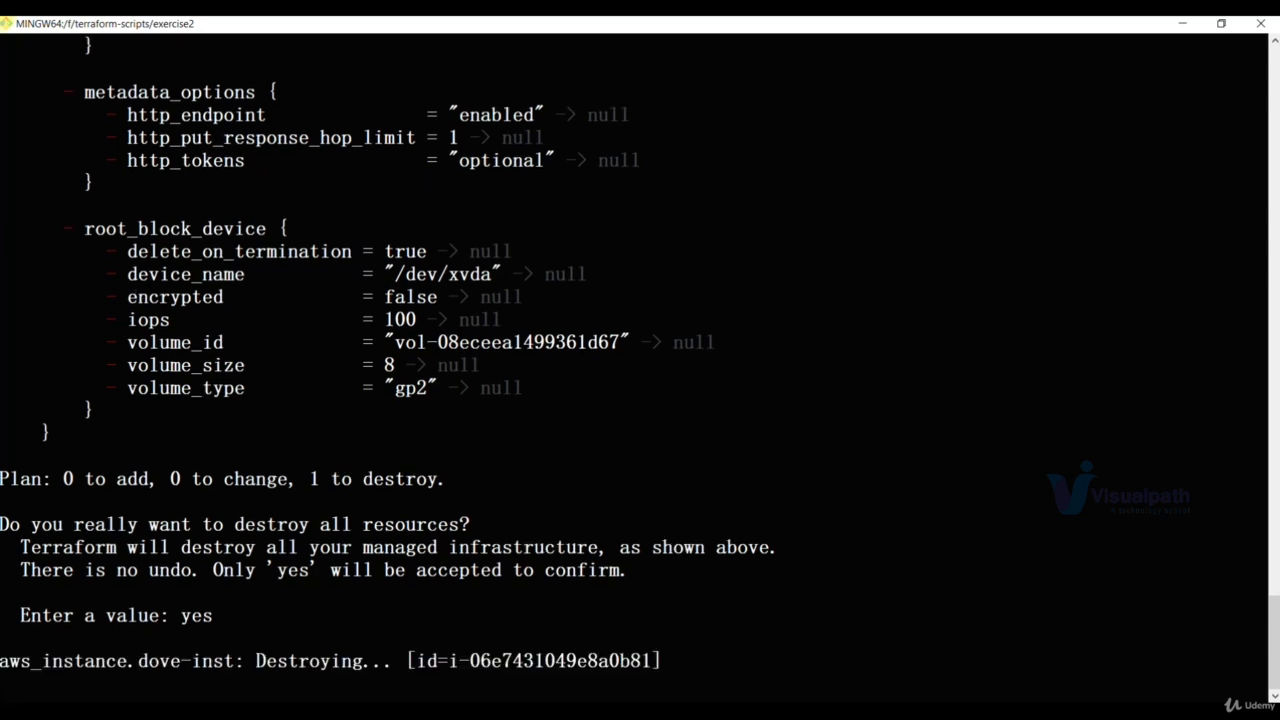